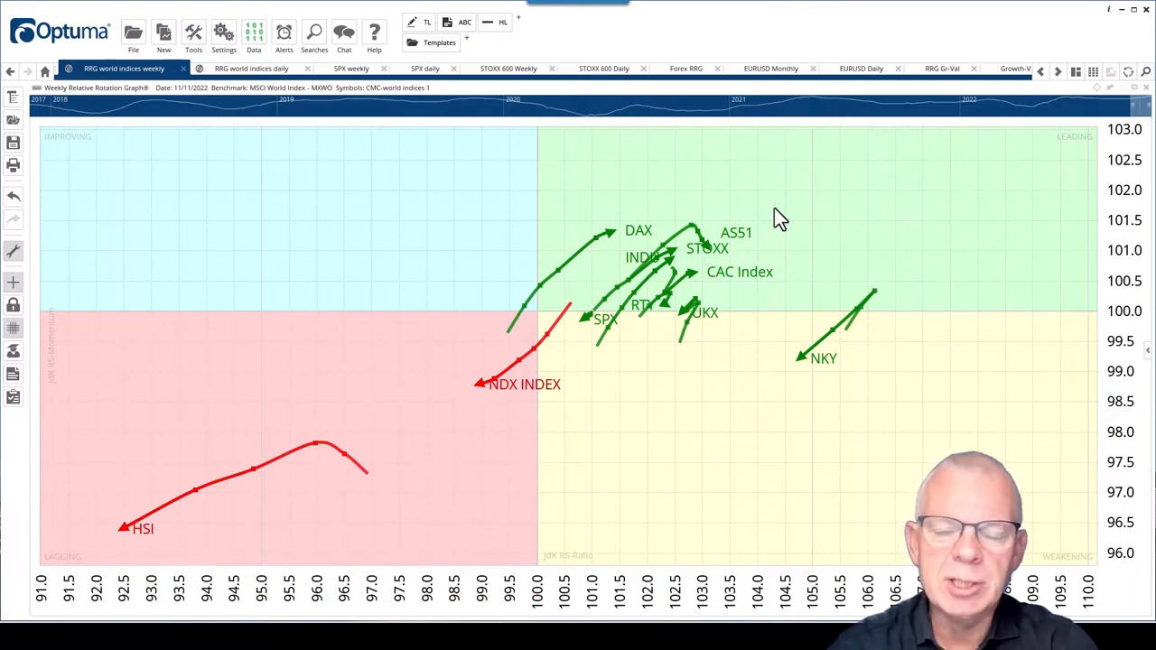
mouse_move(490, 301)
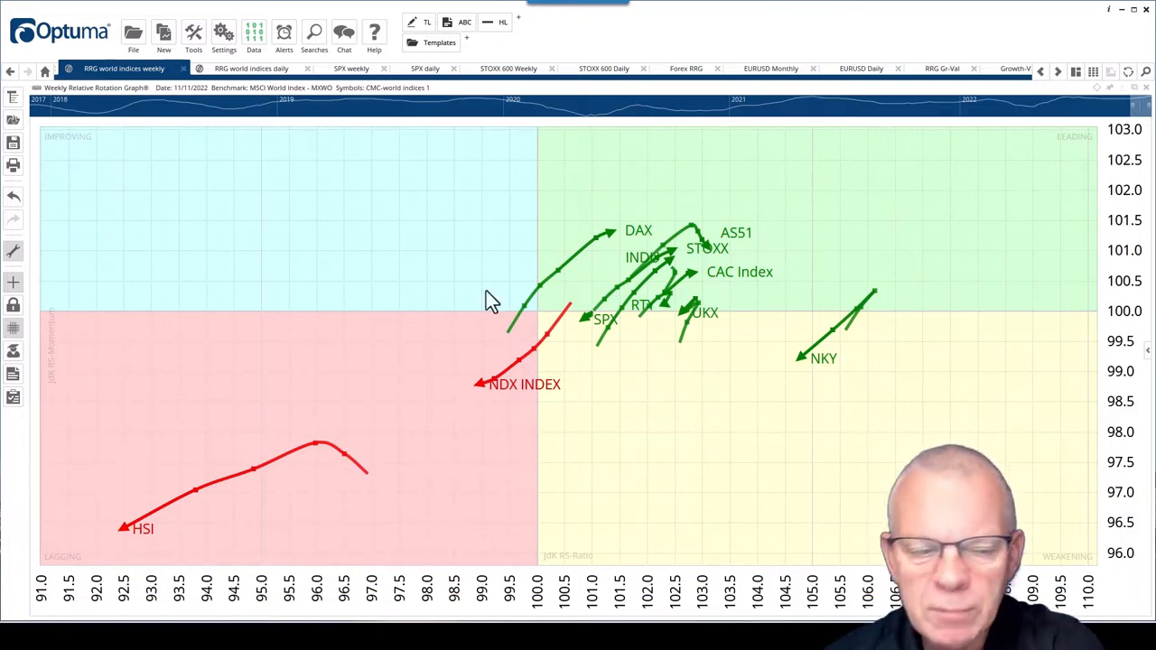
mouse_move(203, 510)
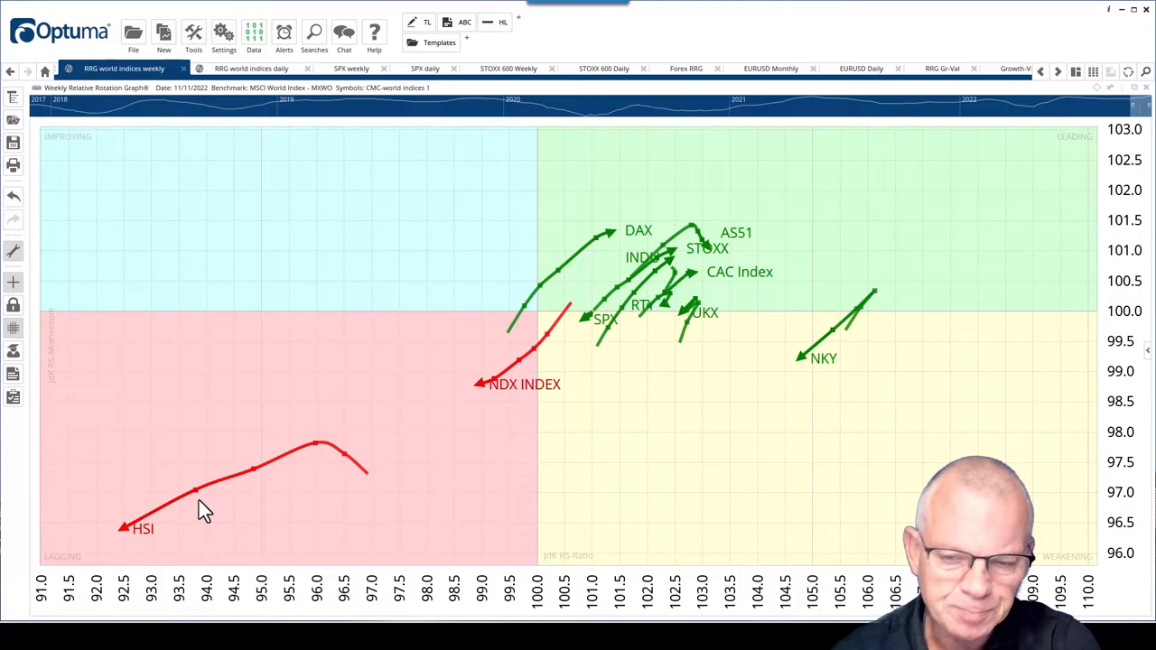
mouse_move(404, 449)
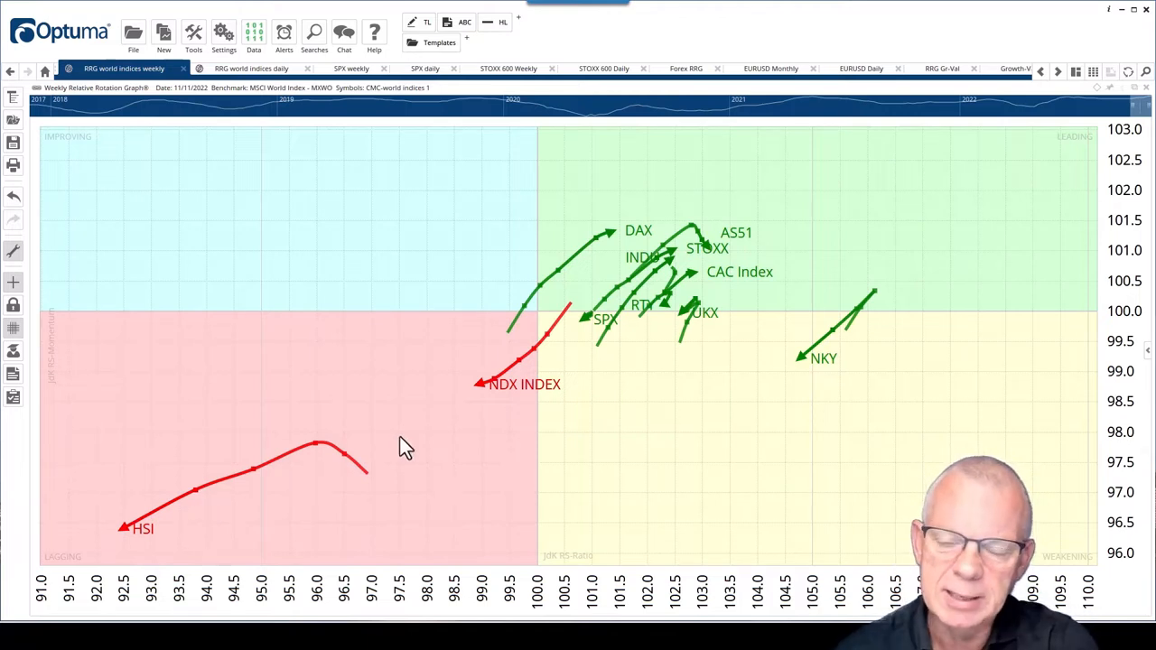
mouse_move(492, 397)
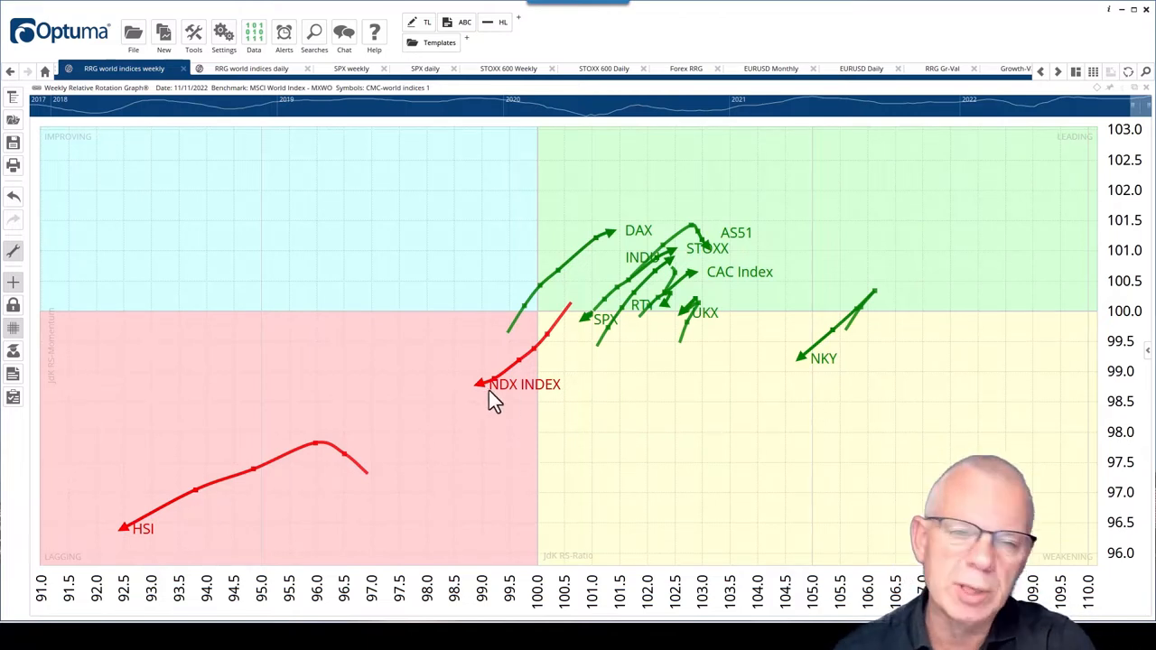
mouse_move(577, 370)
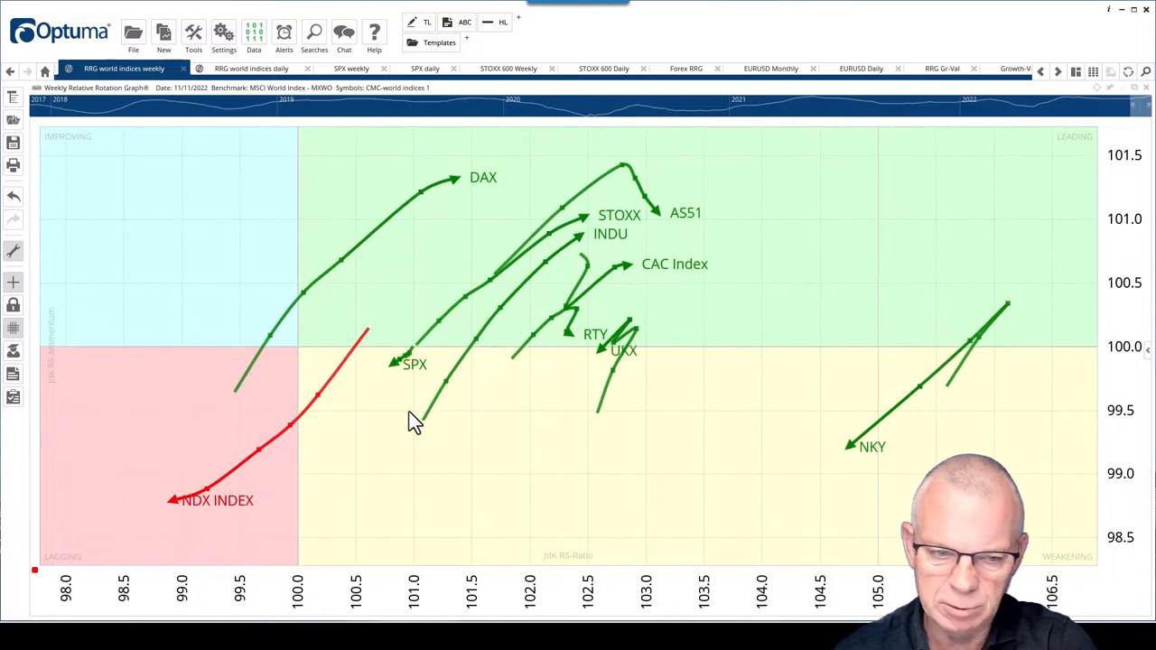
mouse_move(180, 541)
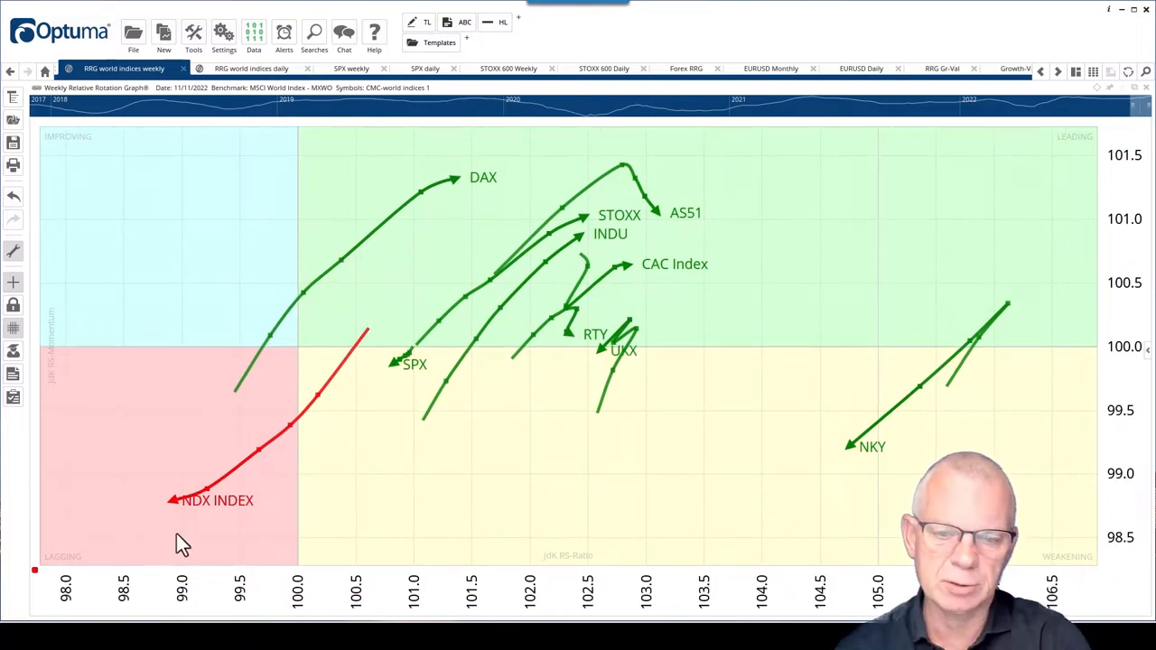
mouse_move(415, 375)
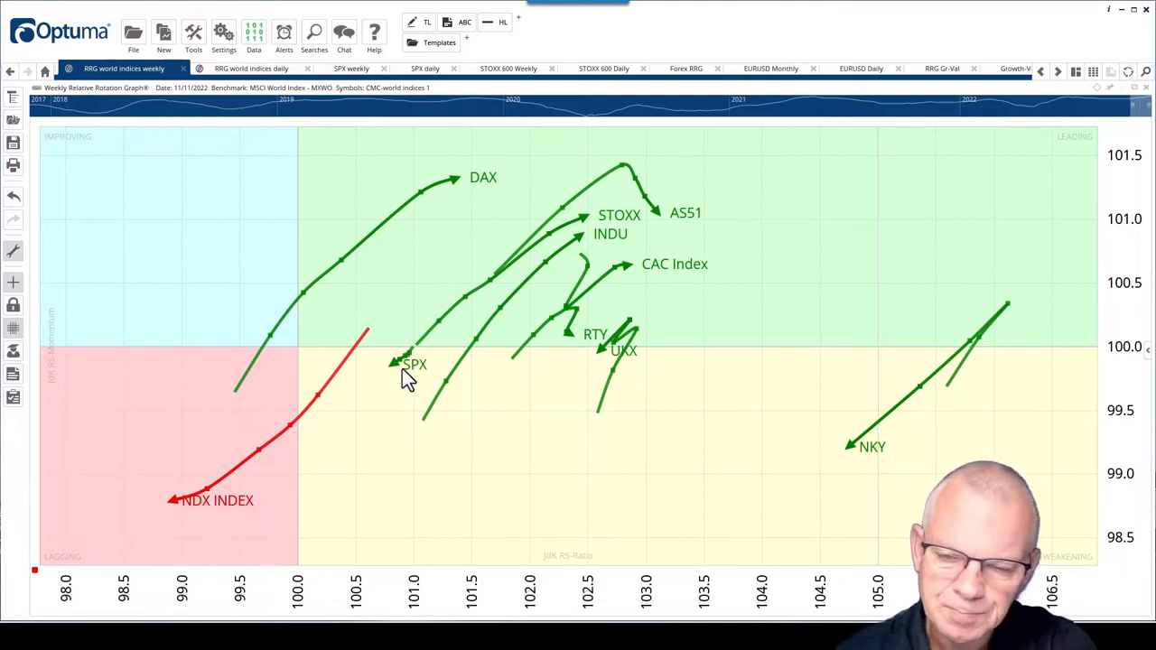
mouse_move(411, 394)
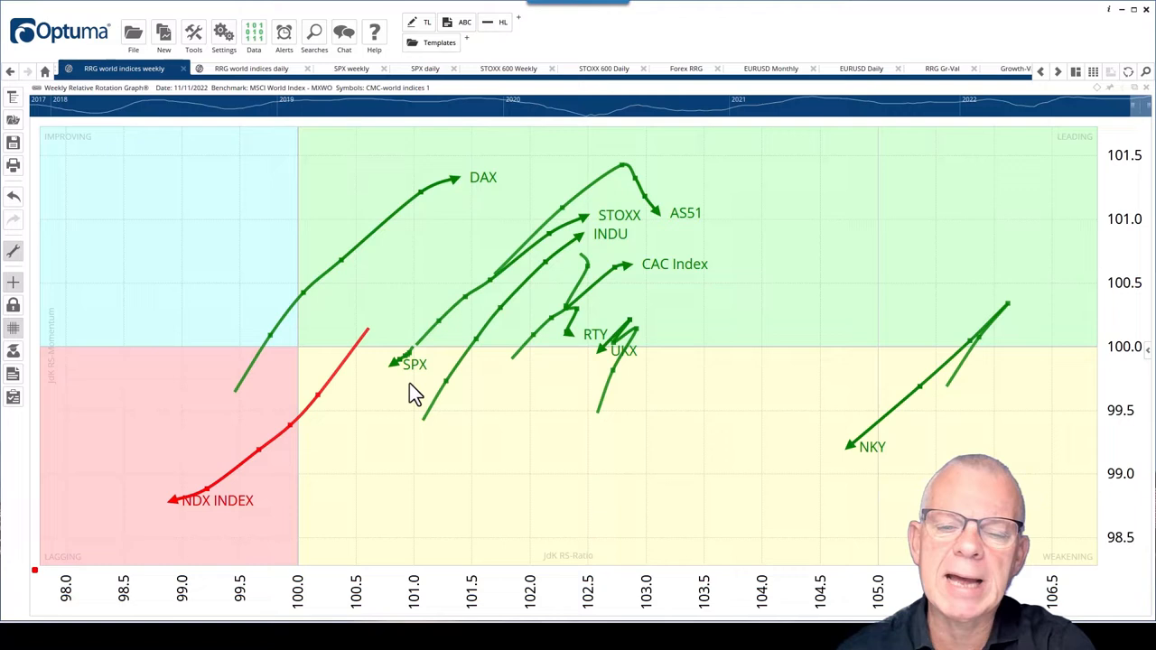
mouse_move(377, 425)
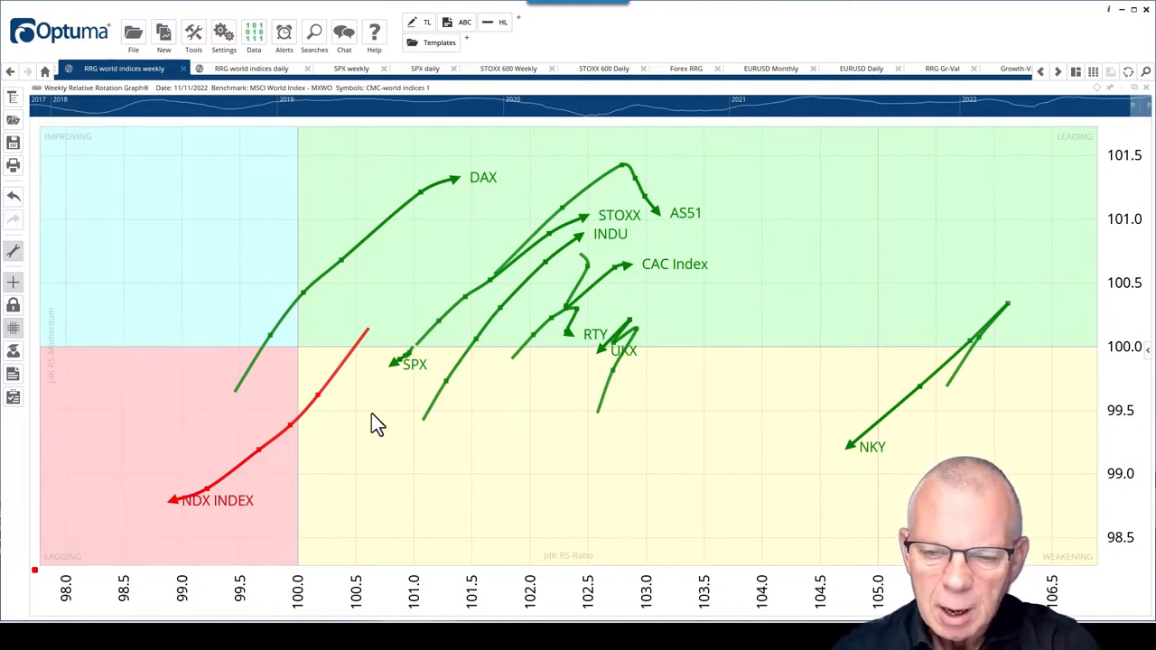
mouse_move(409, 379)
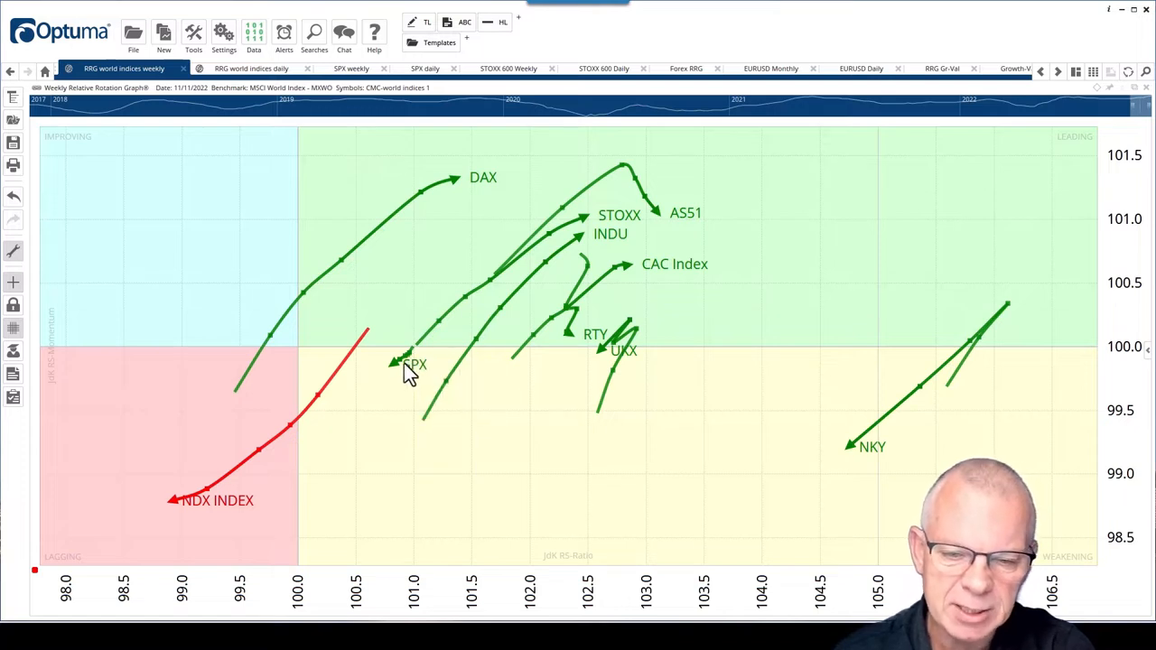
mouse_move(397, 388)
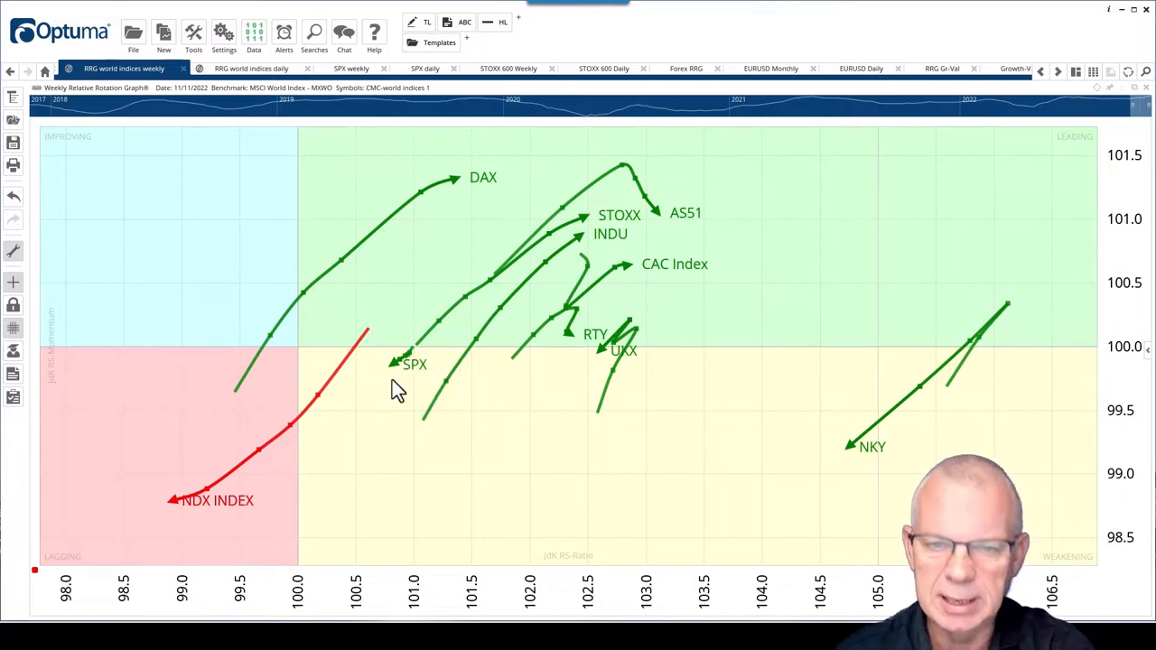
mouse_move(379, 408)
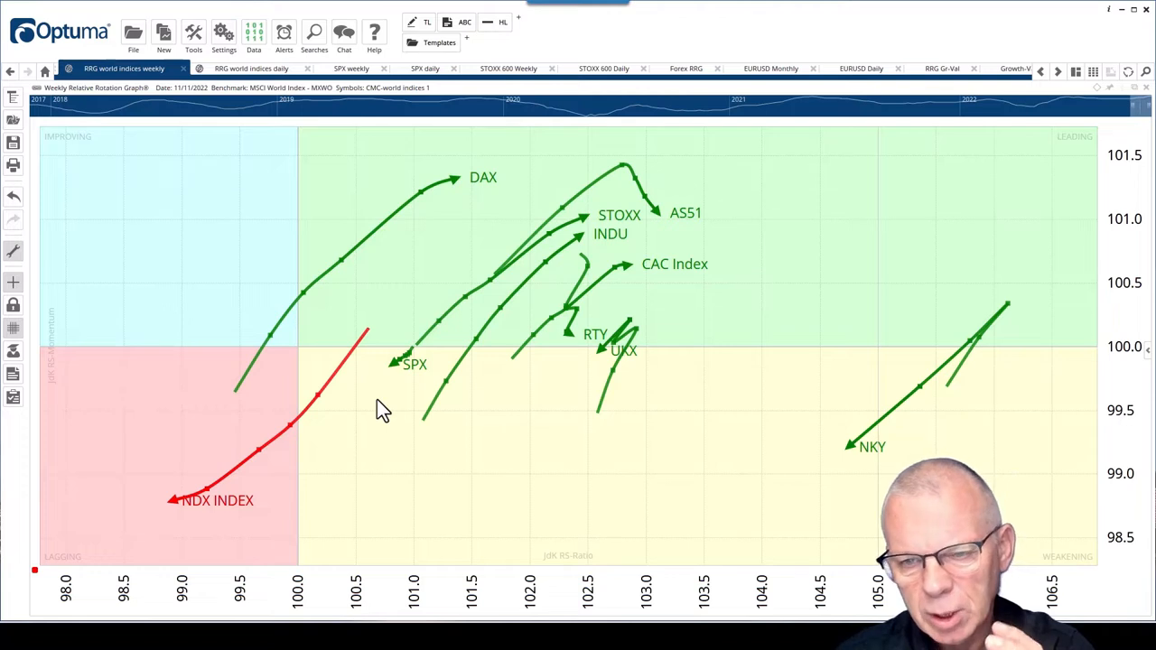
mouse_move(424, 299)
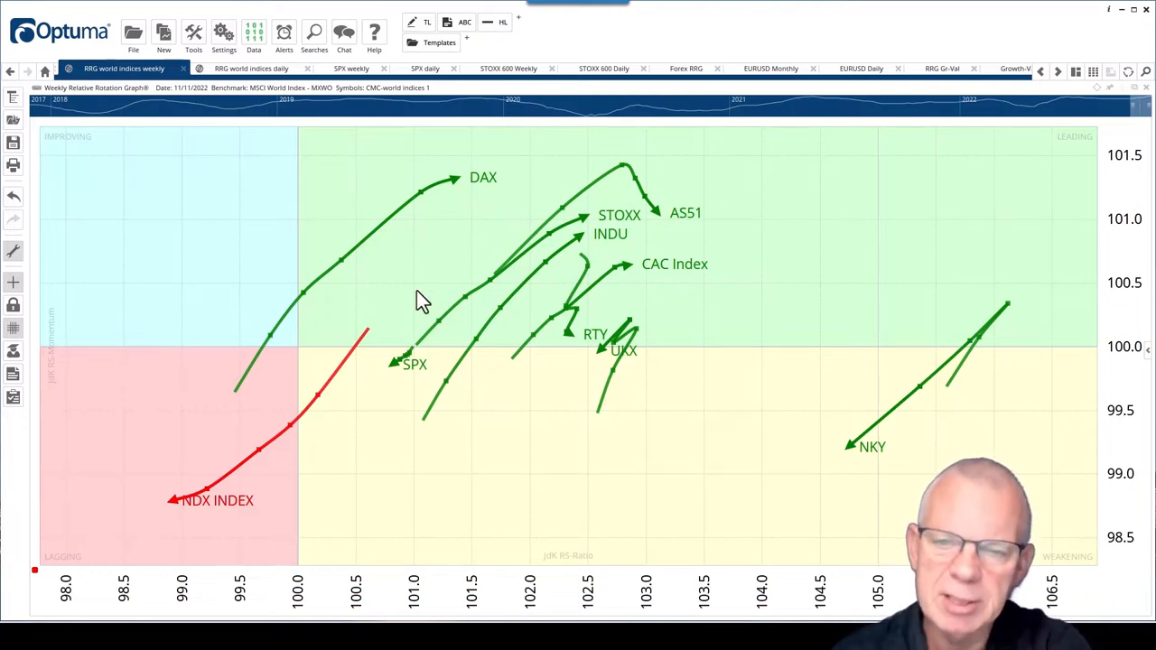
mouse_move(404, 321)
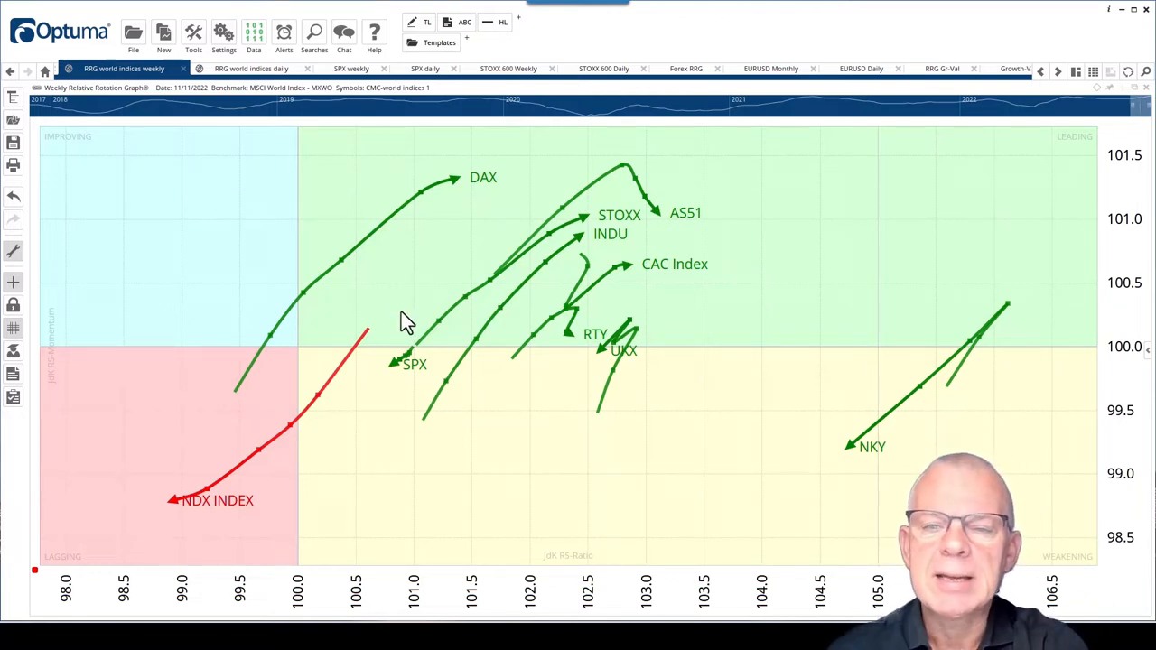
mouse_move(659, 287)
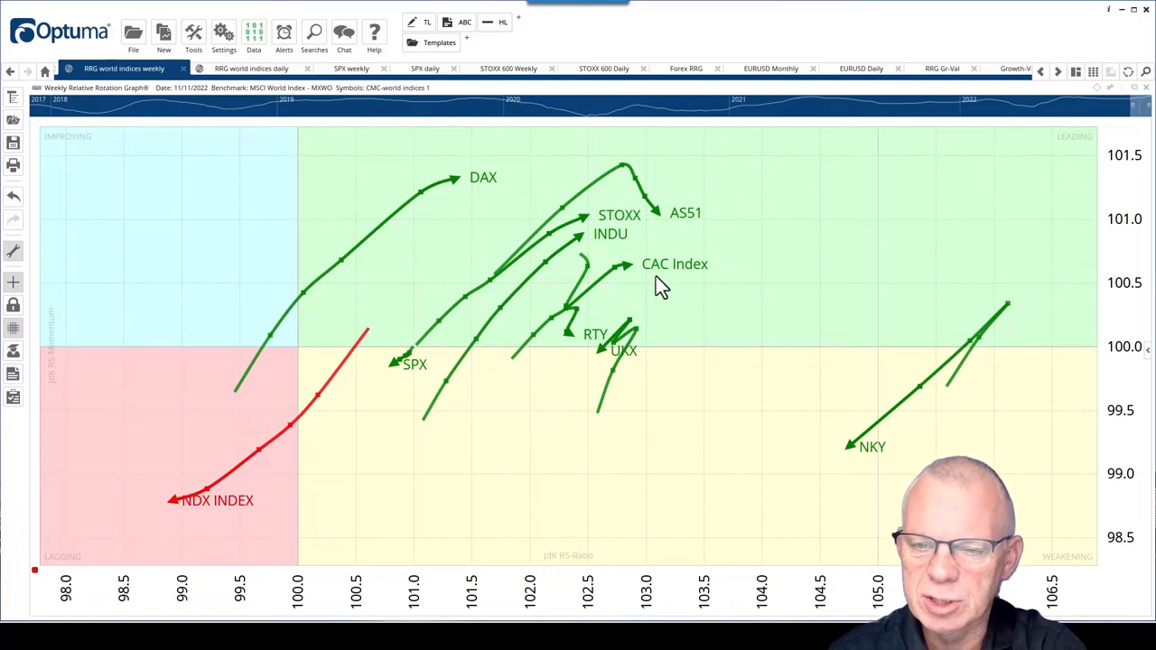
mouse_move(468, 410)
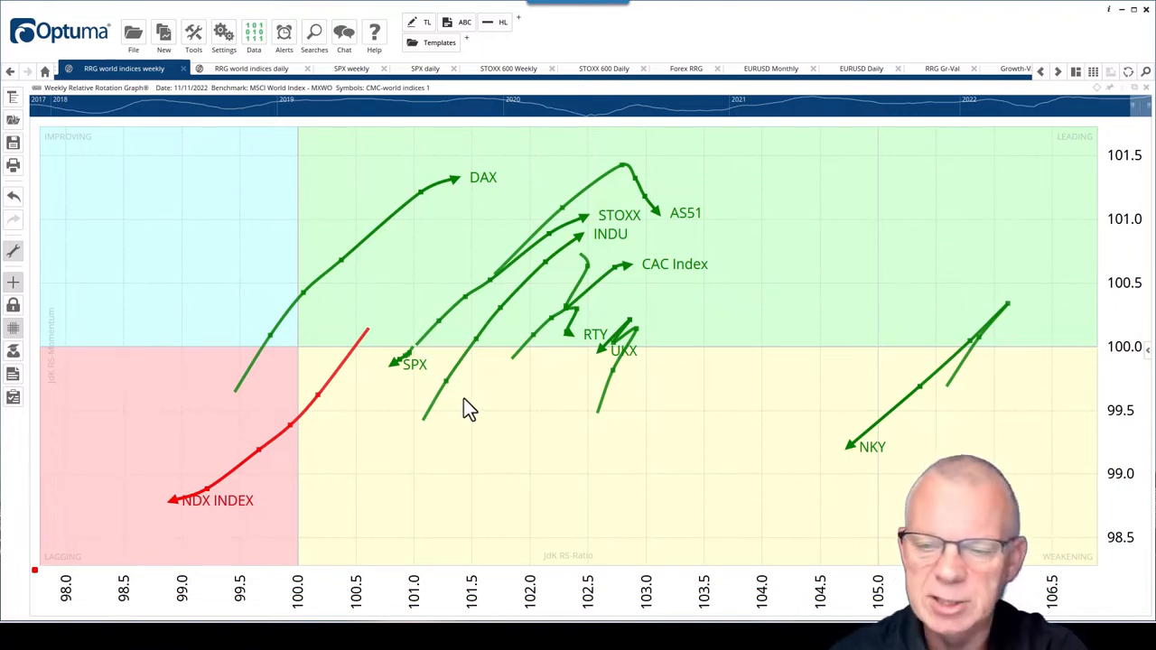
mouse_move(271, 497)
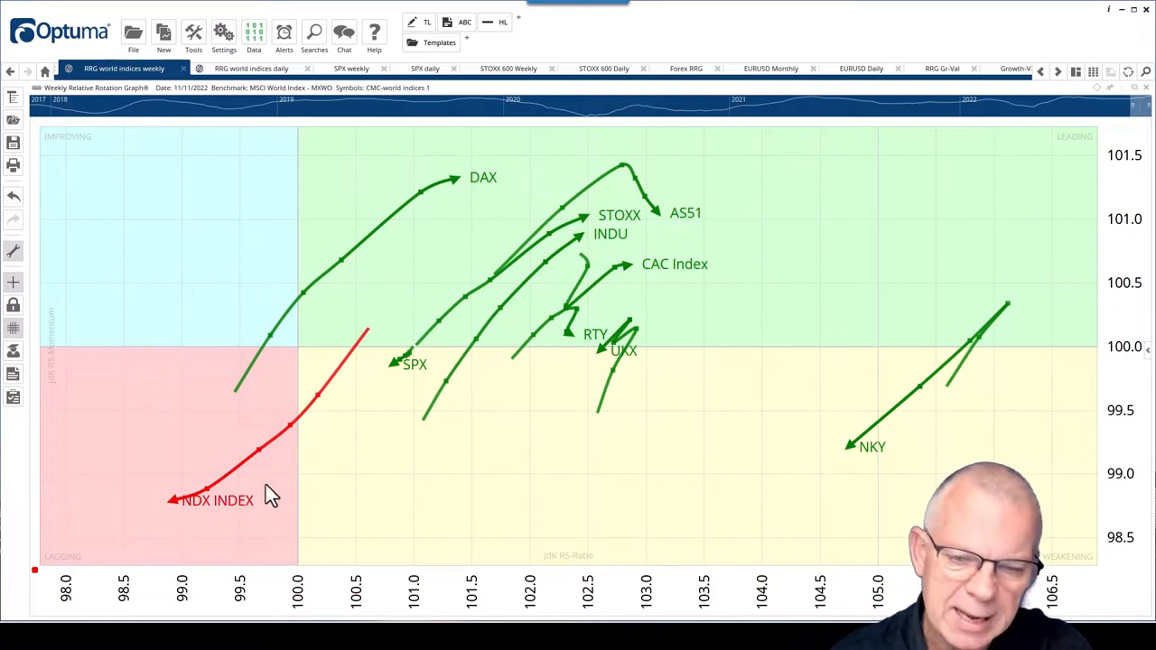
mouse_move(544, 304)
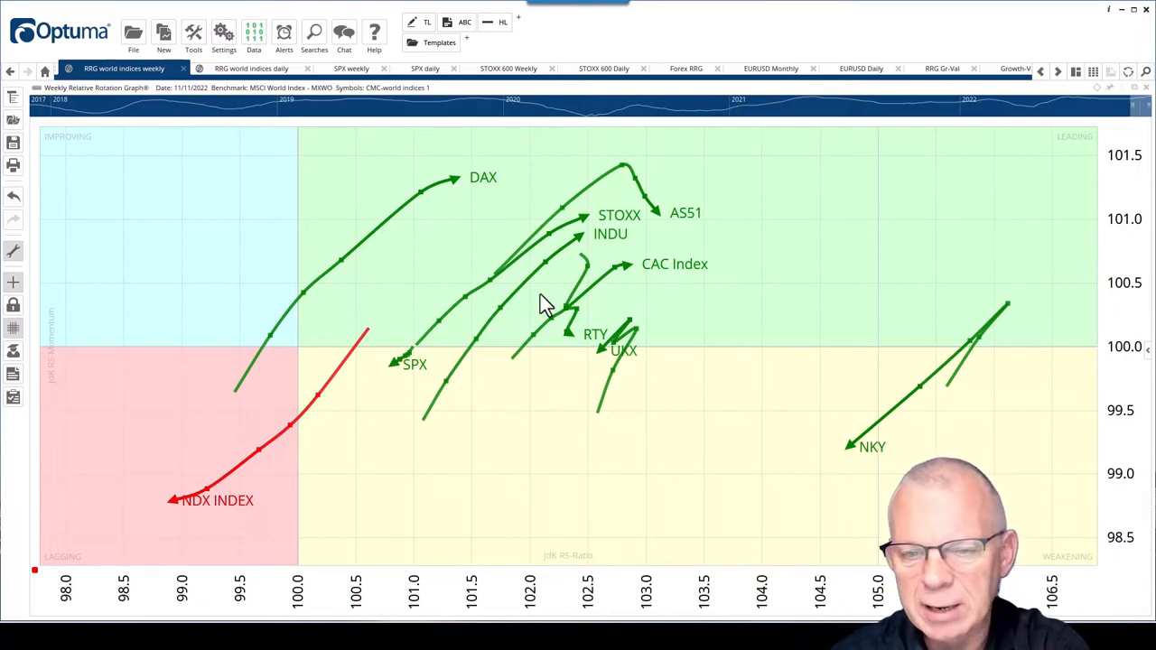
mouse_move(488, 341)
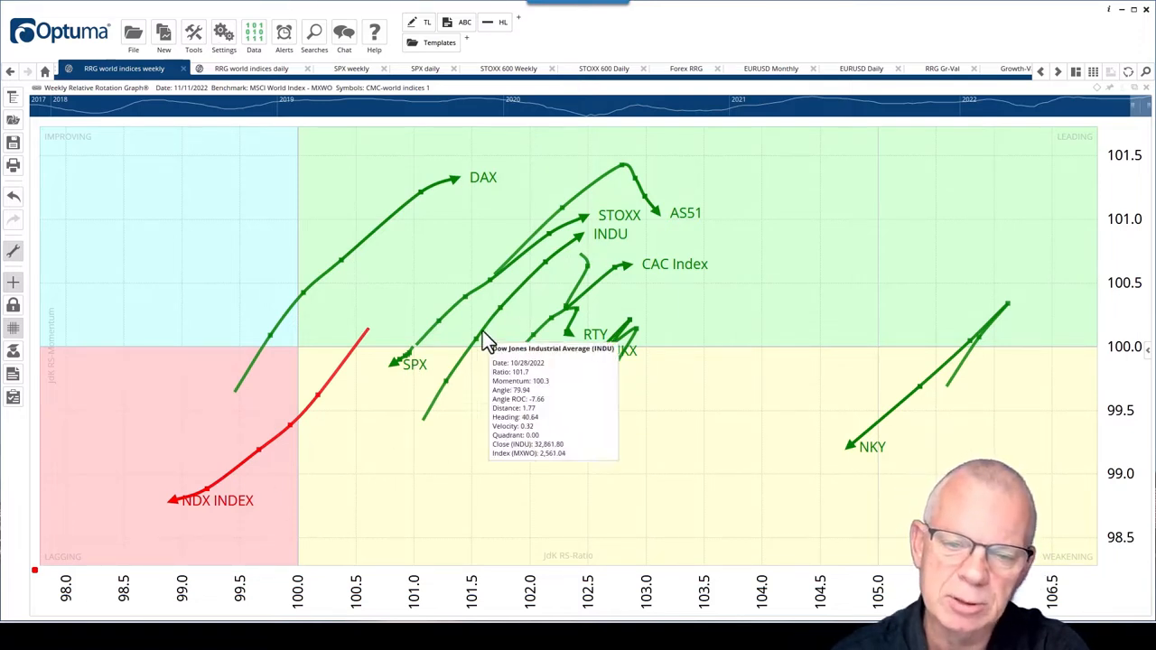
mouse_move(447, 411)
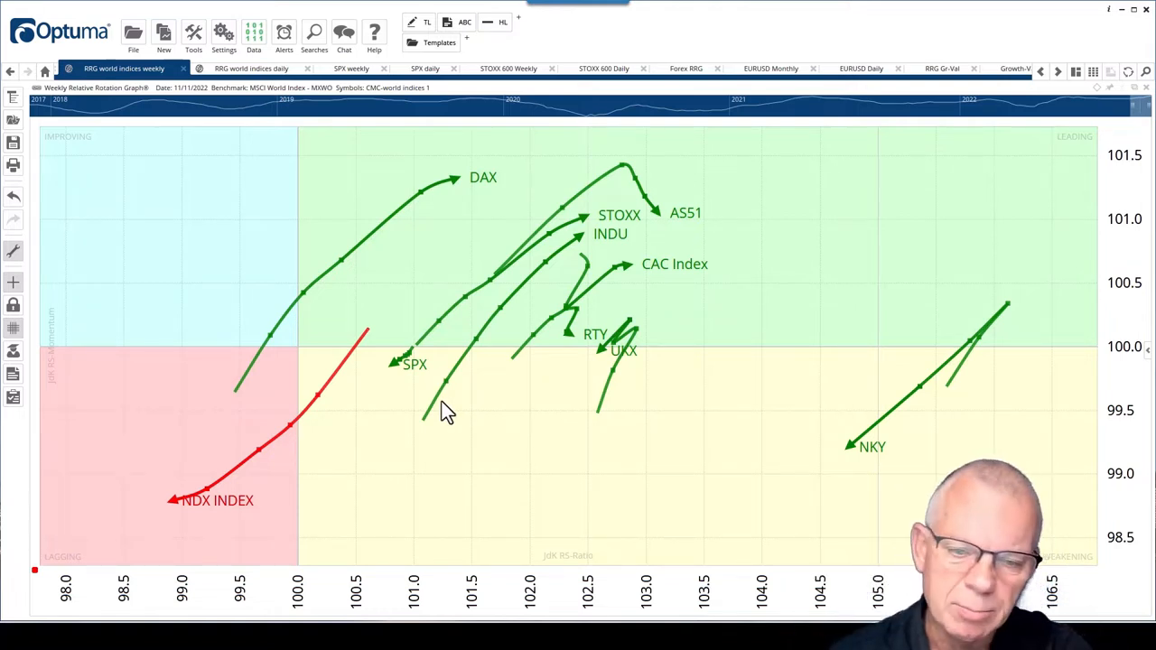
mouse_move(277, 494)
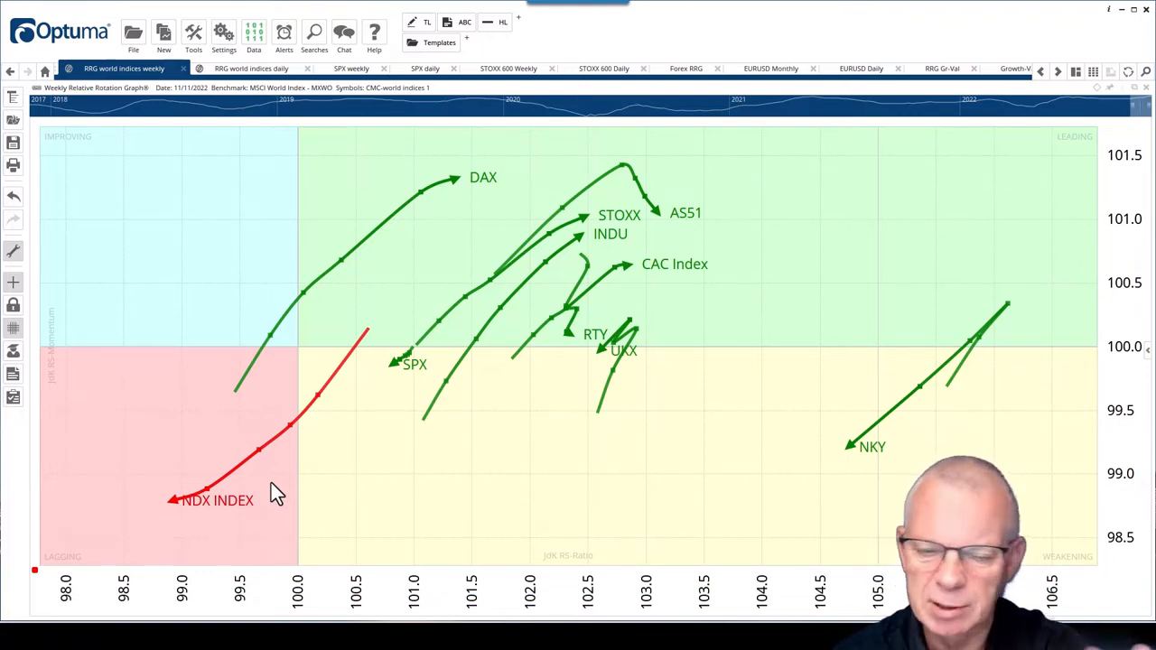
mouse_move(338, 425)
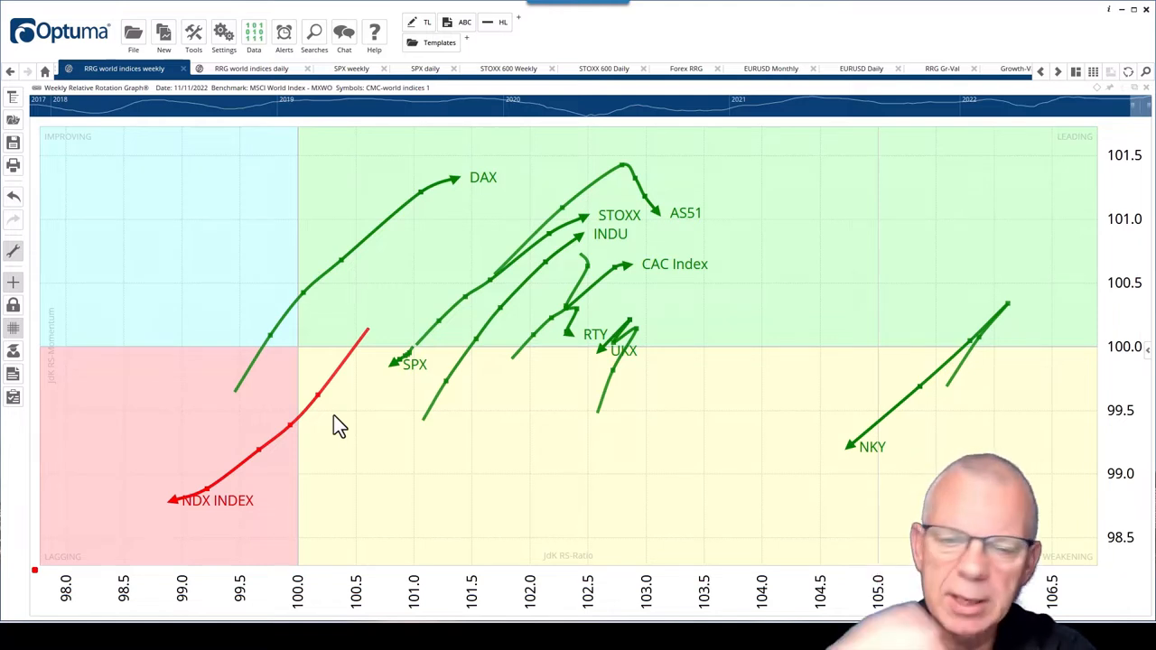
mouse_move(223, 283)
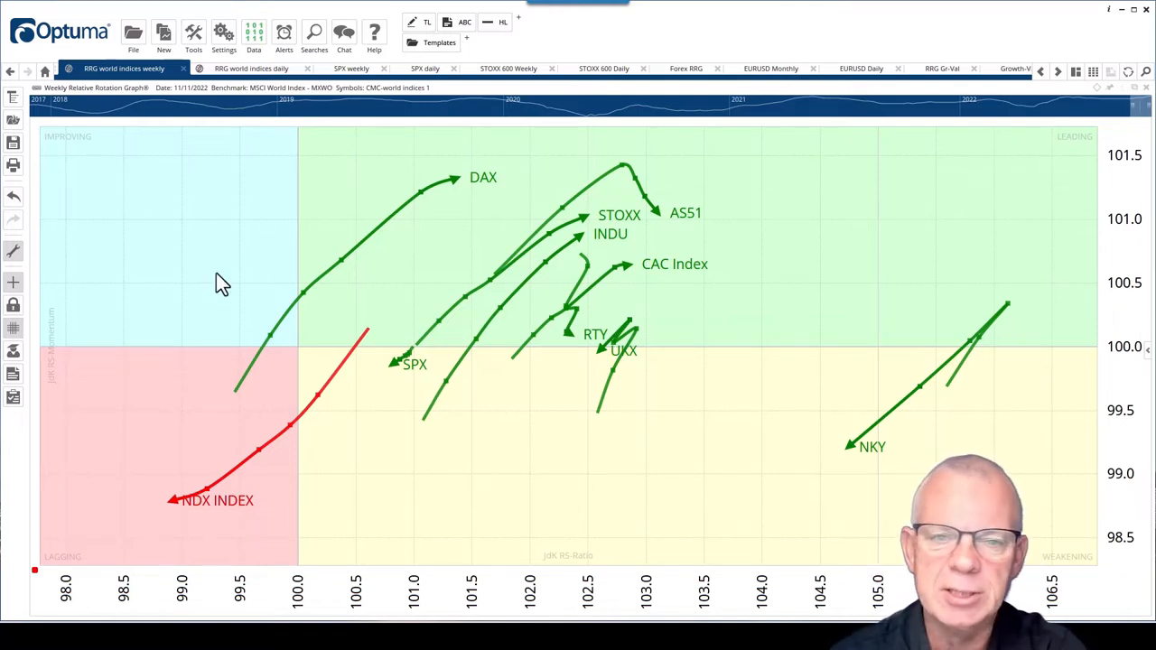
mouse_move(251, 68)
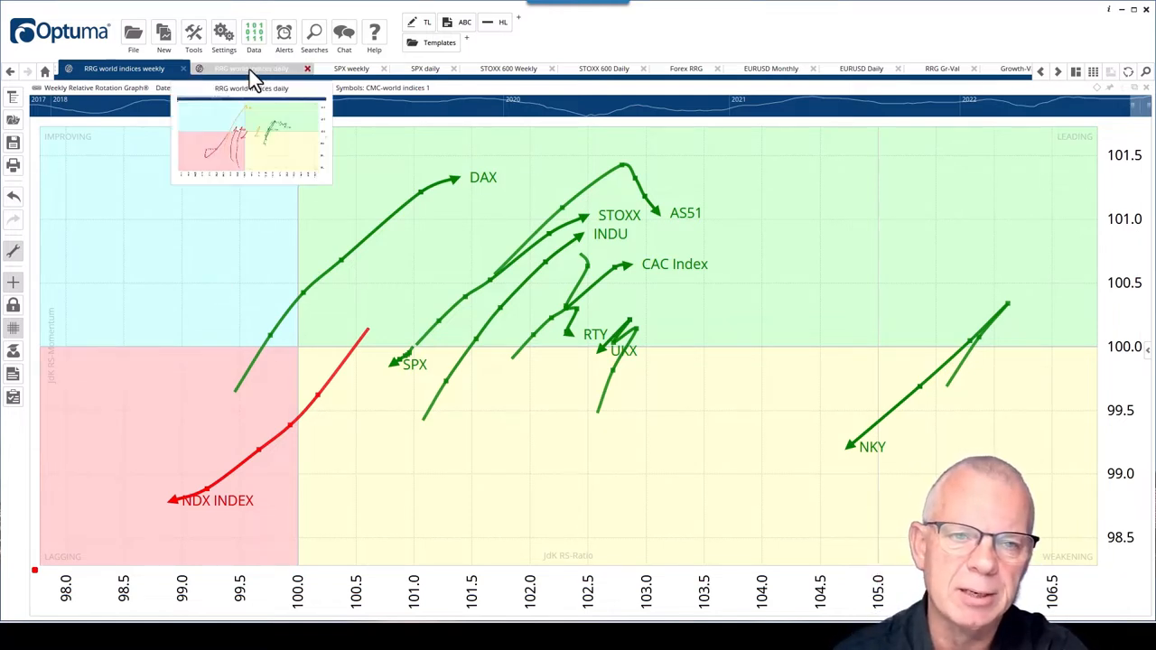
left_click(251, 68)
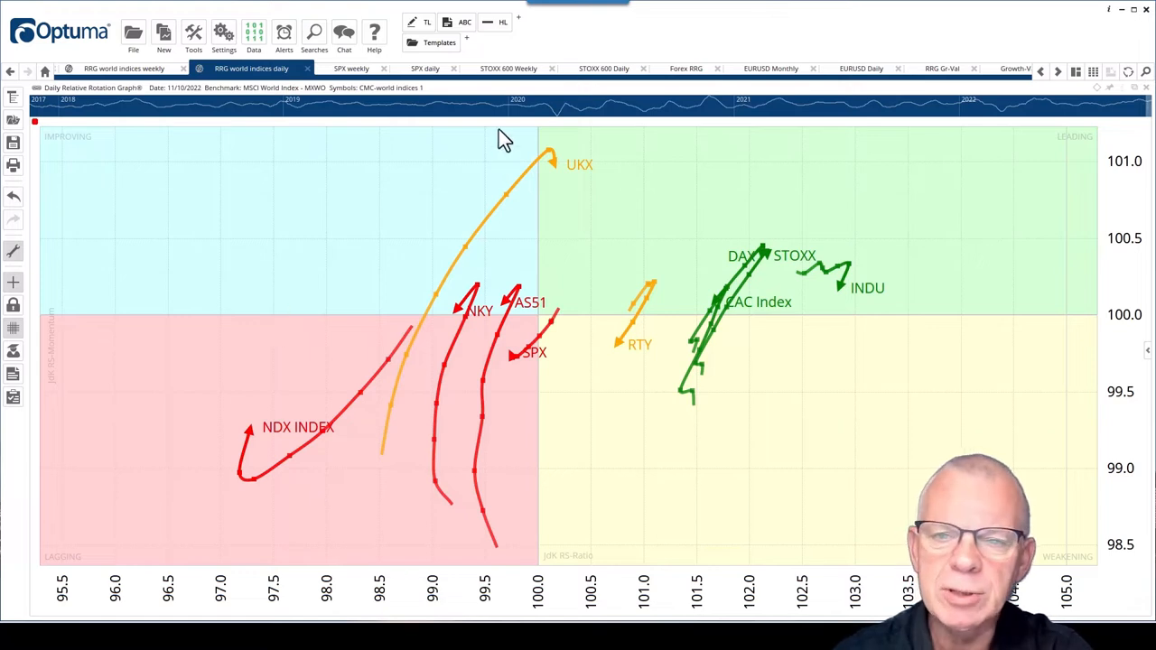
mouse_move(738, 38)
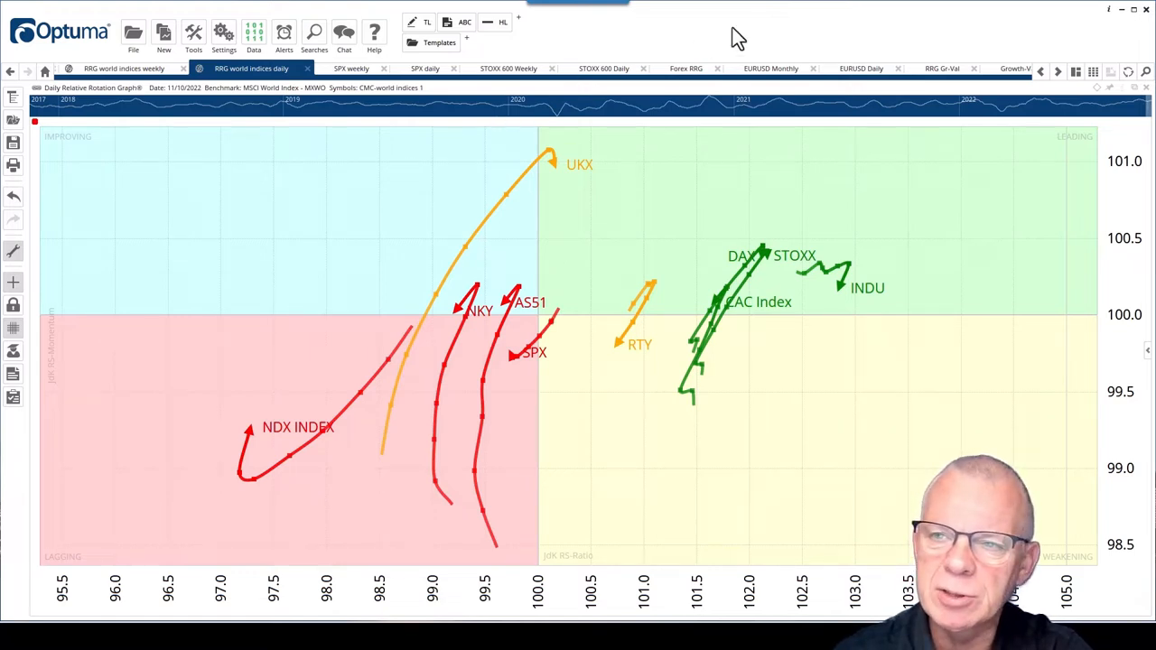
mouse_move(537, 450)
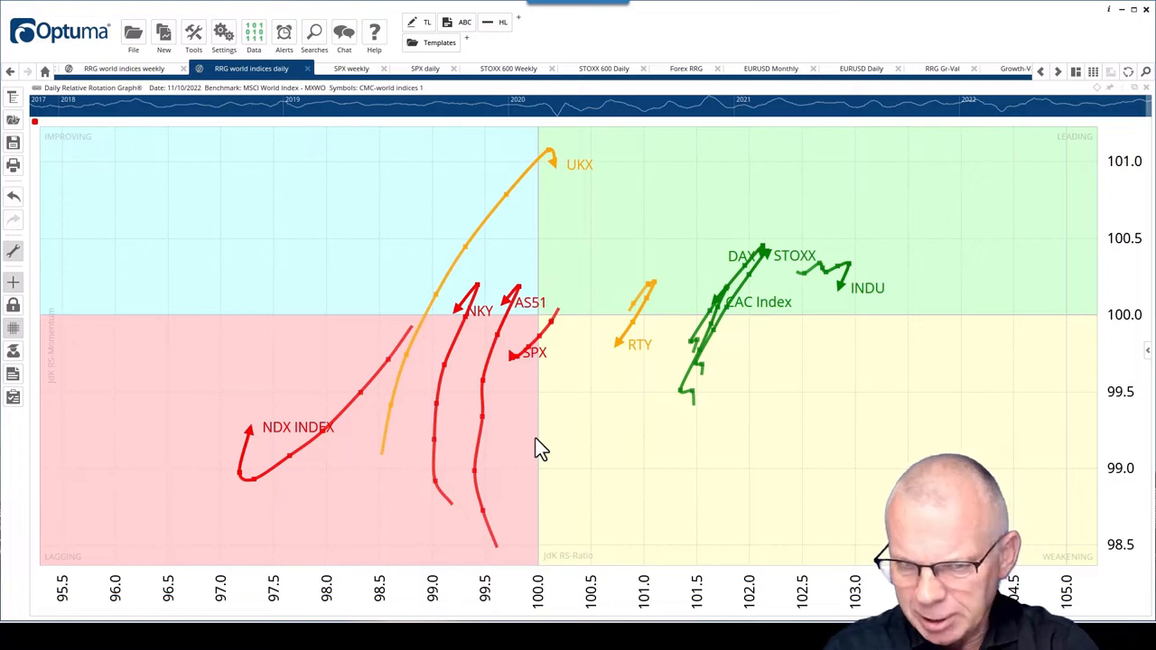
mouse_move(527, 325)
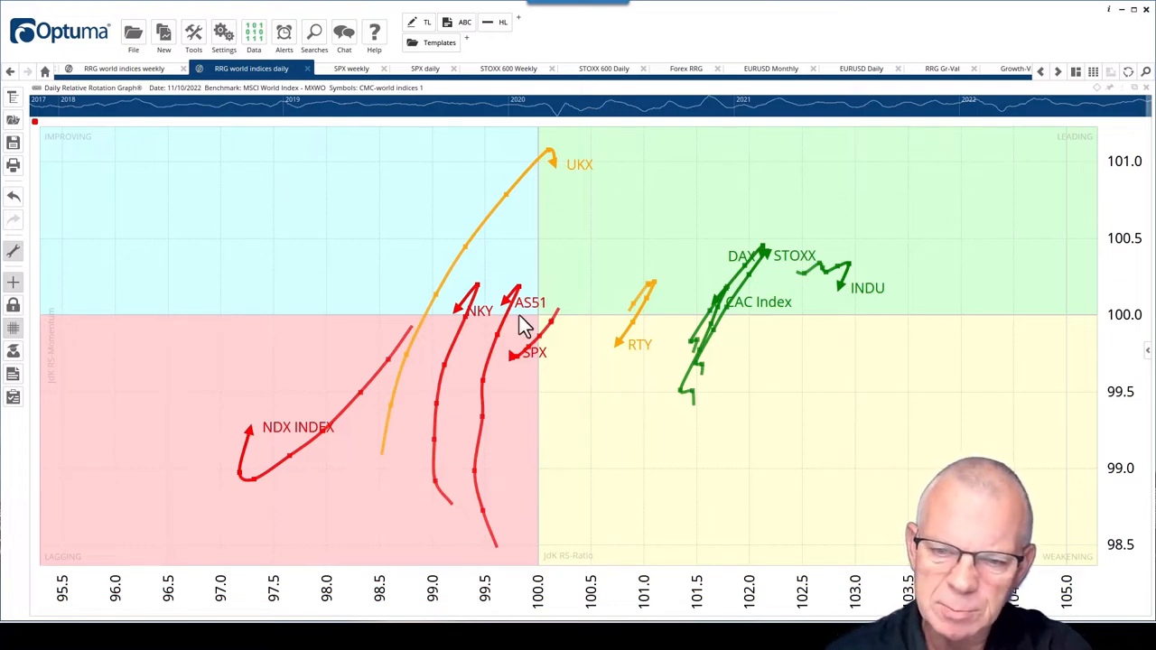
mouse_move(619, 302)
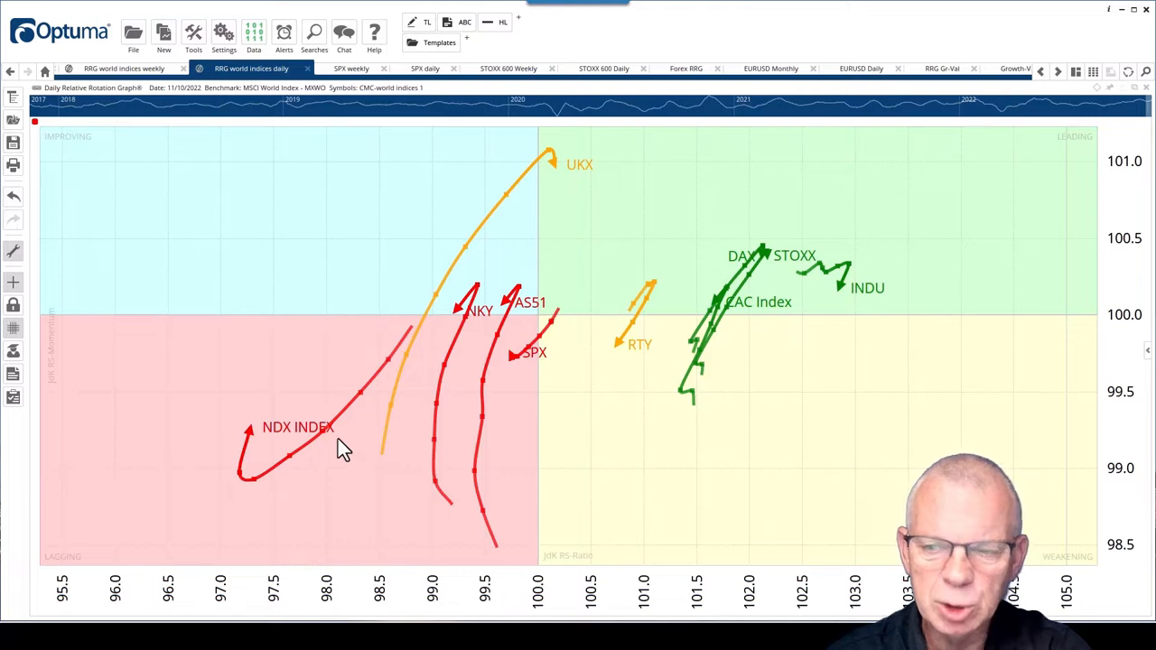
mouse_move(404, 456)
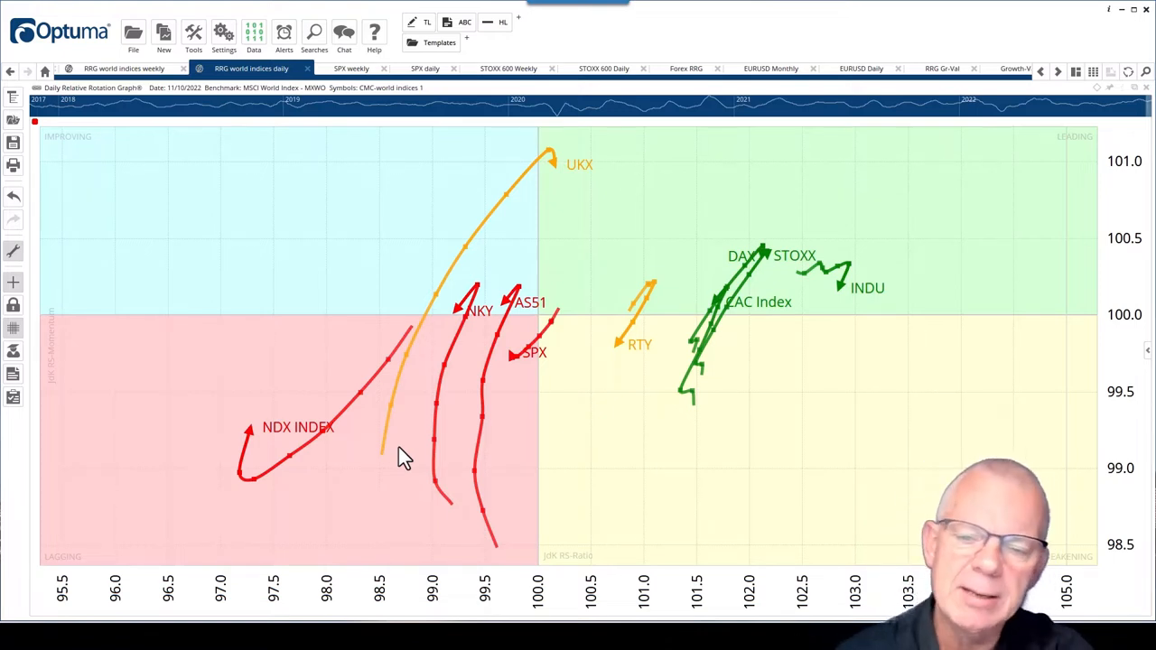
mouse_move(337, 487)
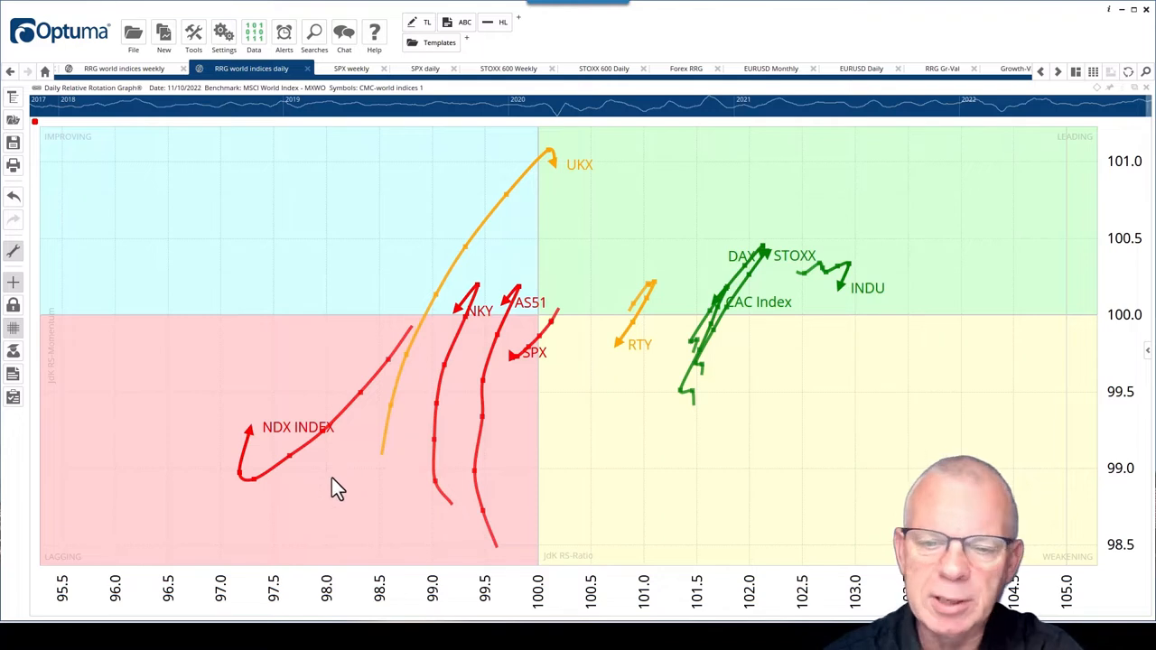
mouse_move(235, 443)
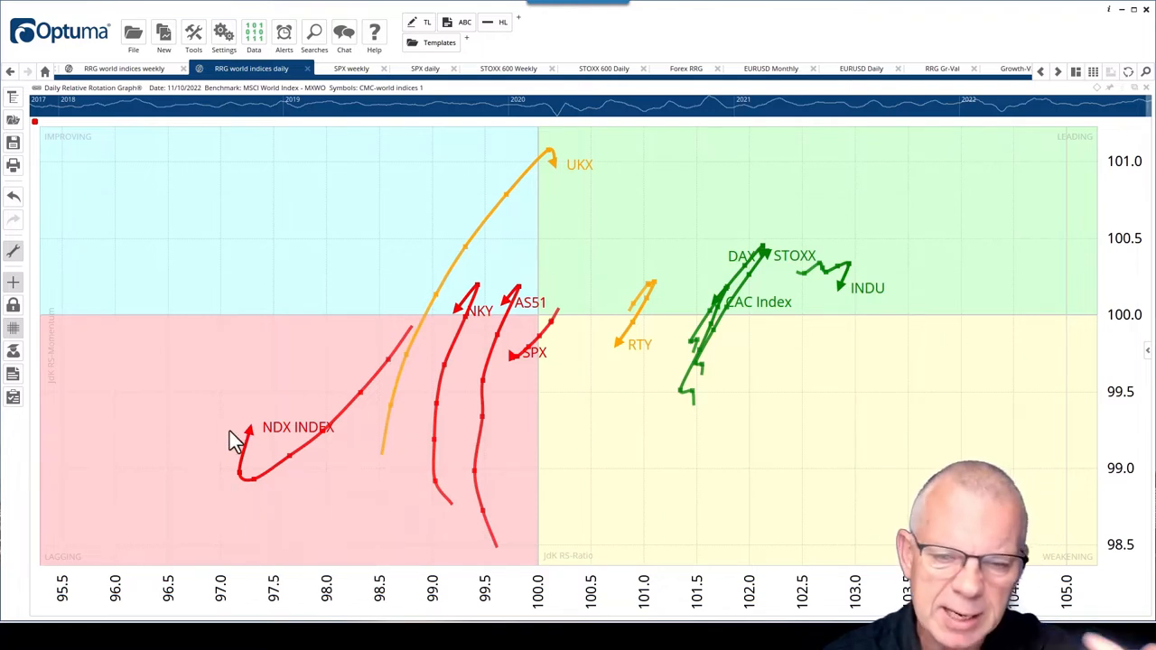
mouse_move(519, 378)
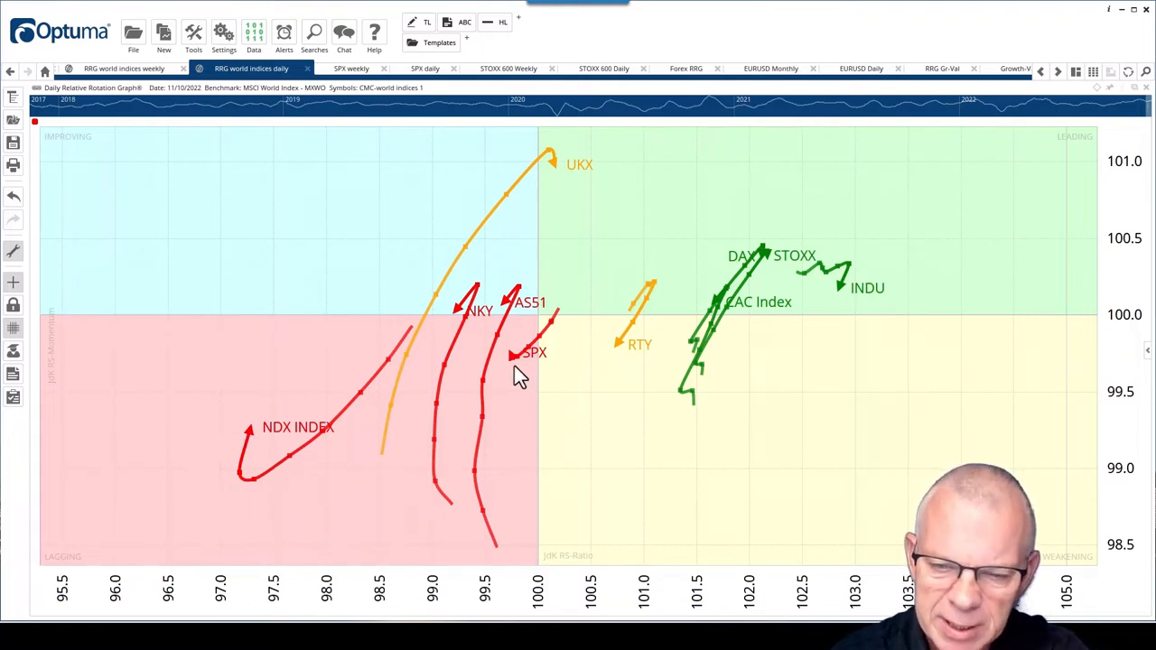
mouse_move(510, 370)
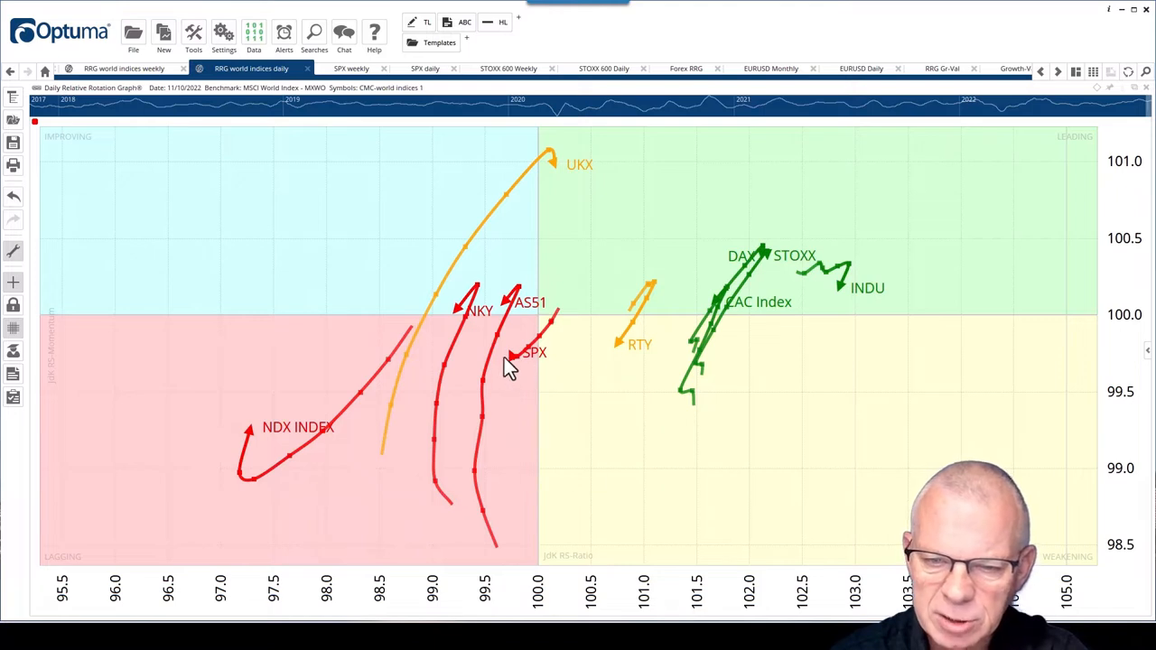
mouse_move(754, 305)
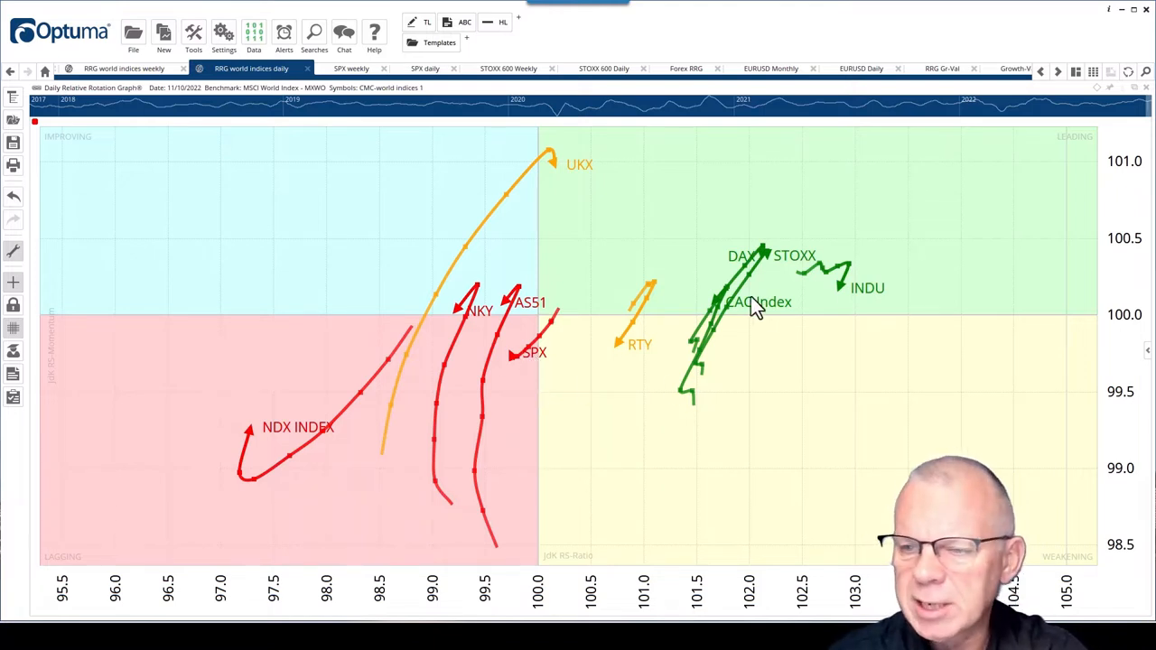
mouse_move(689, 305)
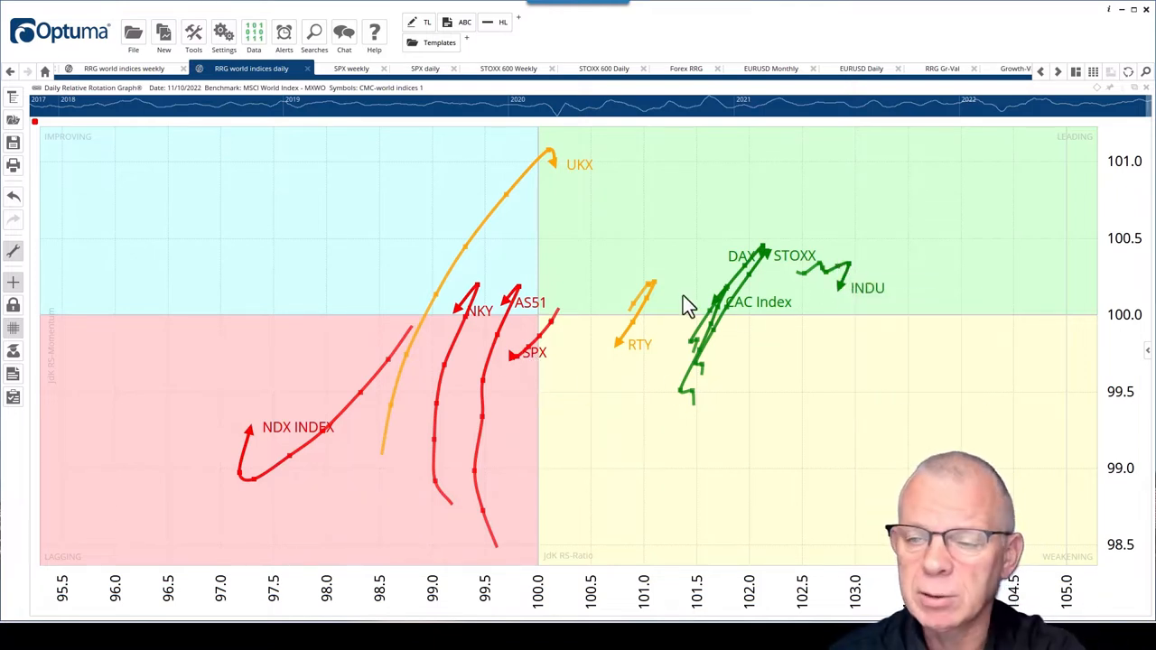
mouse_move(786, 303)
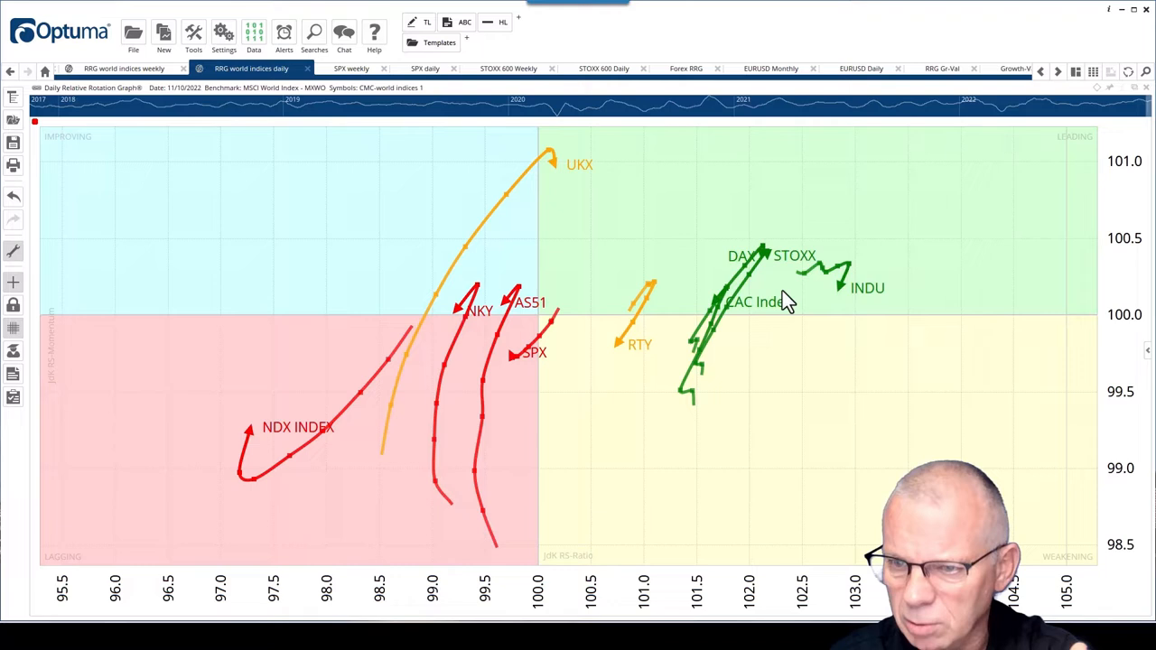
mouse_move(767, 257)
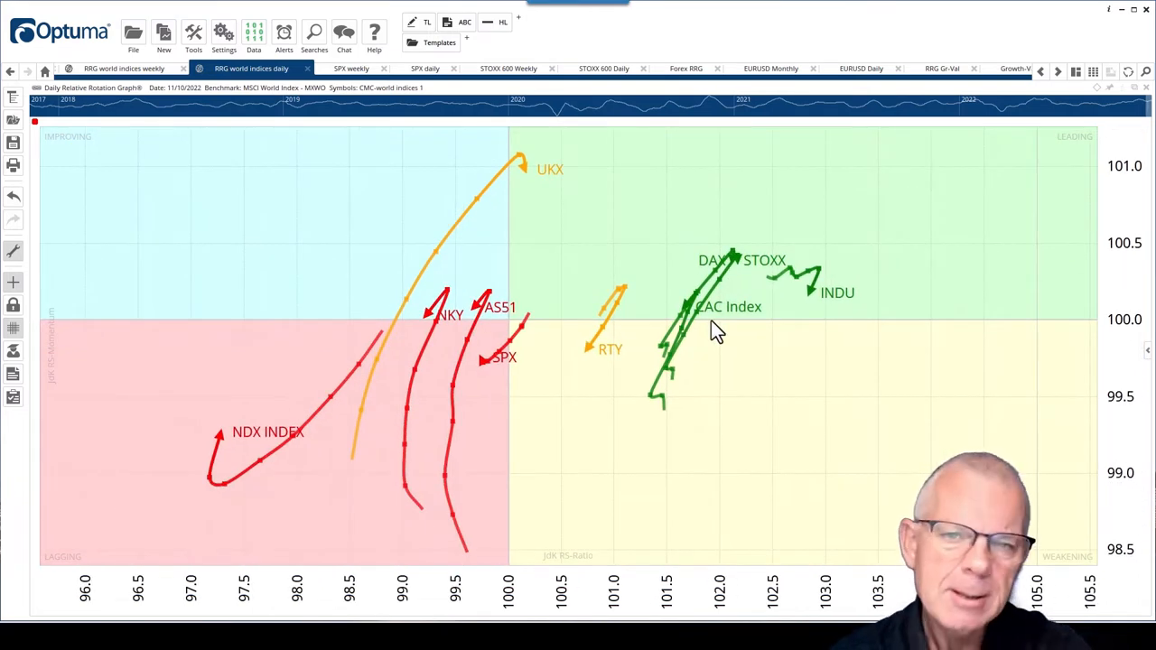
mouse_move(688, 323)
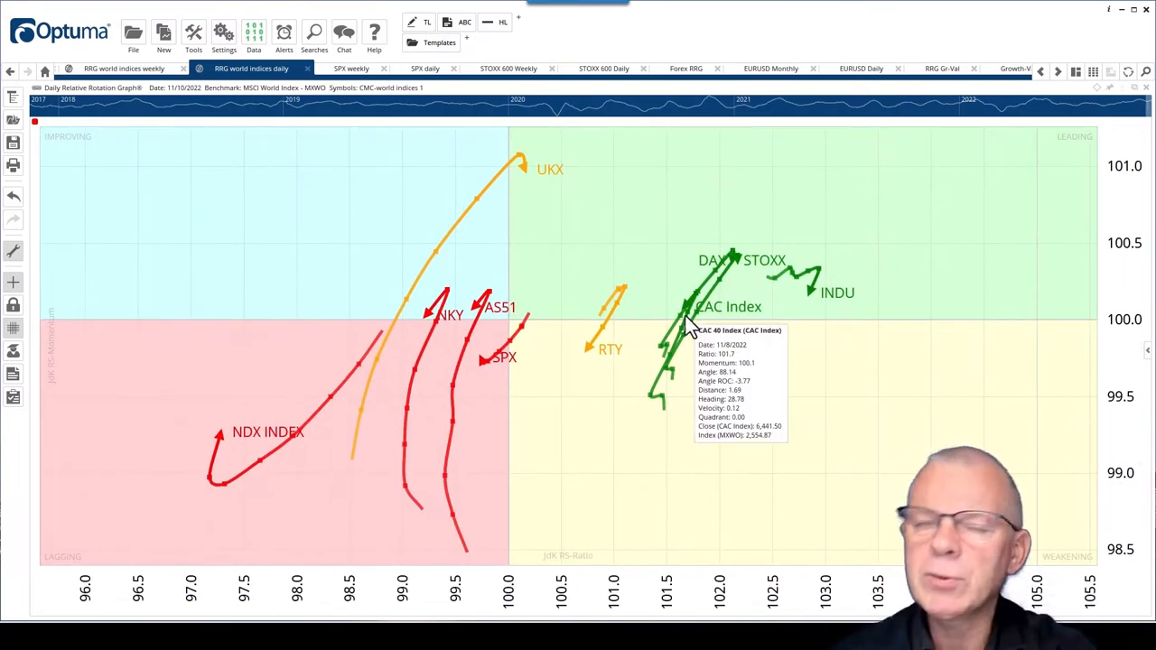
mouse_move(632, 357)
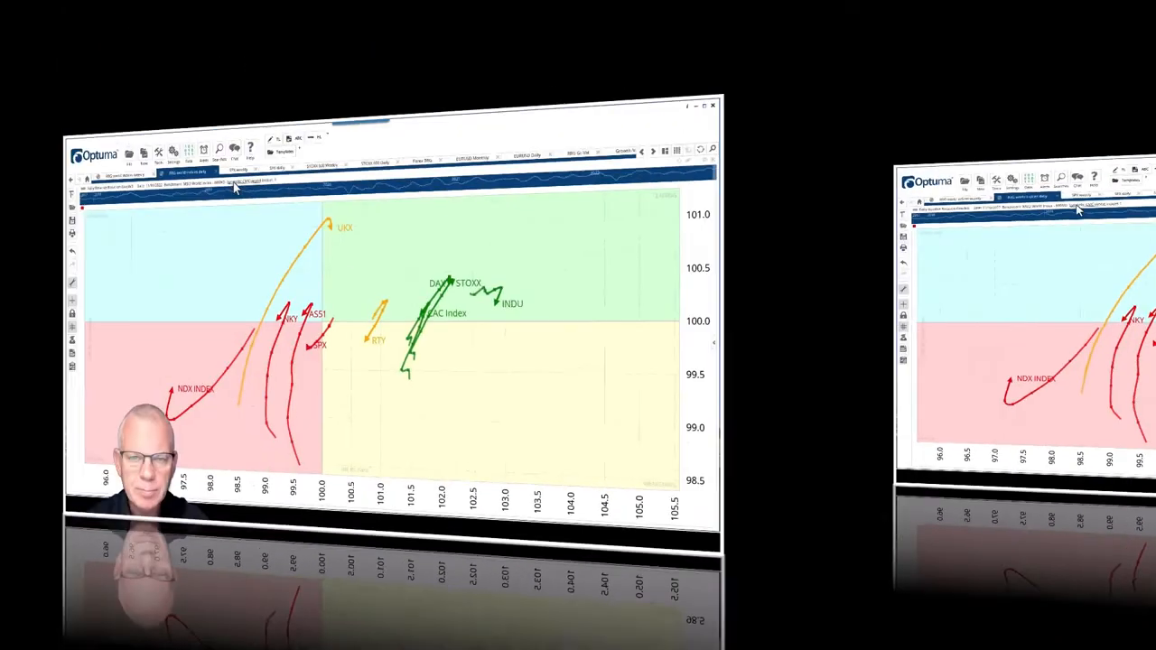
Show the S&P 500 weekly candlestick chart with downtrend lines and RRG lines versus MSCI World
left_click(351, 68)
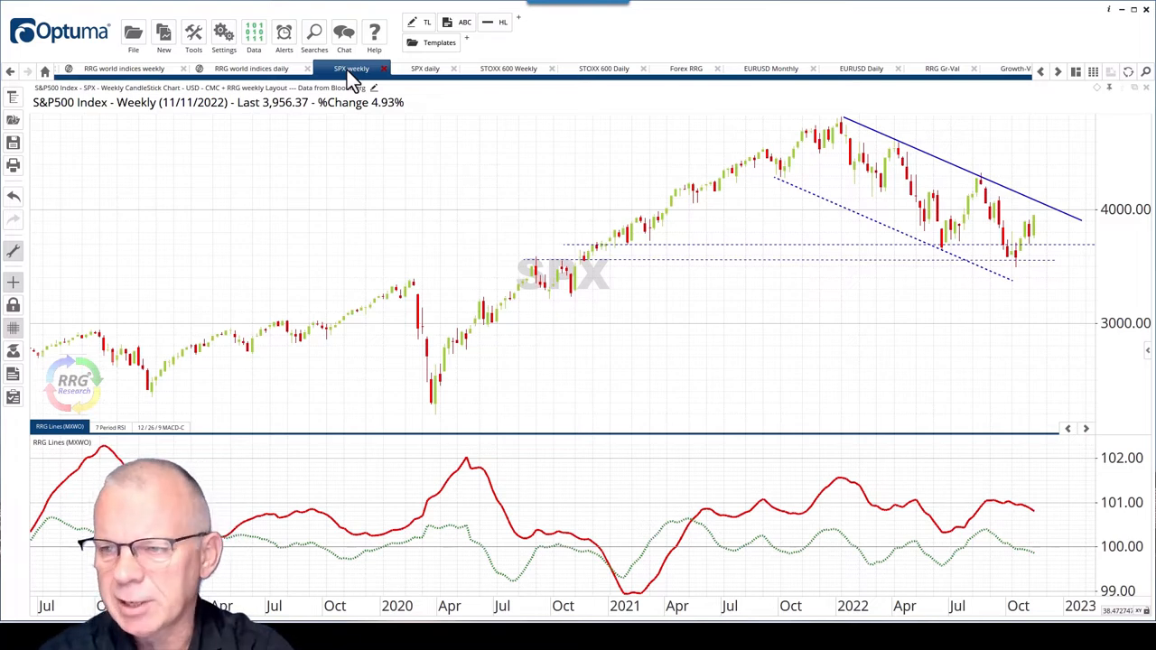
mouse_move(352, 86)
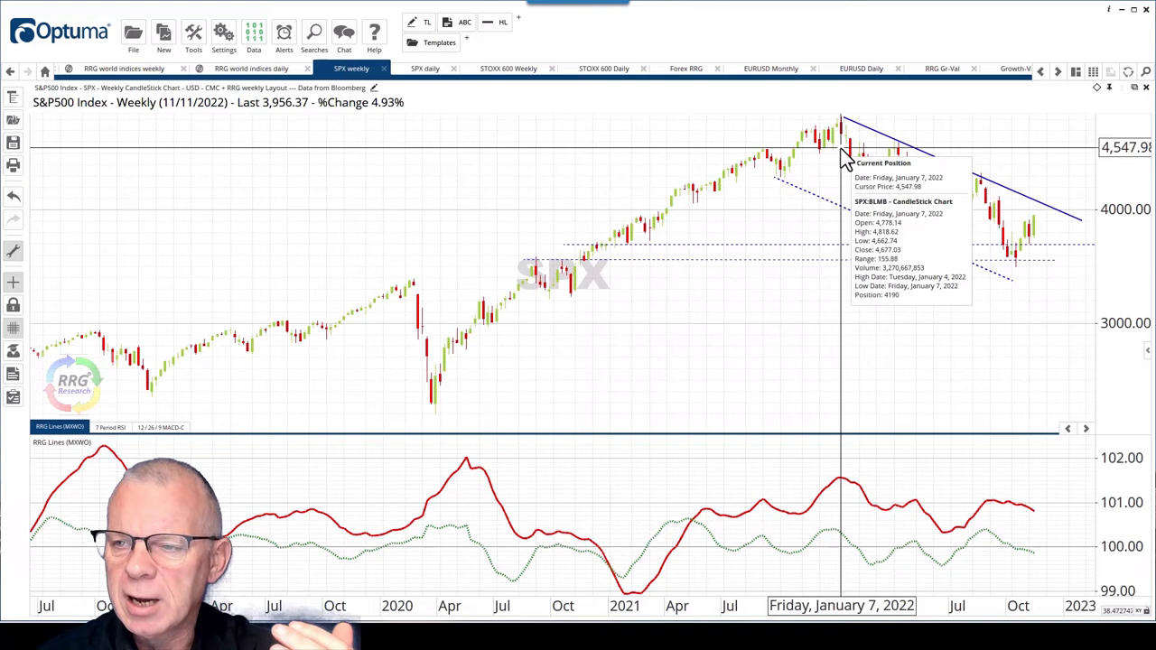
mouse_move(880, 325)
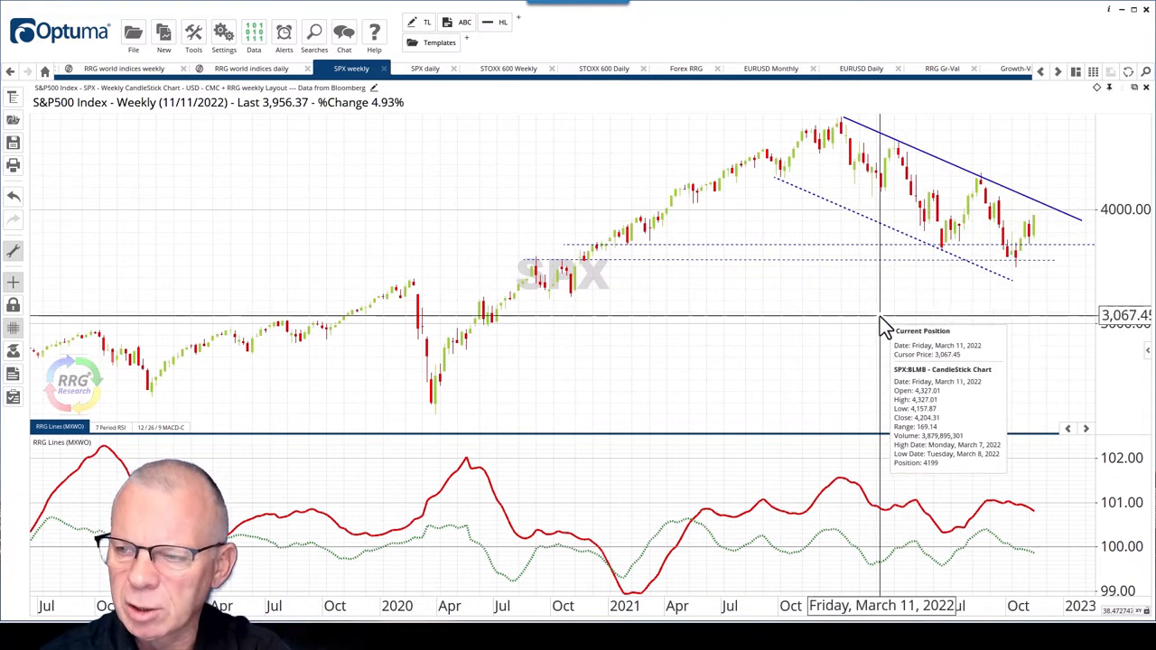
mouse_move(816, 352)
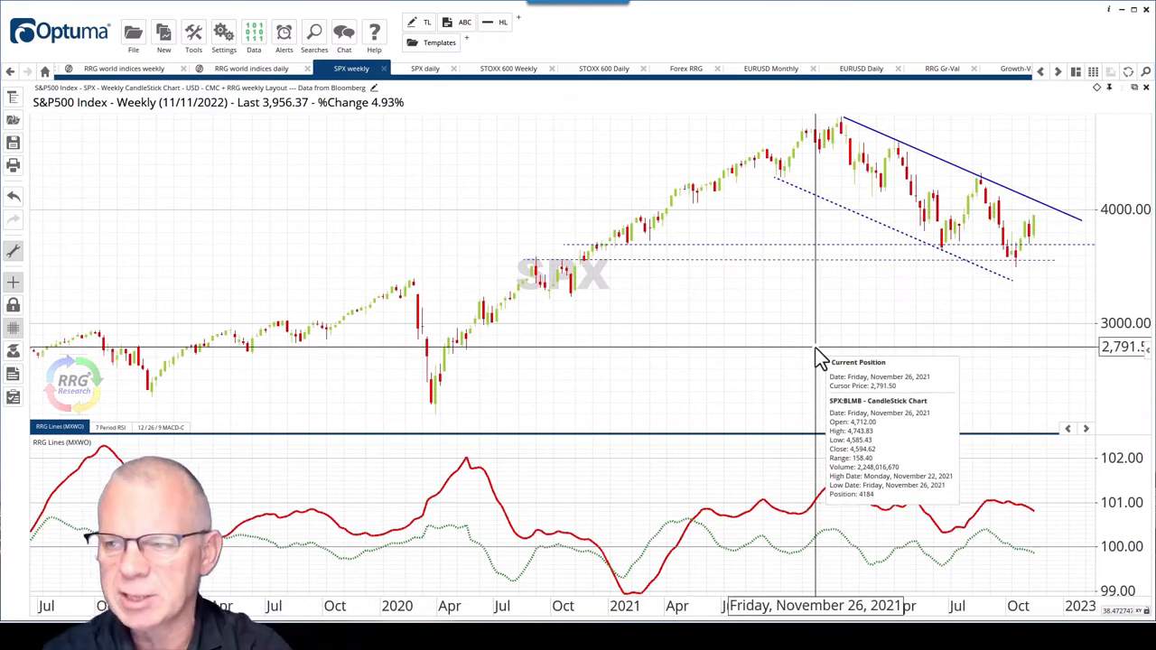
mouse_move(779, 344)
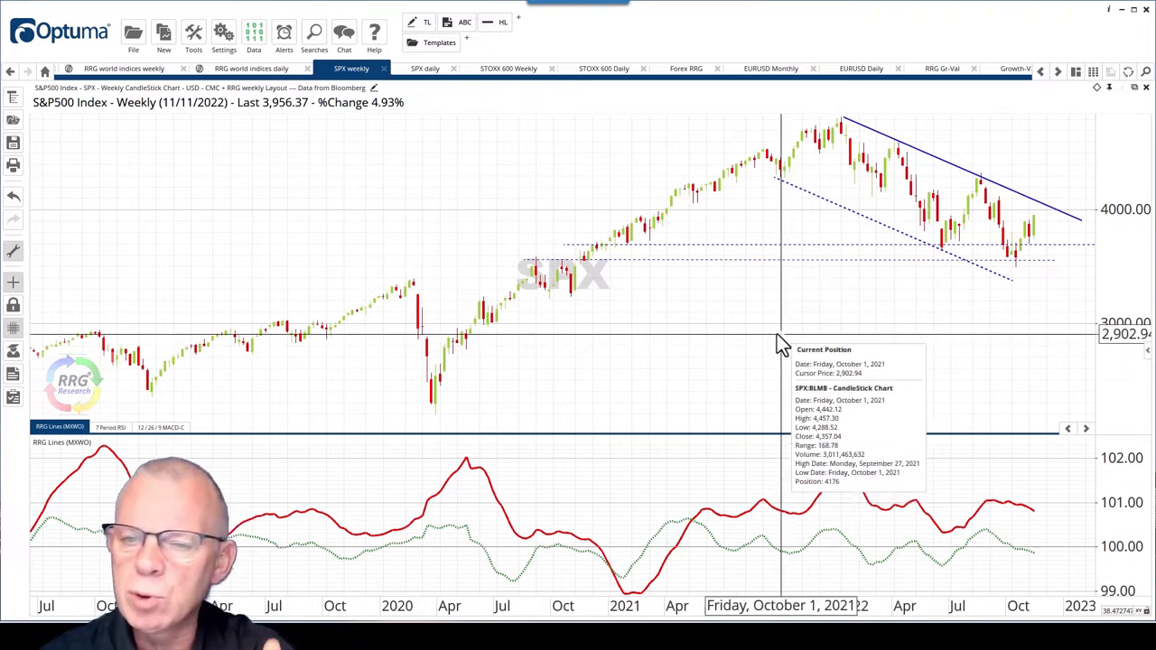
mouse_move(926, 248)
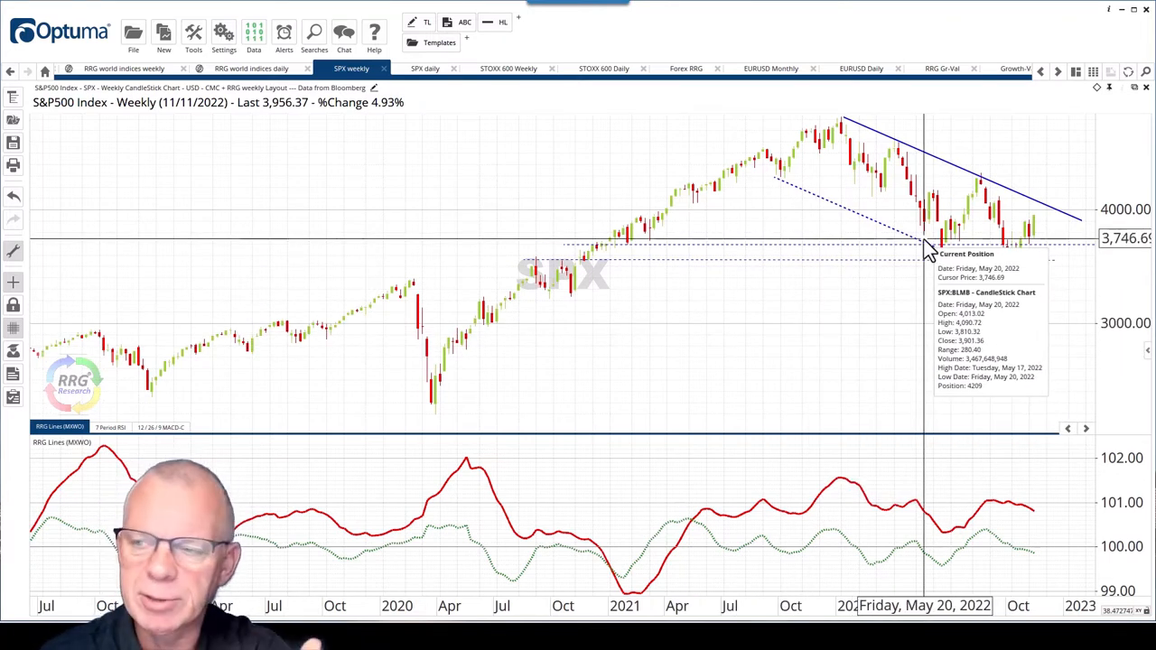
mouse_move(1029, 249)
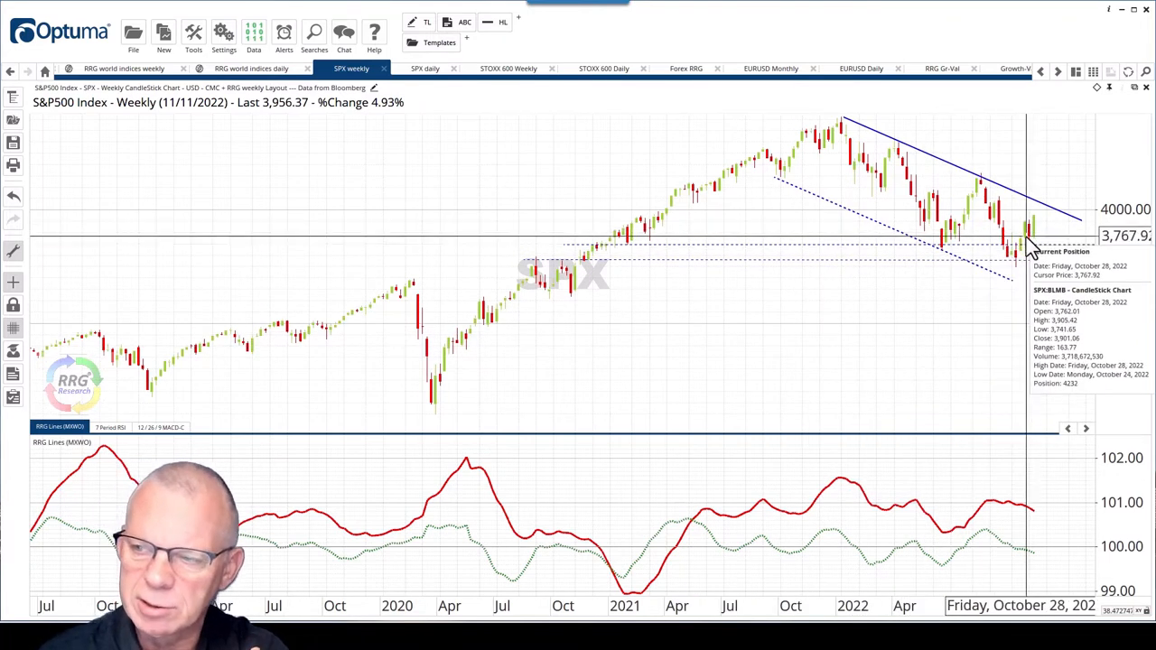
mouse_move(1003, 262)
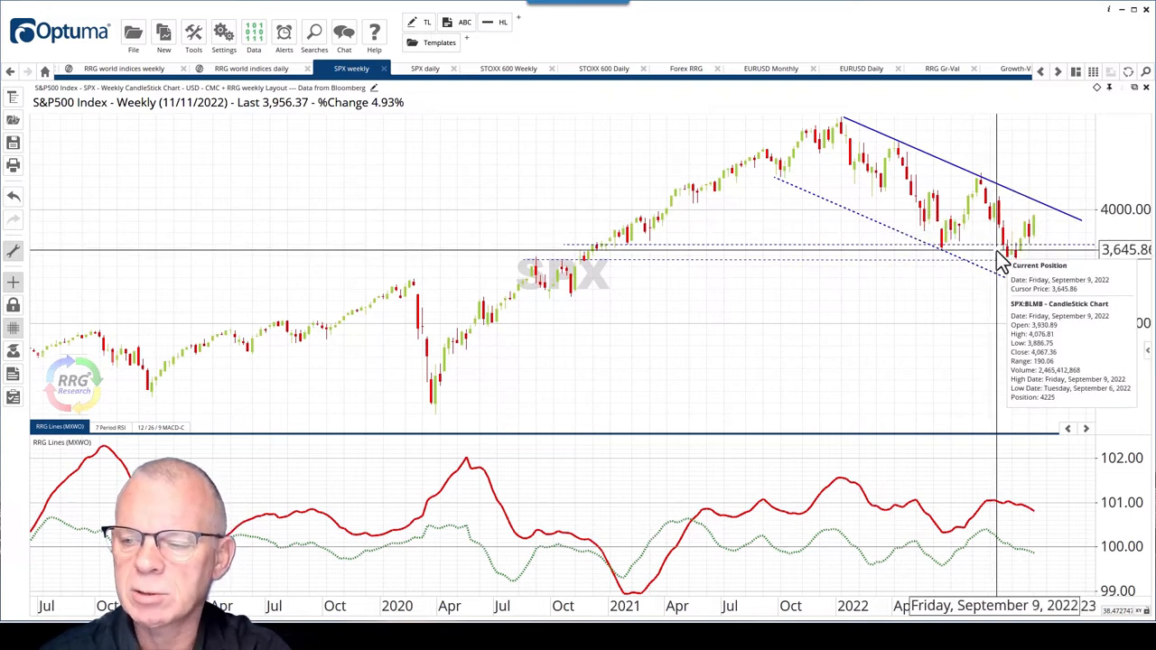
mouse_move(858, 510)
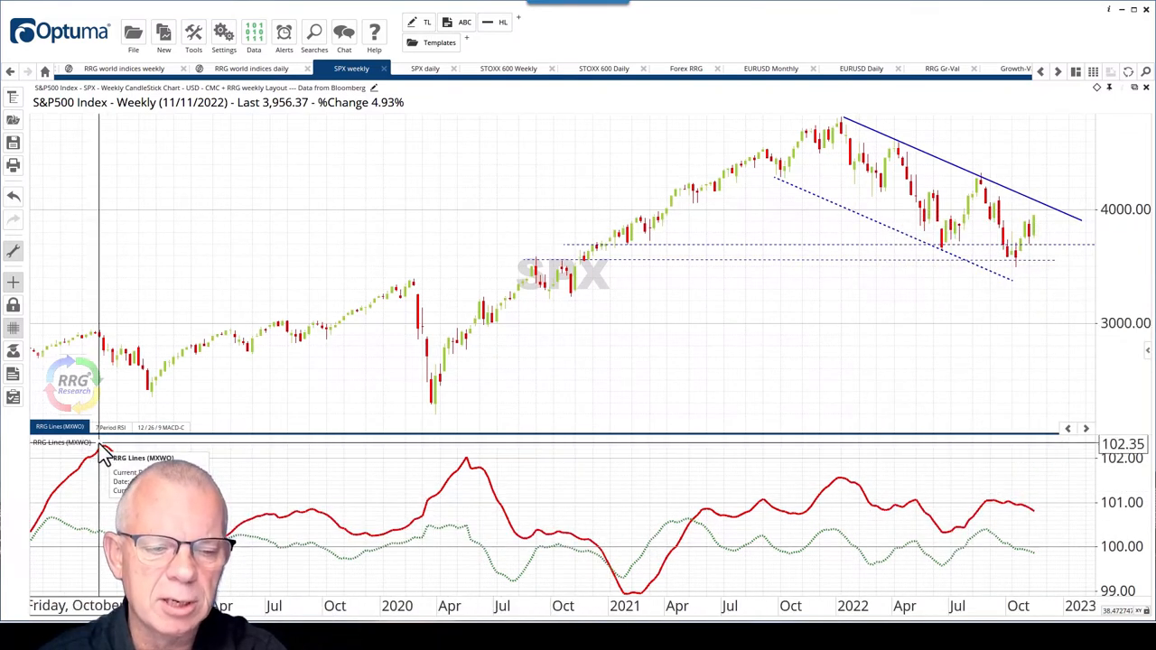
mouse_move(979, 556)
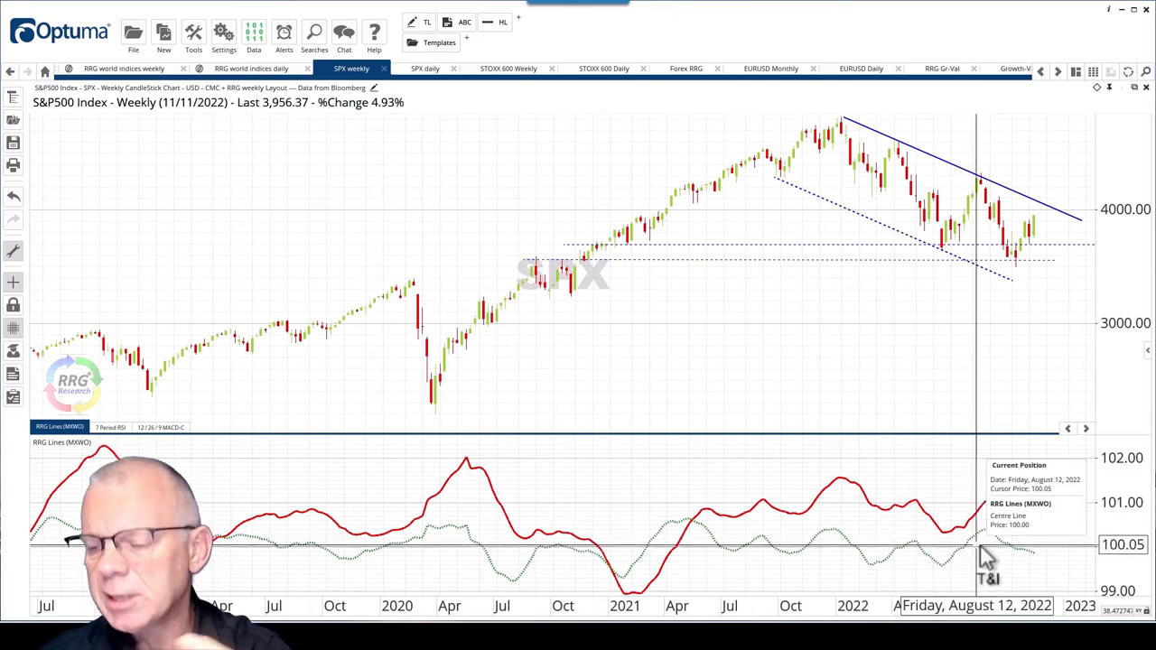
mouse_move(1024, 538)
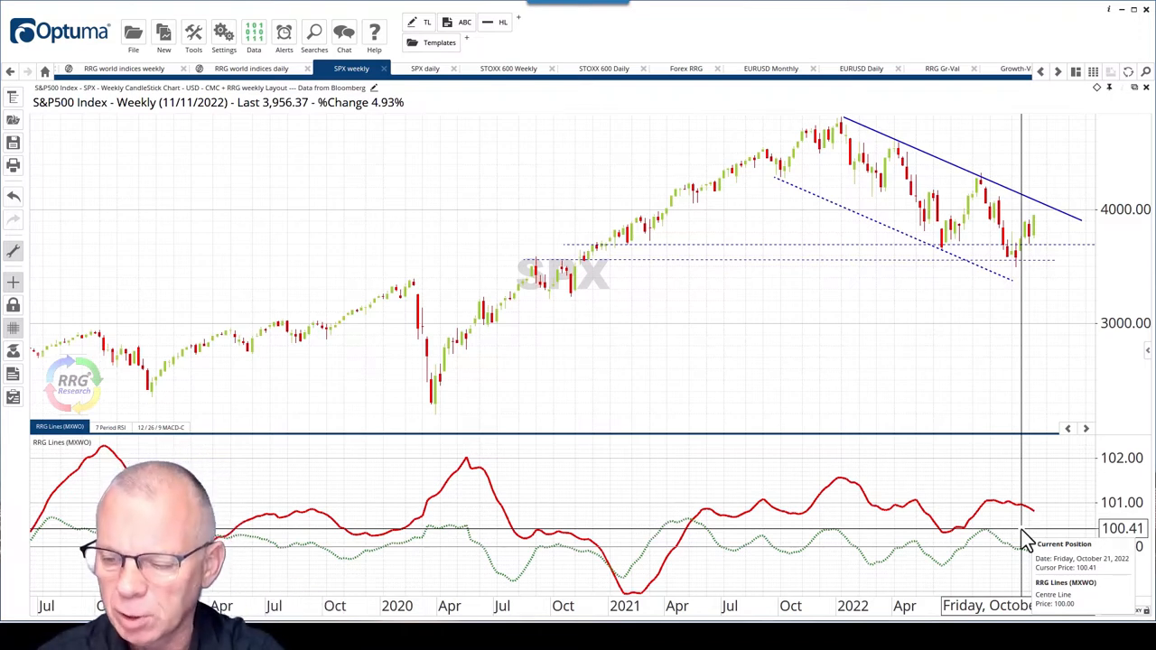
mouse_move(1025, 529)
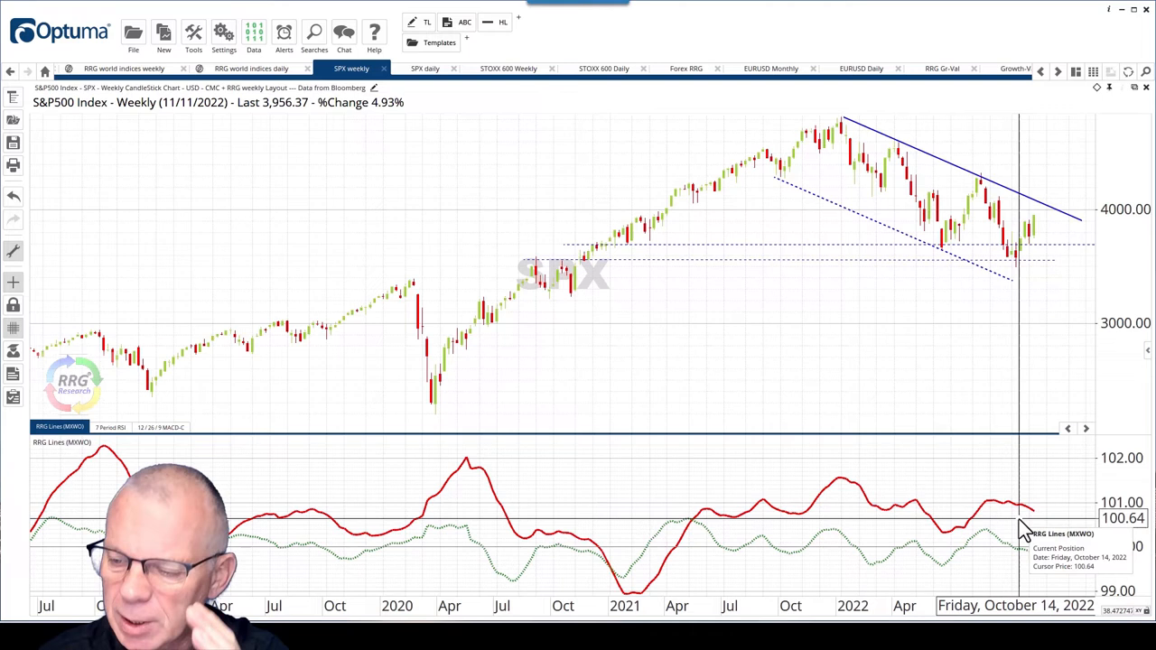
mouse_move(1030, 533)
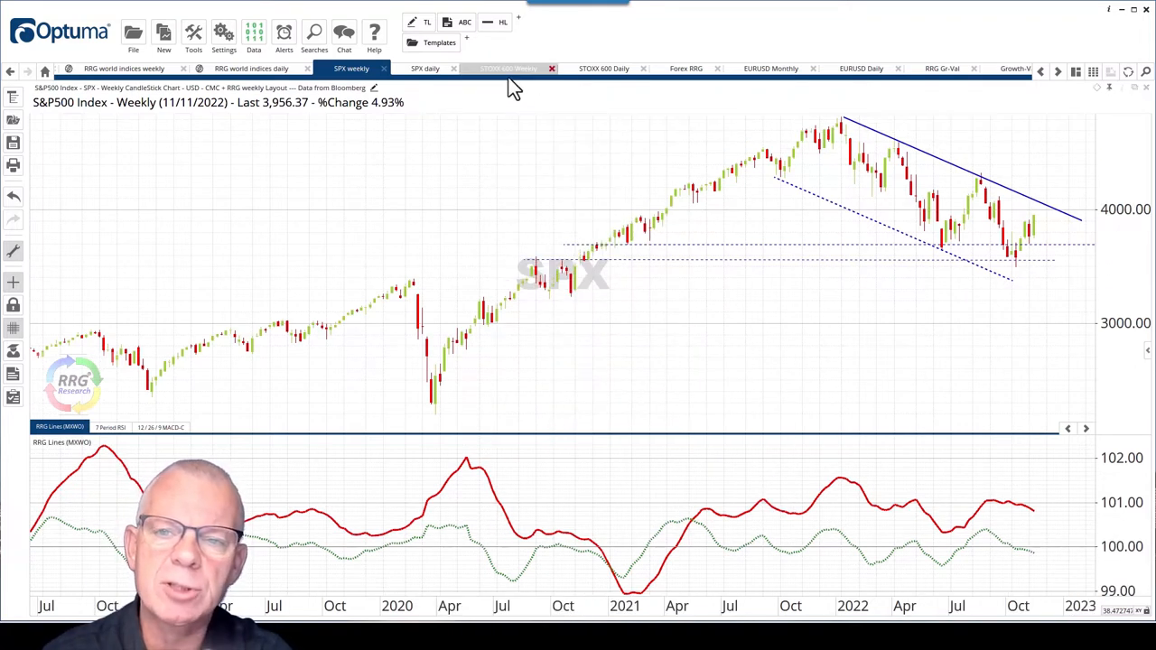
mouse_move(507, 69)
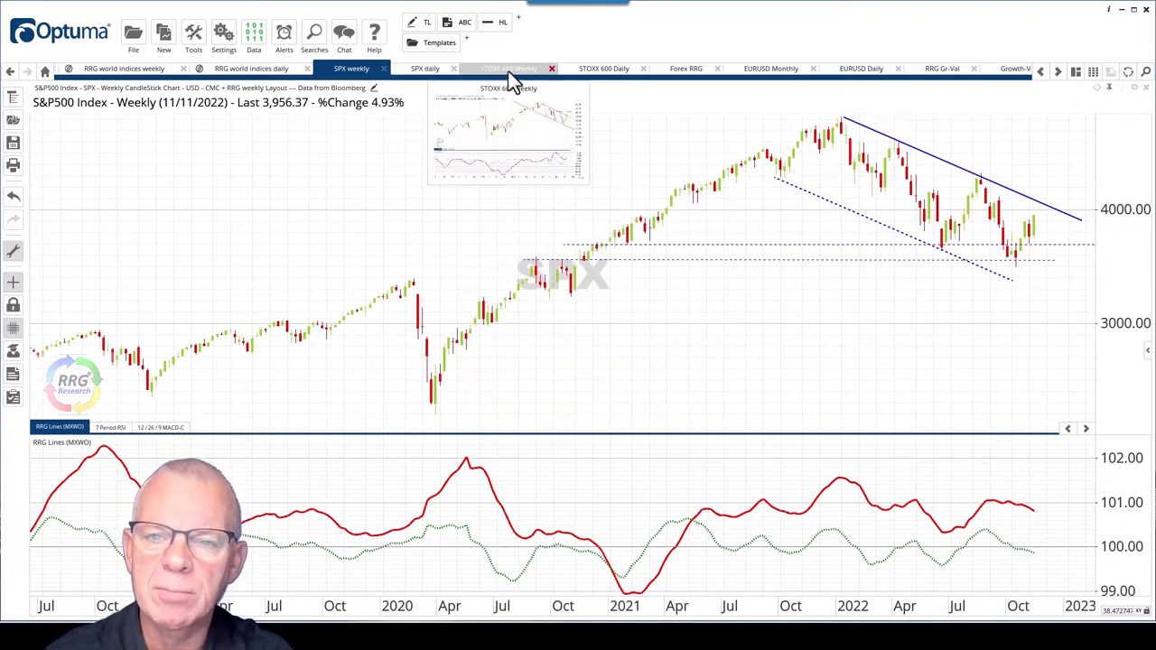
Show the STOXX Europe 600 weekly chart with its falling channel and RRG lines
left_click(508, 68)
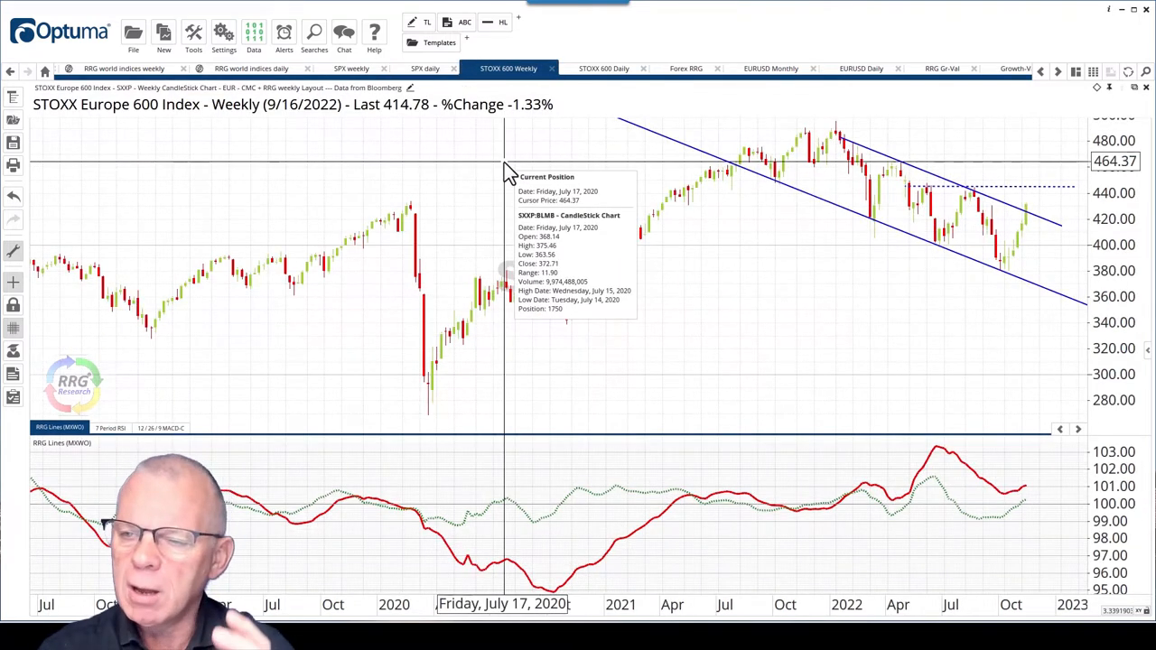
mouse_move(840, 171)
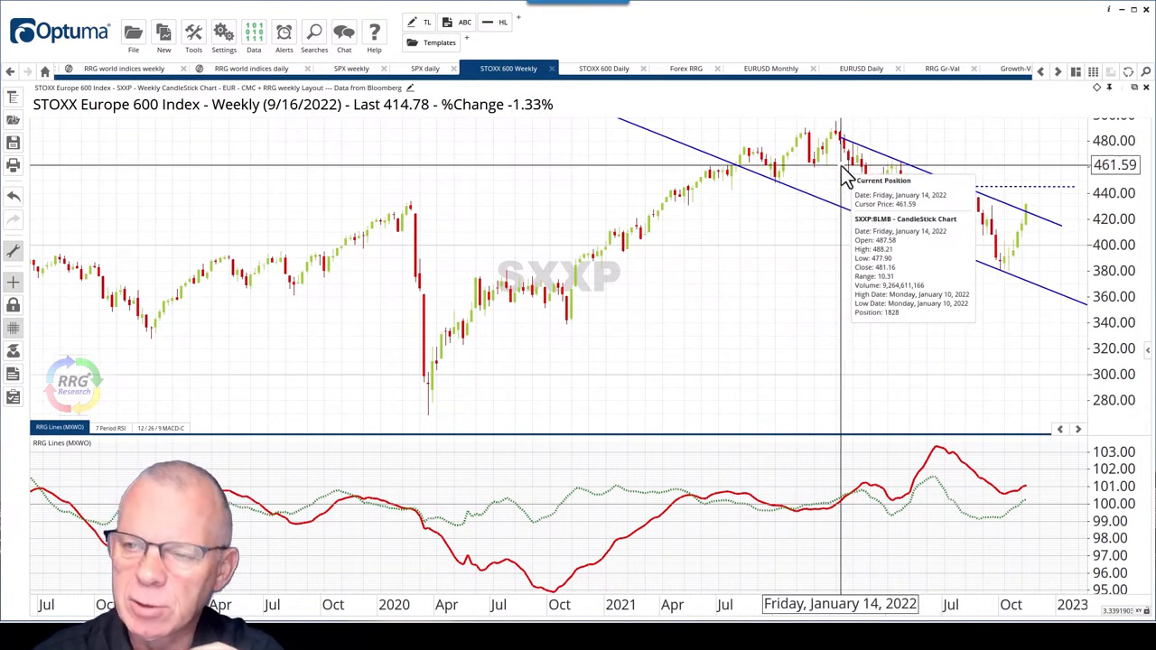
mouse_move(846, 178)
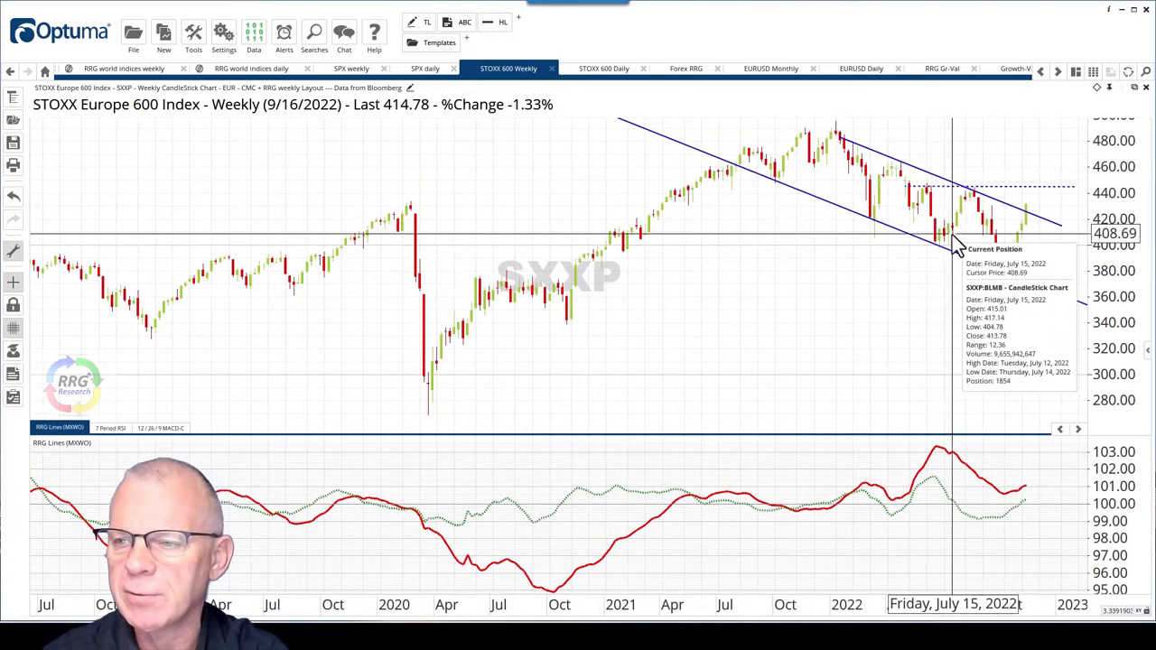
mouse_move(1007, 244)
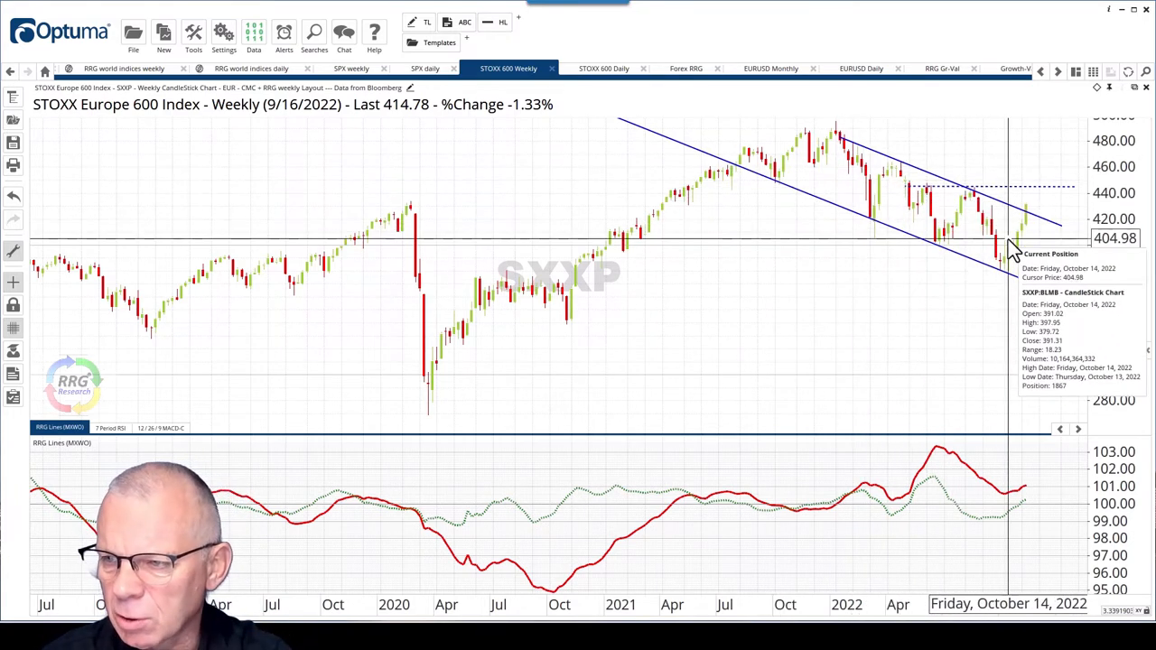
mouse_move(1020, 223)
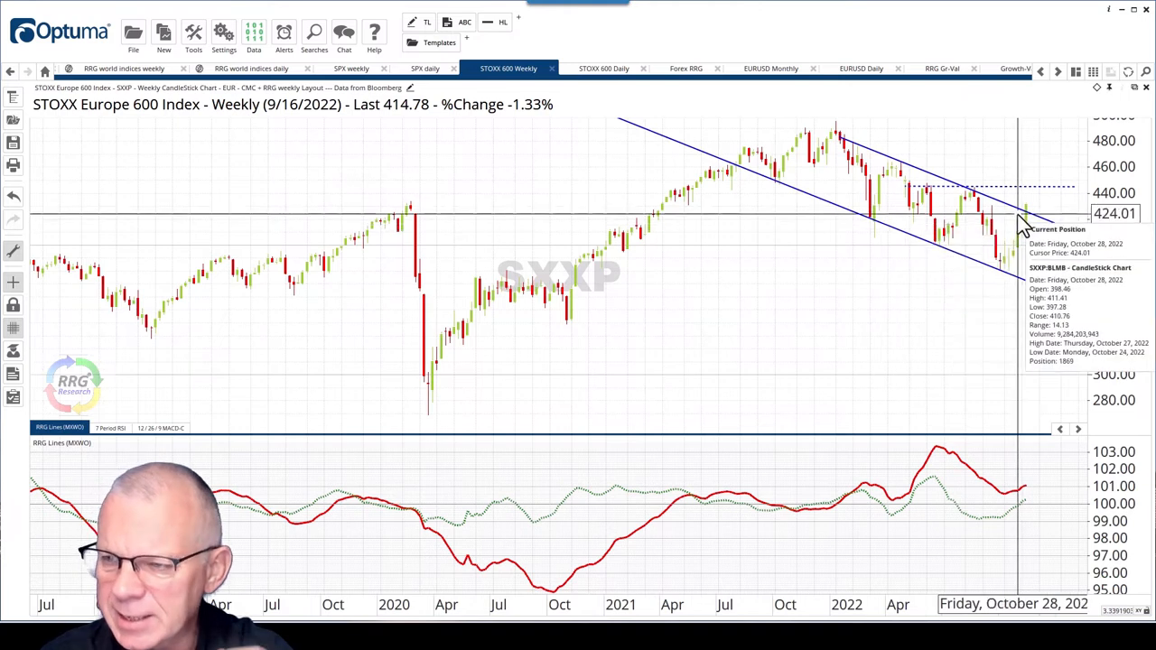
mouse_move(1009, 240)
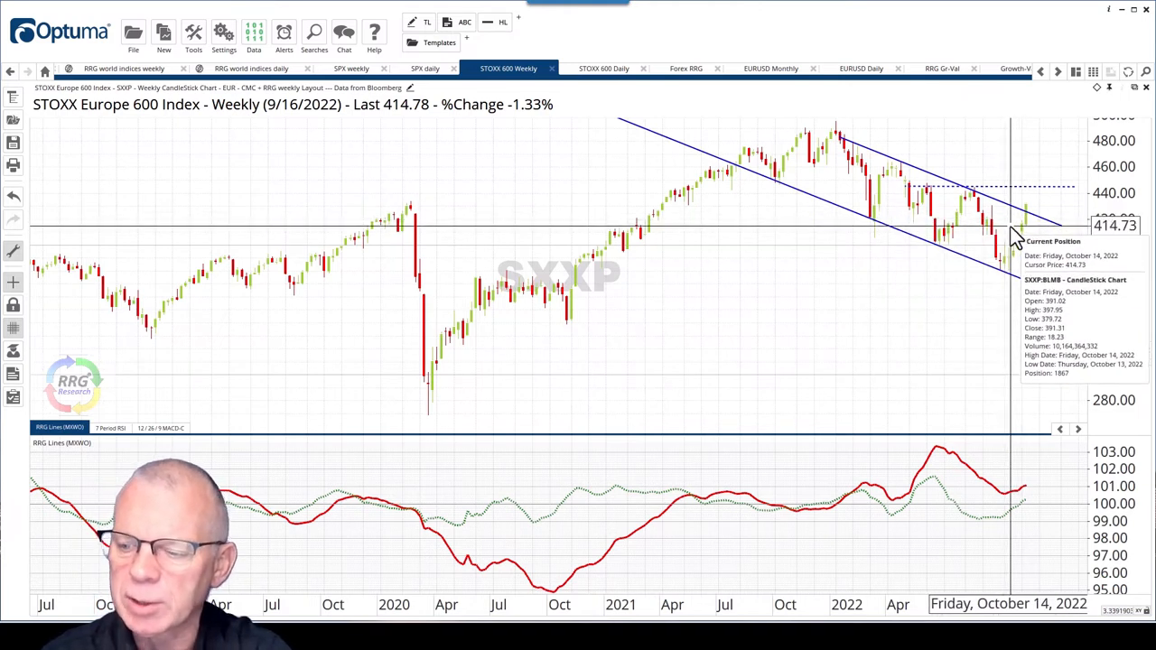
mouse_move(1024, 239)
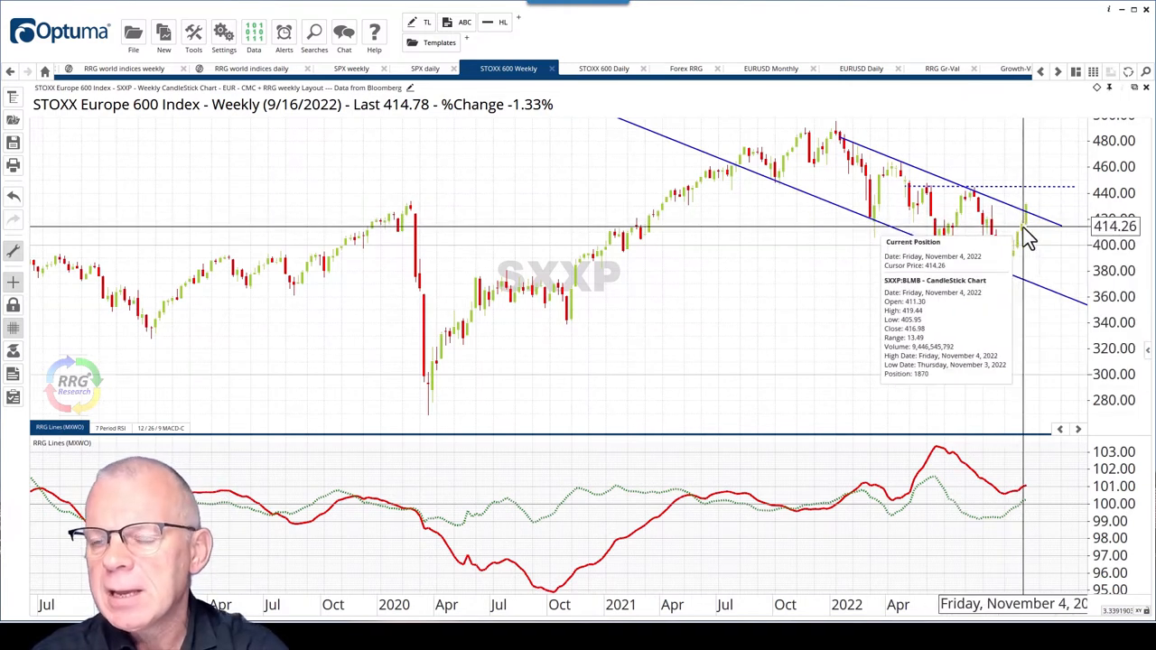
mouse_move(1027, 235)
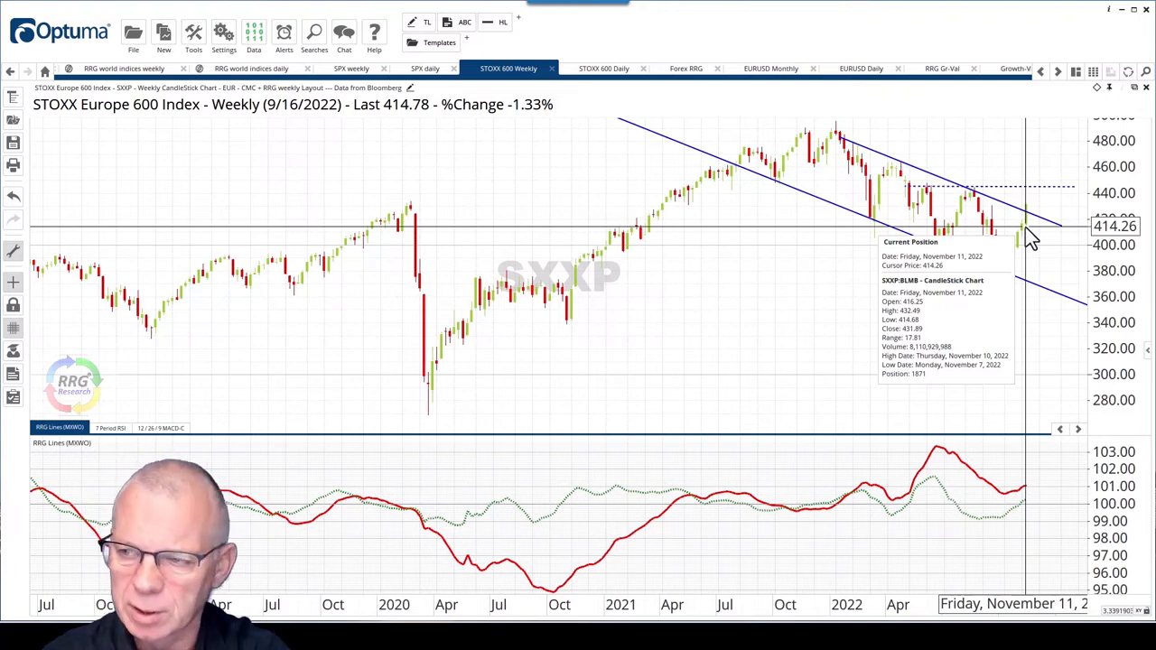
mouse_move(969, 465)
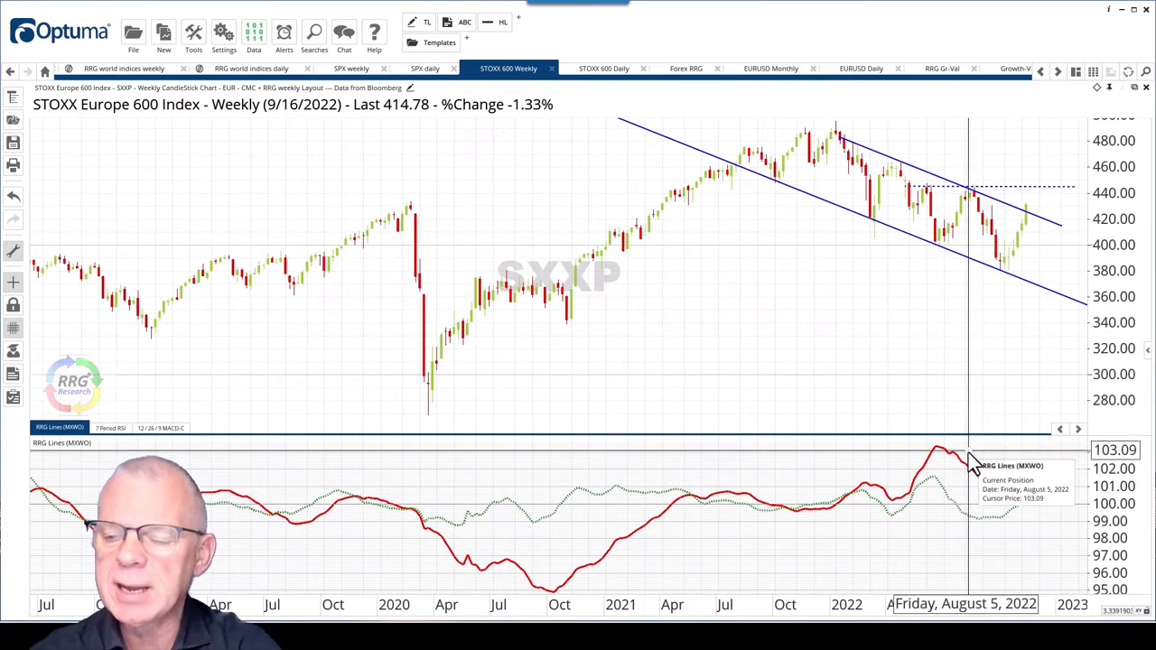
mouse_move(894, 519)
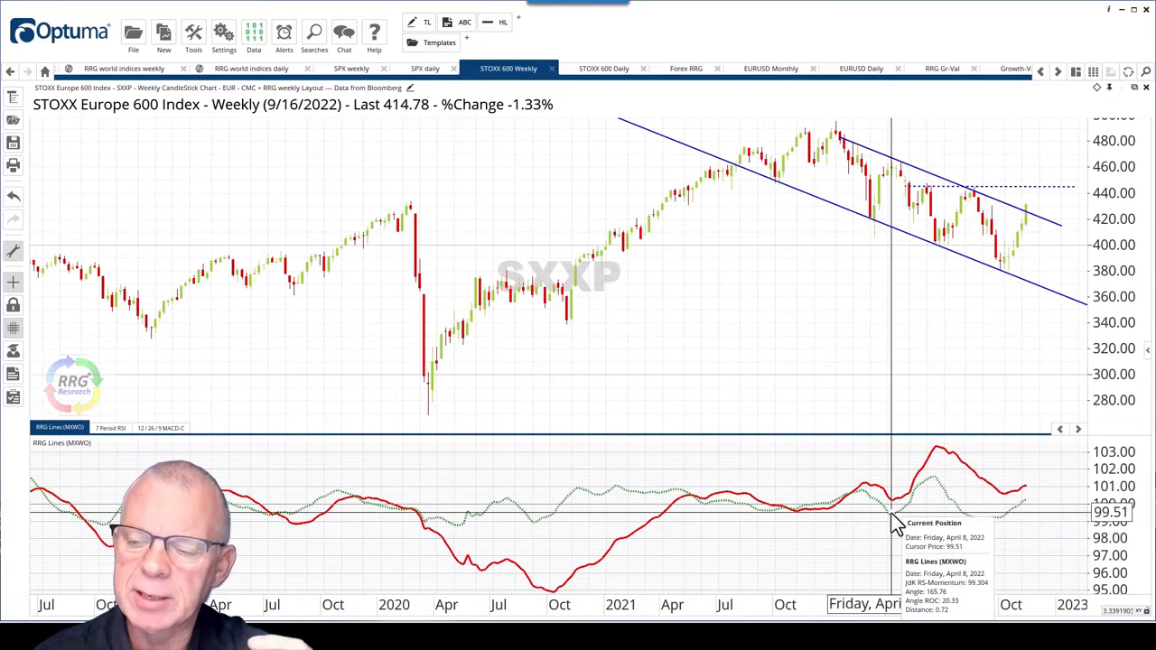
mouse_move(889, 492)
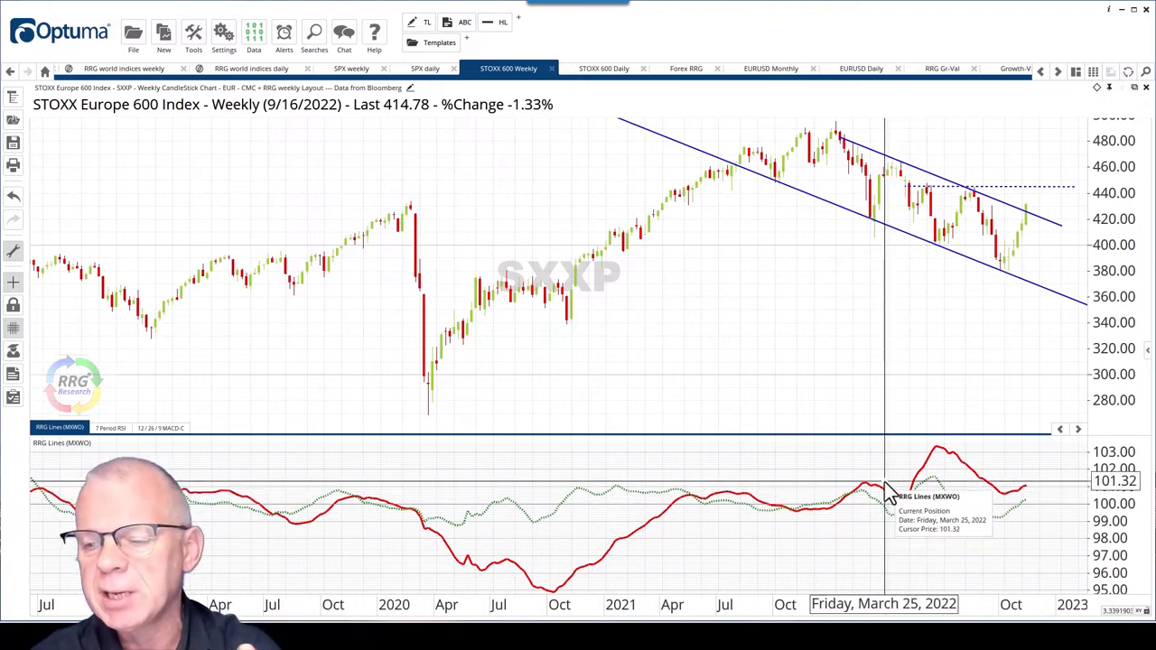
mouse_move(939, 506)
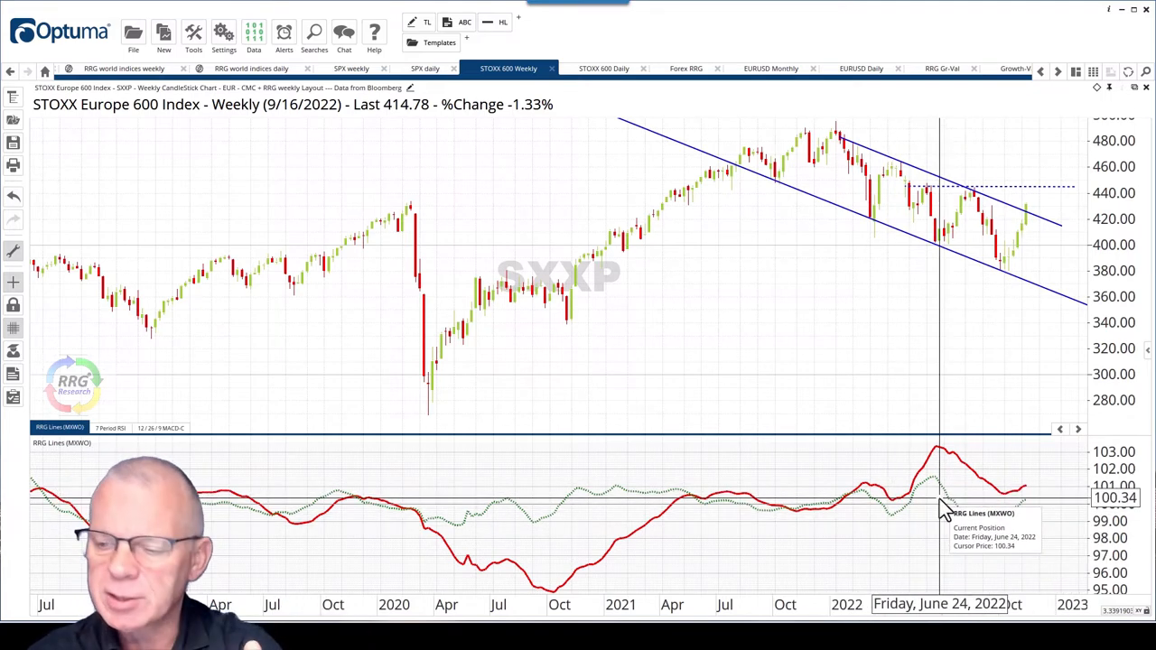
mouse_move(1005, 510)
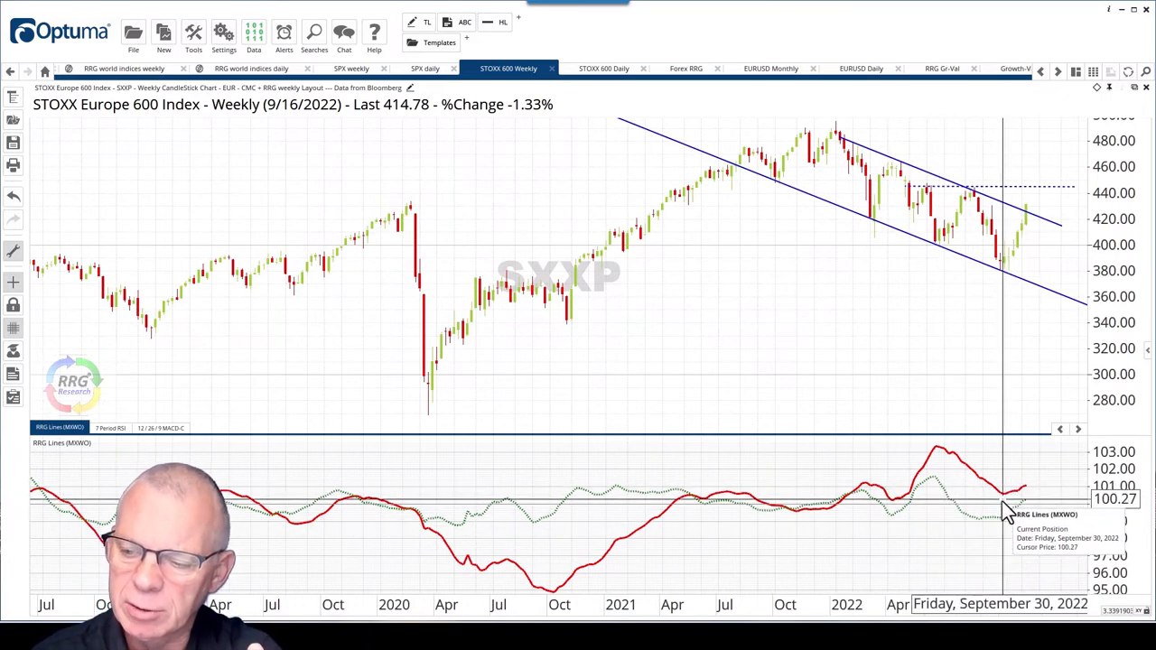
mouse_move(1025, 505)
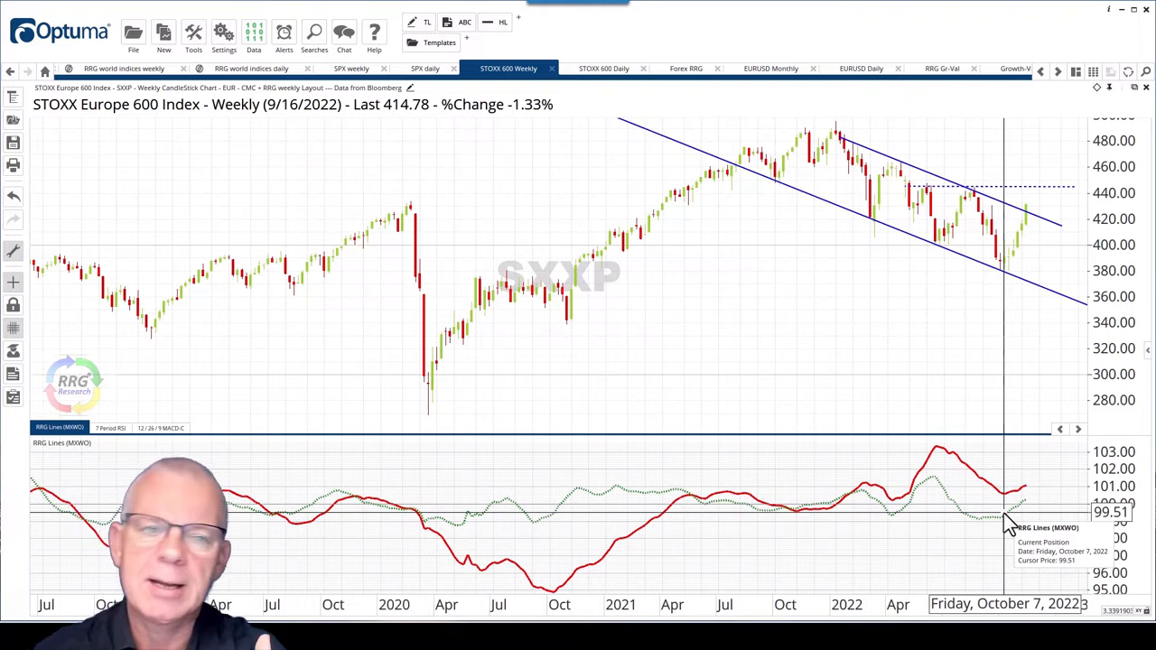
mouse_move(984, 226)
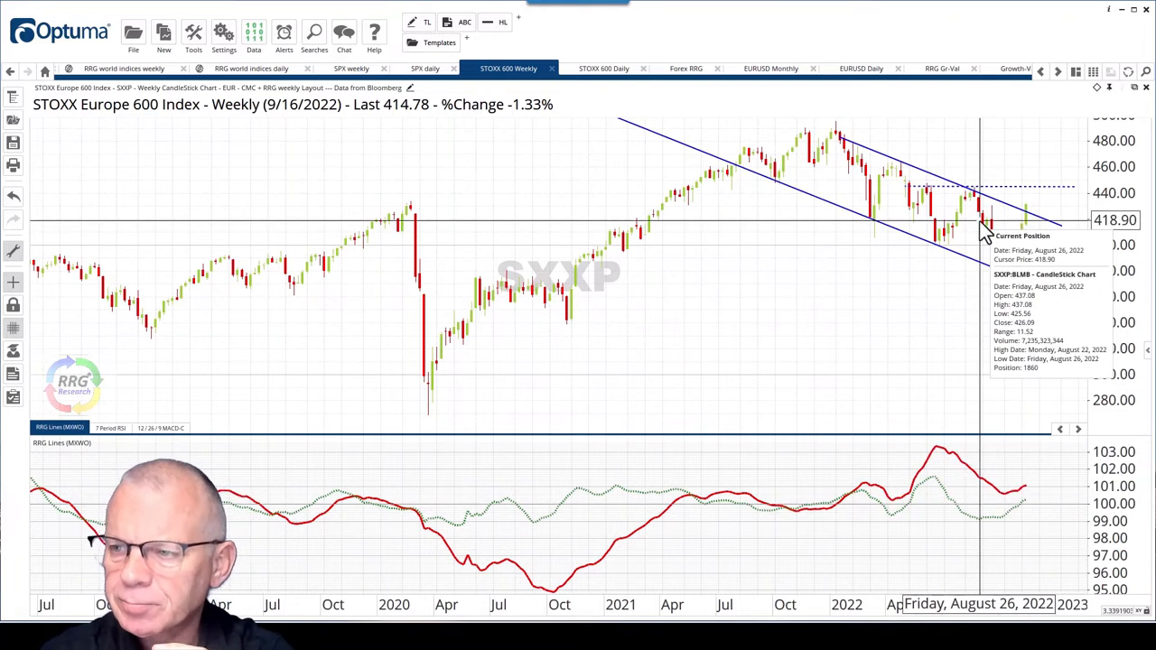
mouse_move(392, 127)
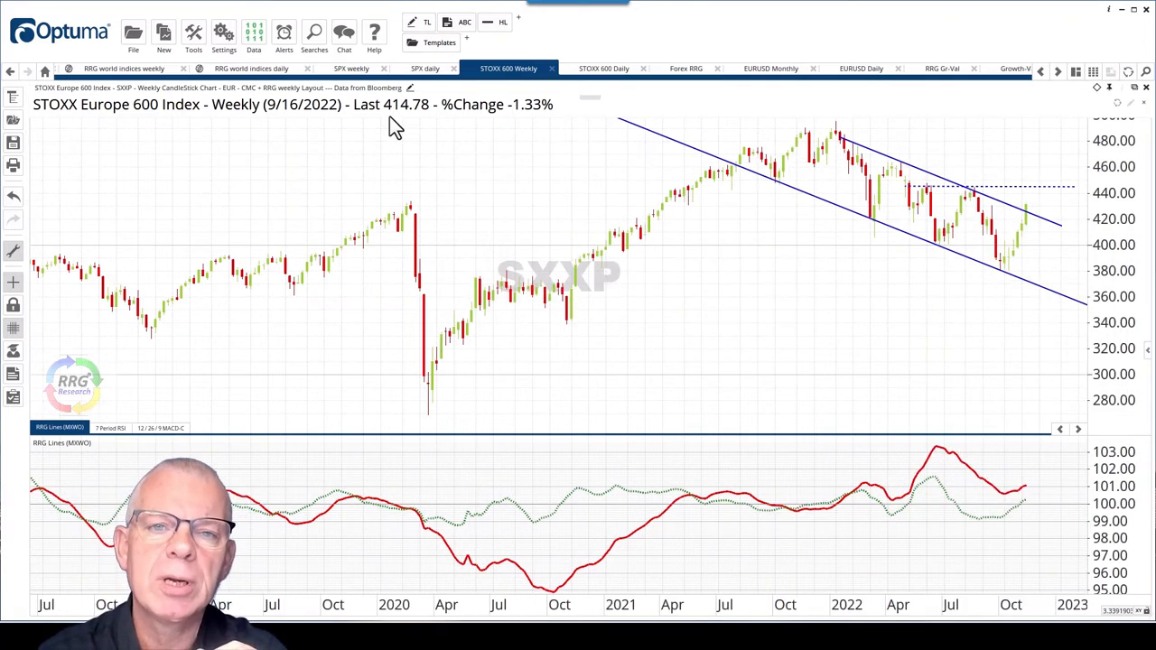
mouse_move(420, 113)
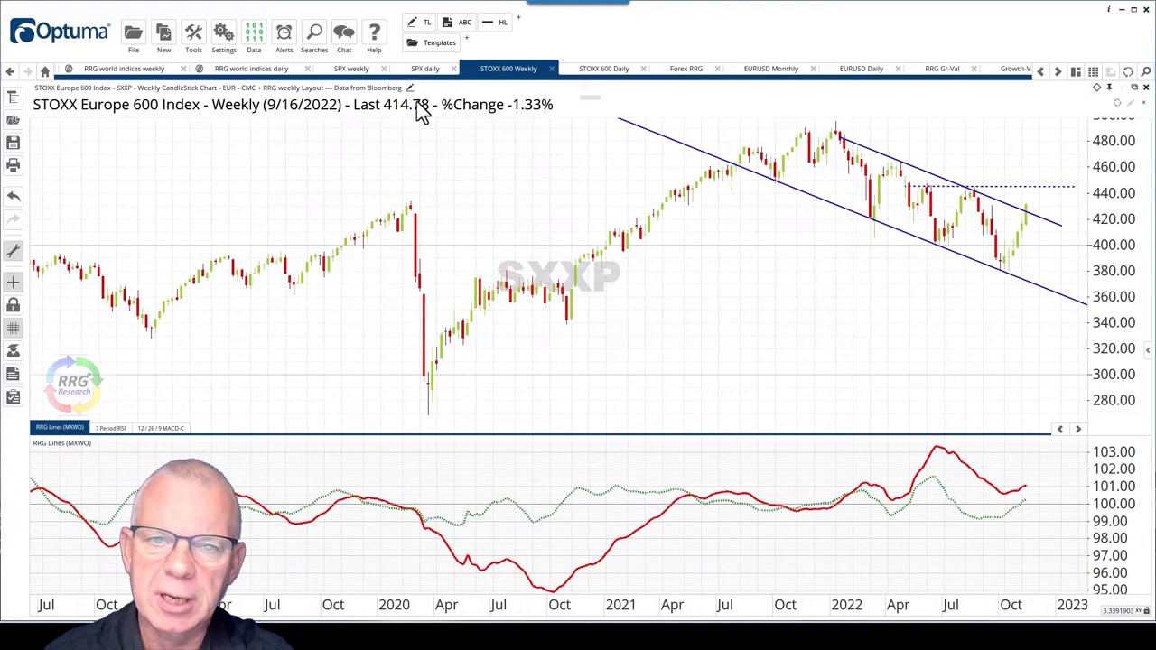
left_click(424, 68)
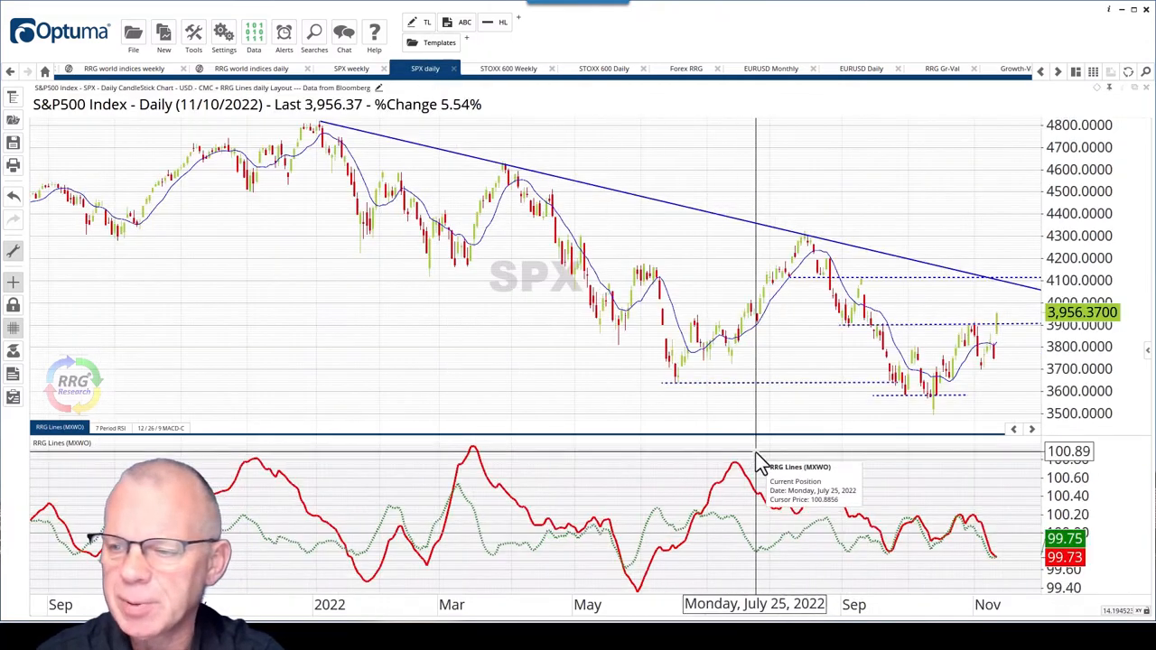
mouse_move(896, 433)
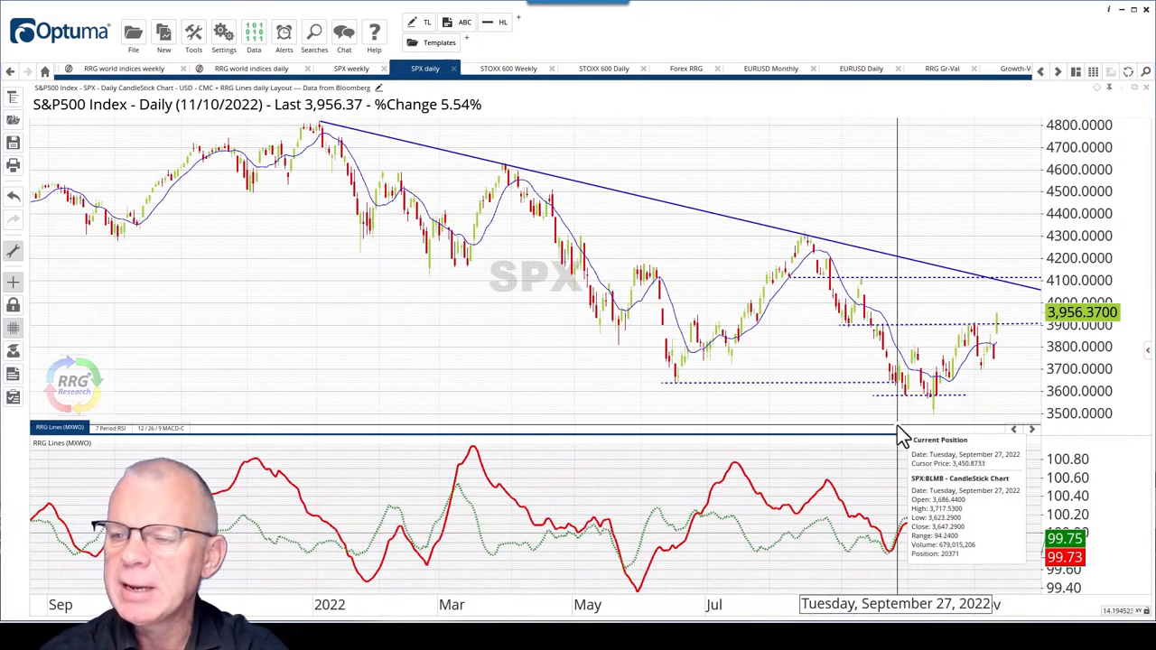
mouse_move(954, 379)
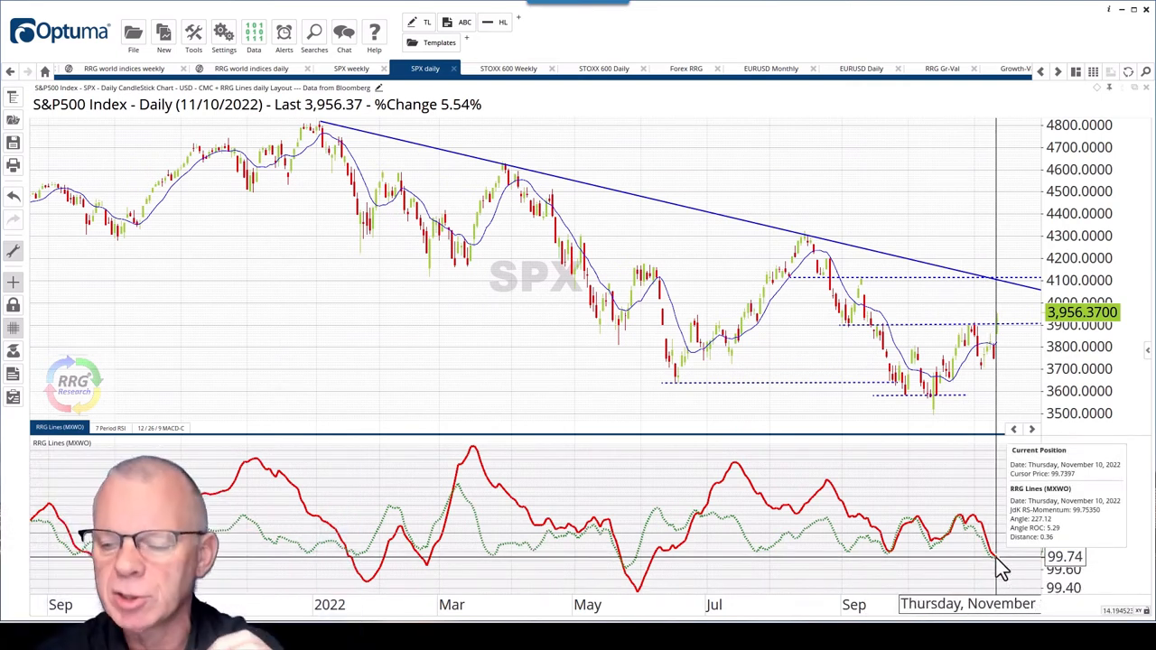
mouse_move(901, 414)
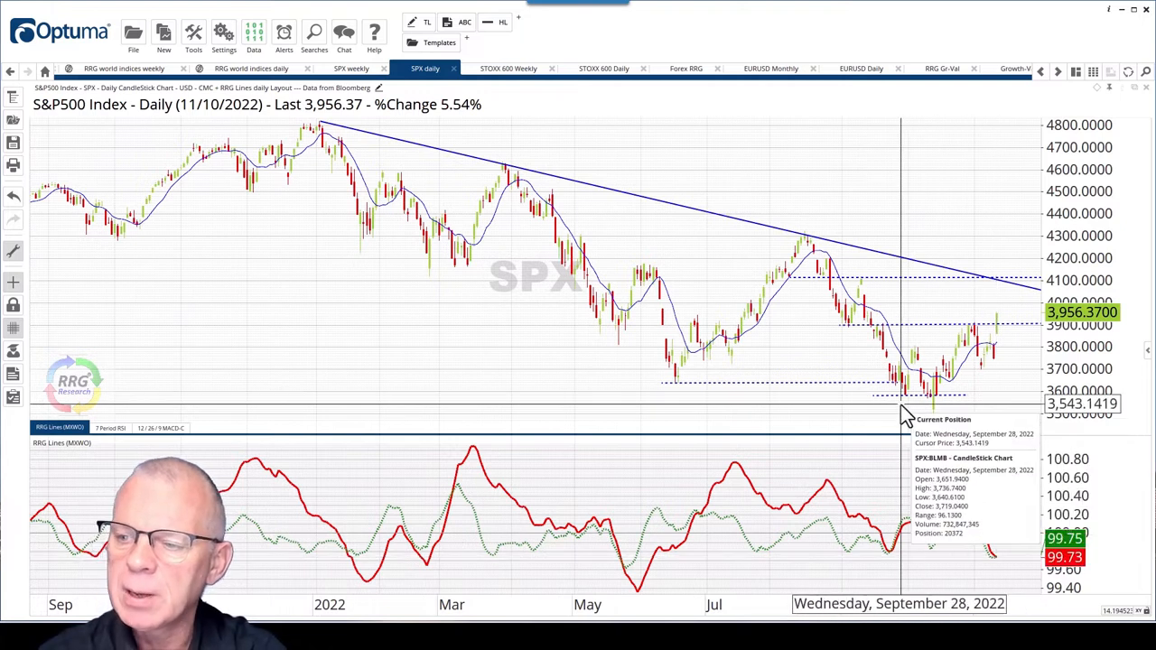
mouse_move(905, 338)
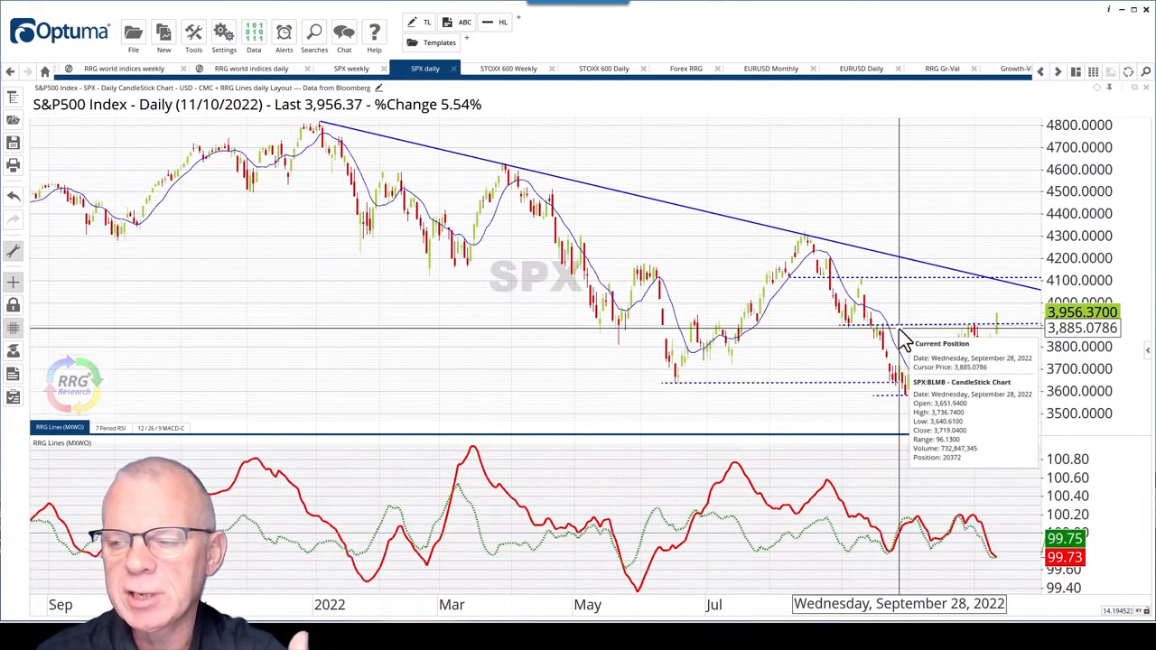
mouse_move(889, 339)
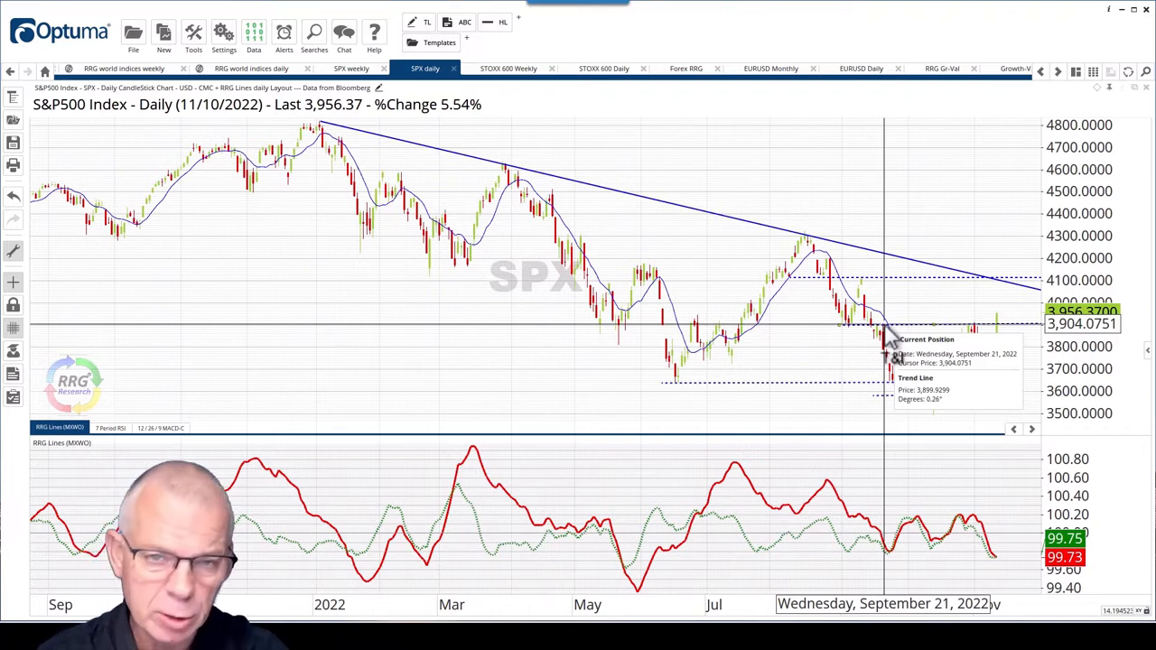
mouse_move(993, 325)
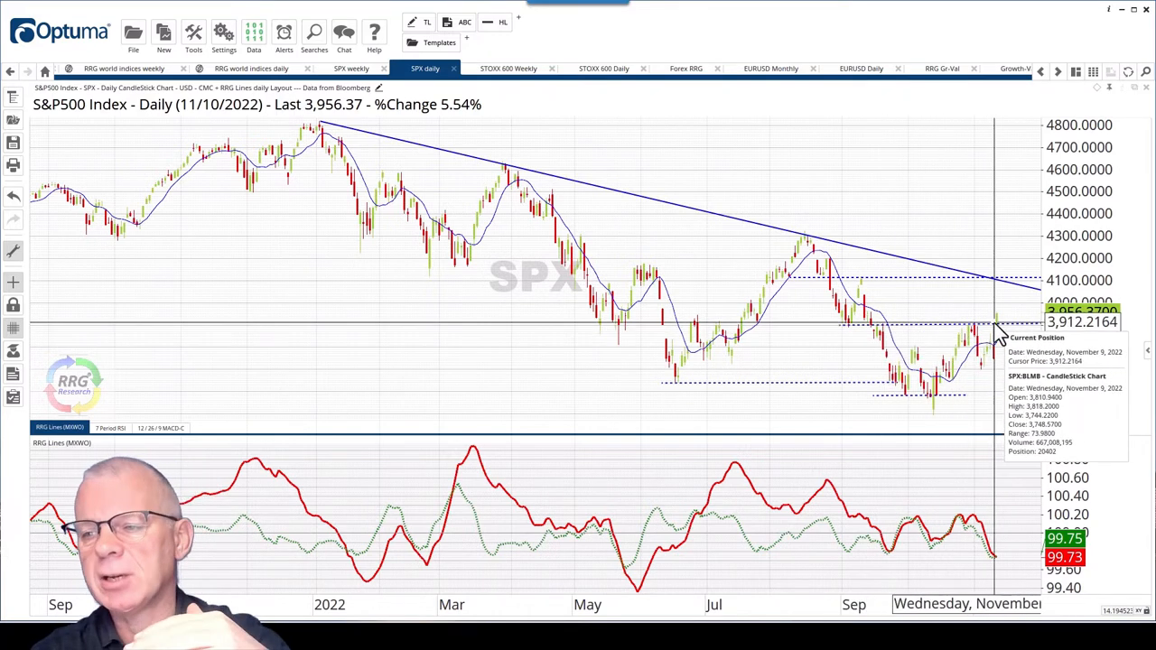
mouse_move(987, 307)
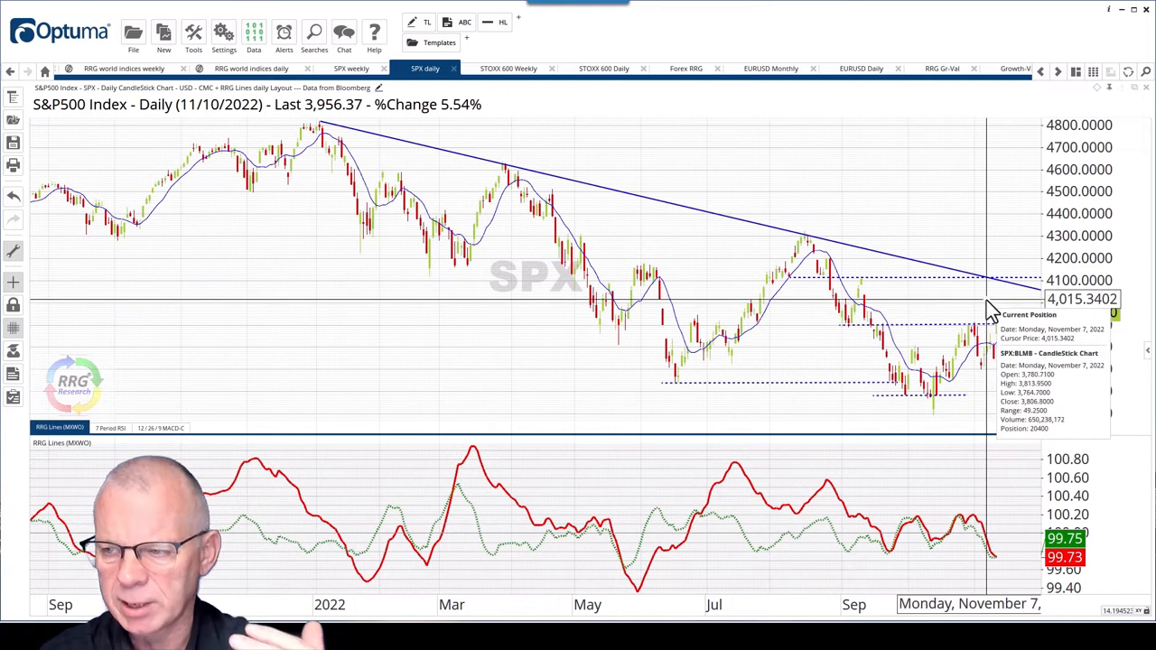
mouse_move(1011, 352)
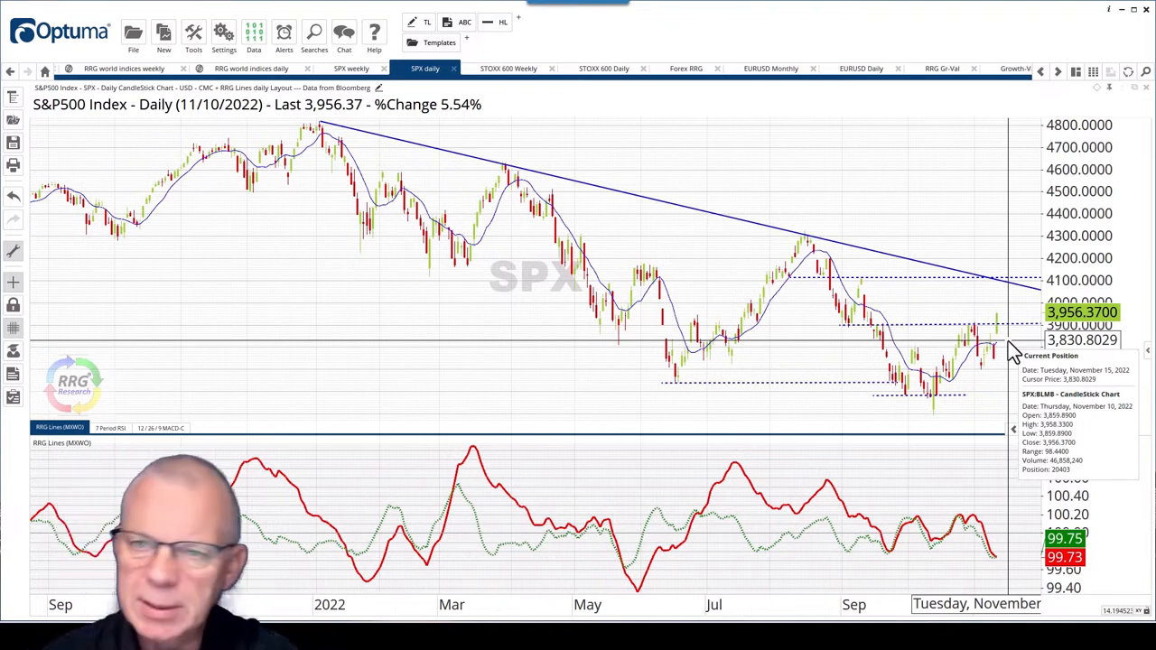
mouse_move(603, 67)
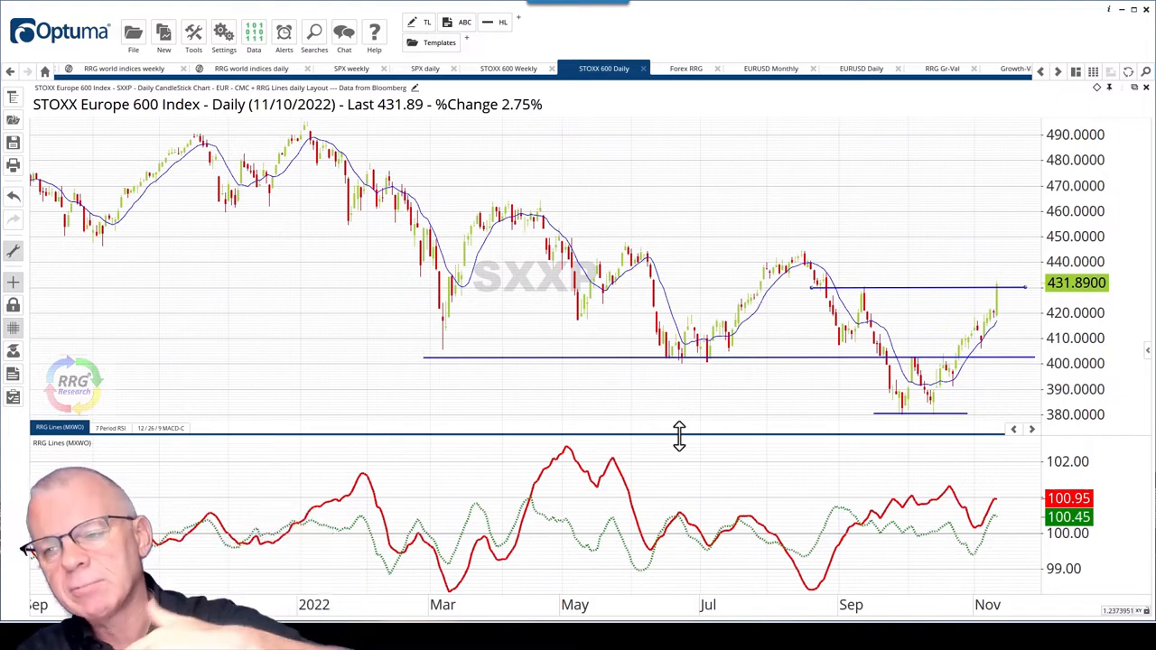
mouse_move(993, 311)
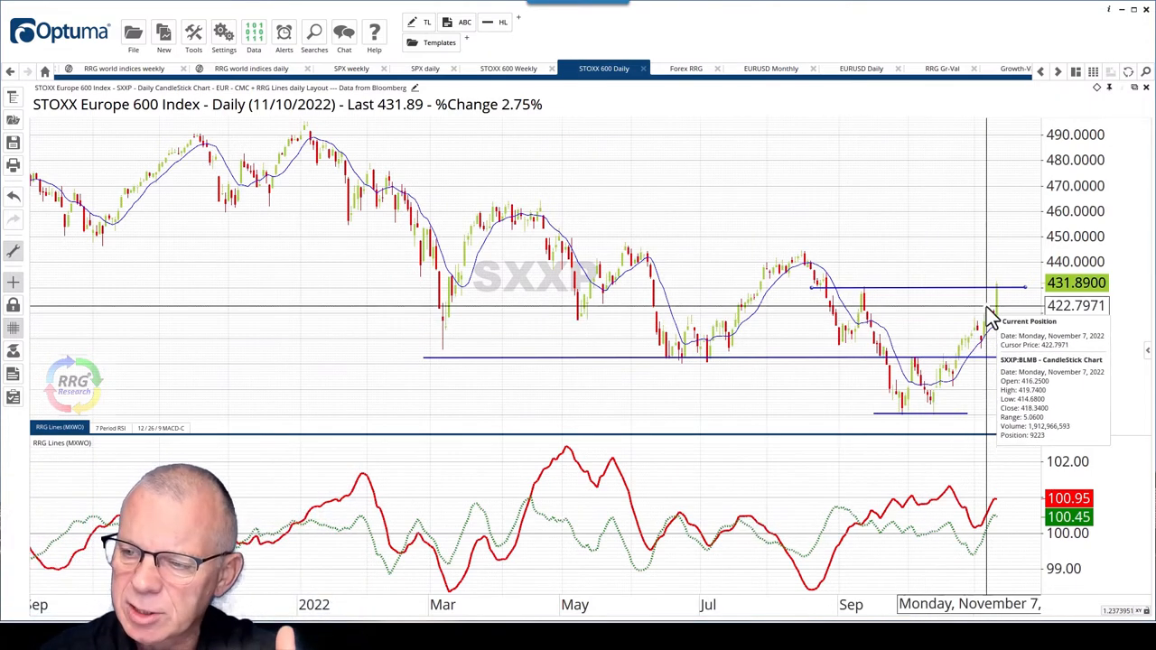
mouse_move(864, 302)
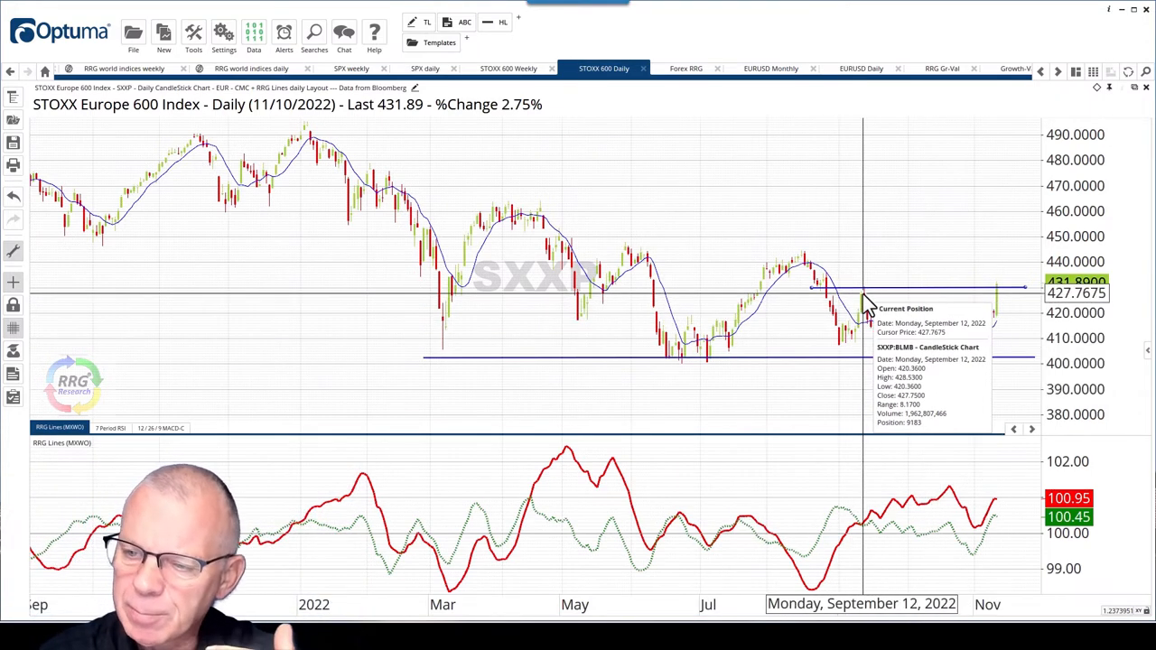
mouse_move(867, 311)
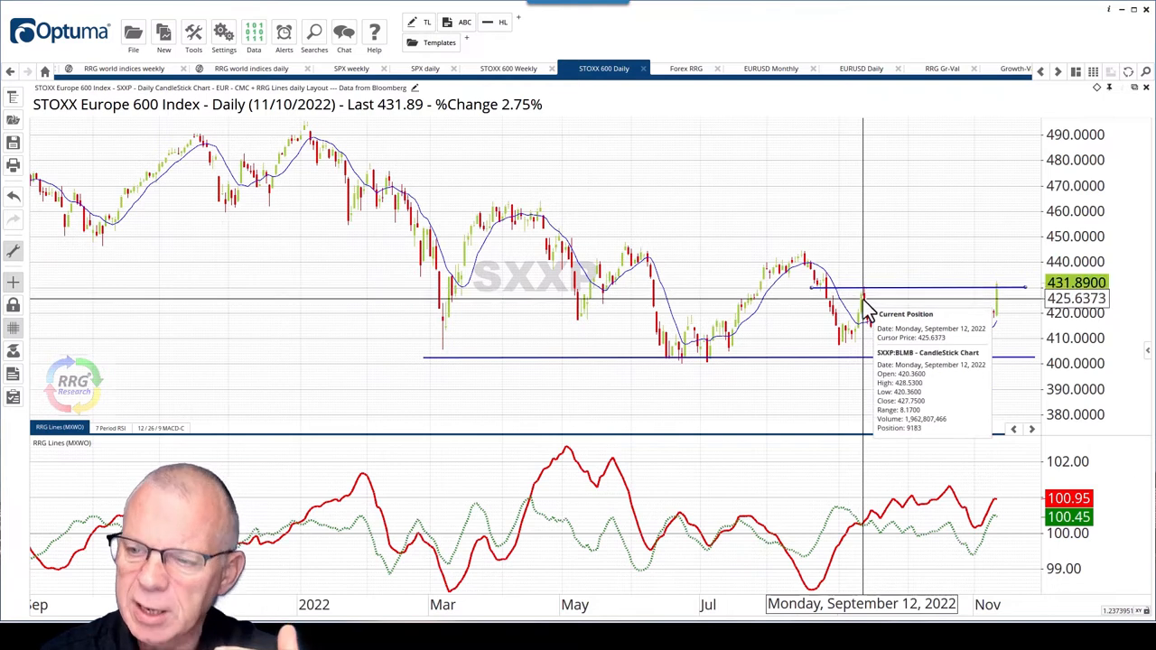
mouse_move(997, 321)
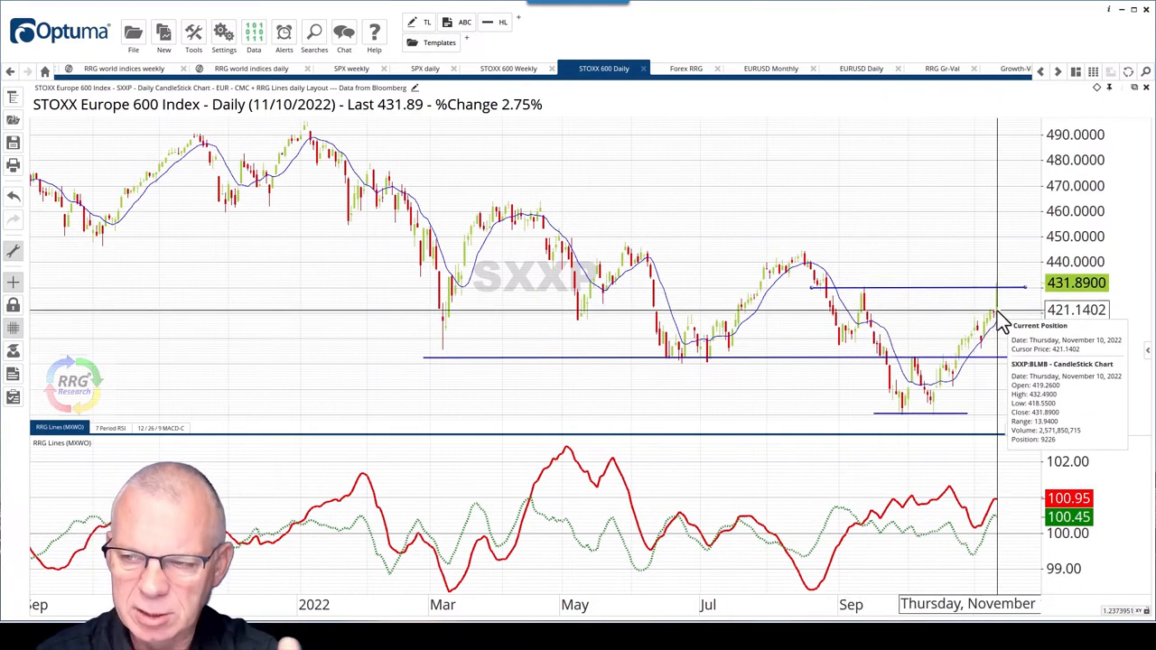
mouse_move(966, 302)
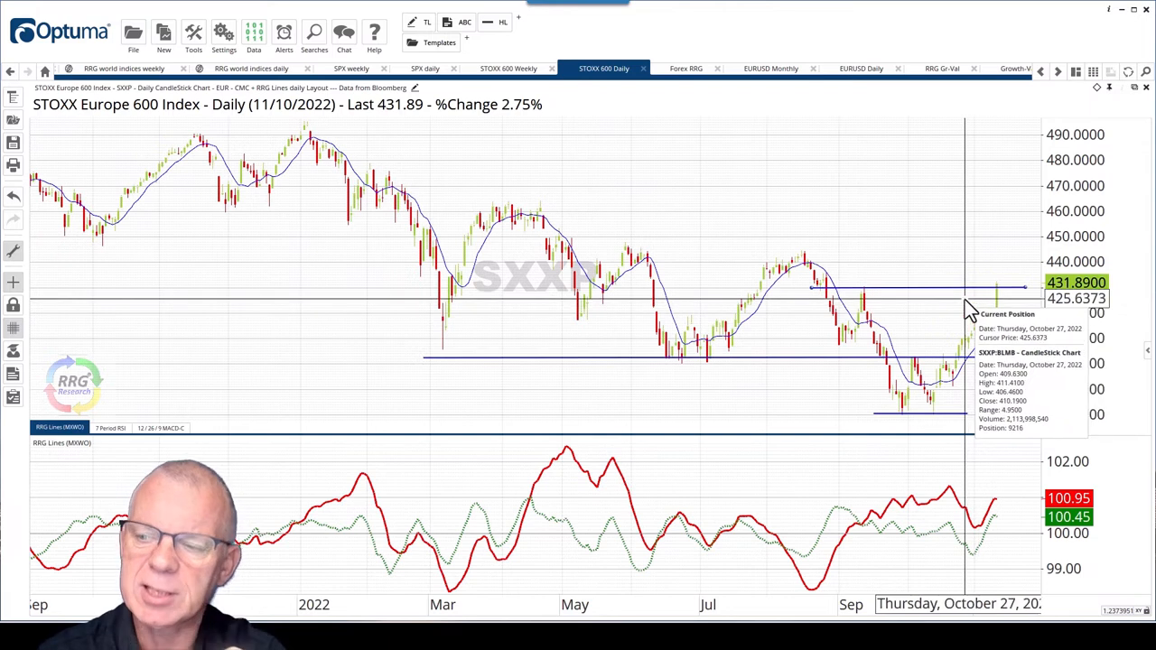
mouse_move(912, 298)
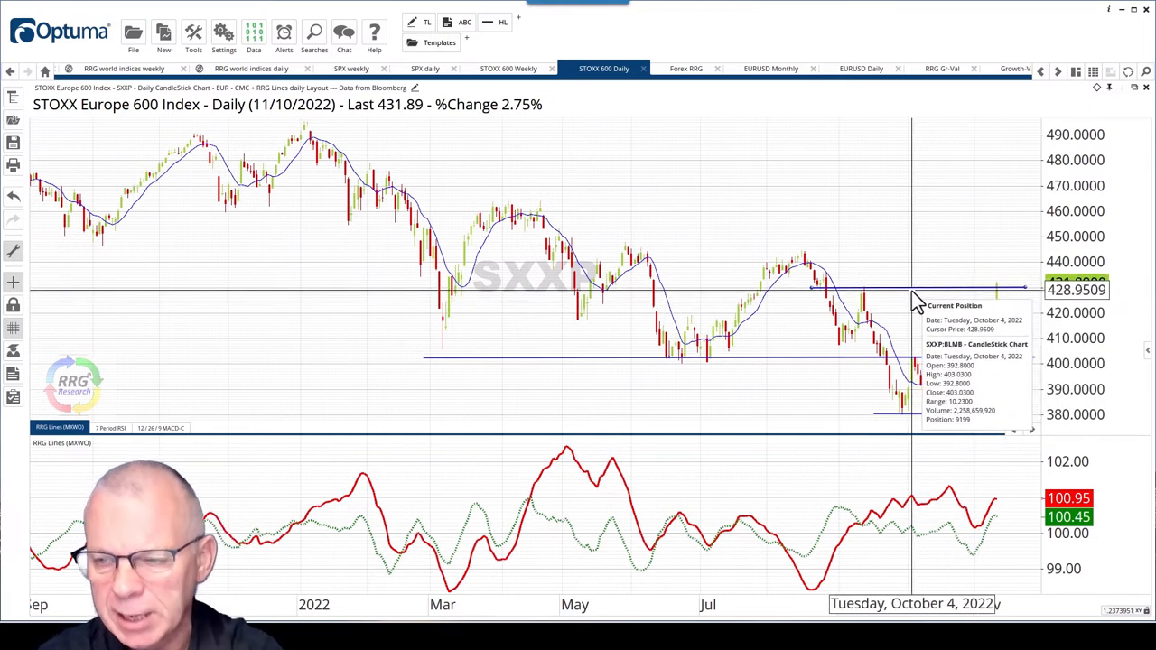
mouse_move(997, 298)
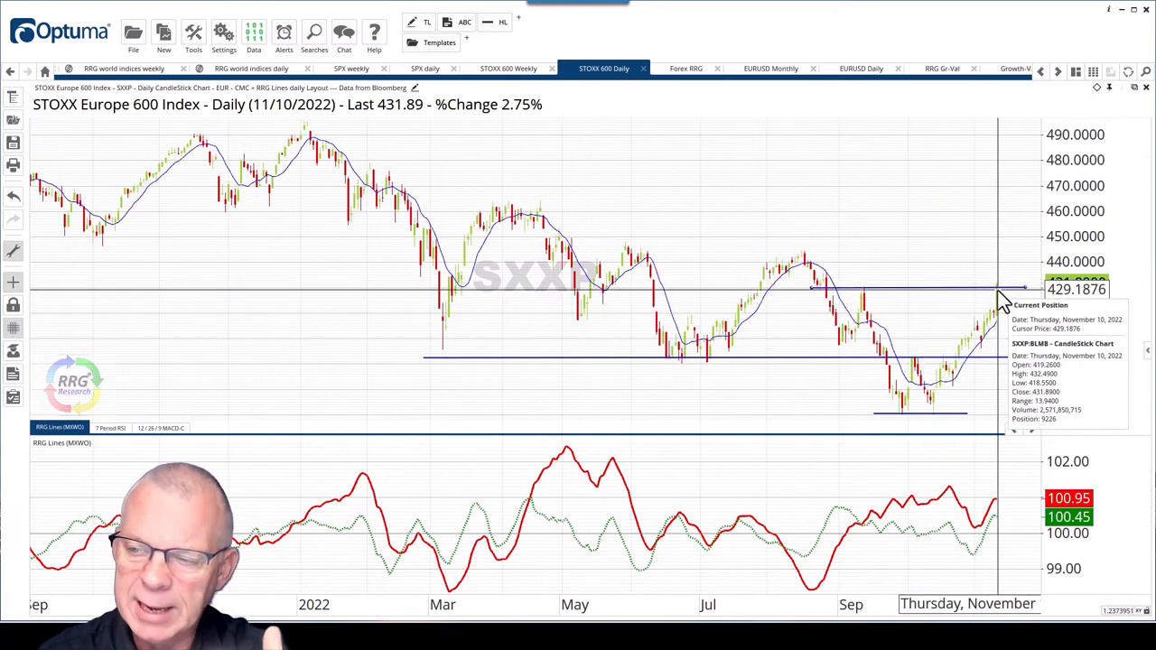
mouse_move(1002, 302)
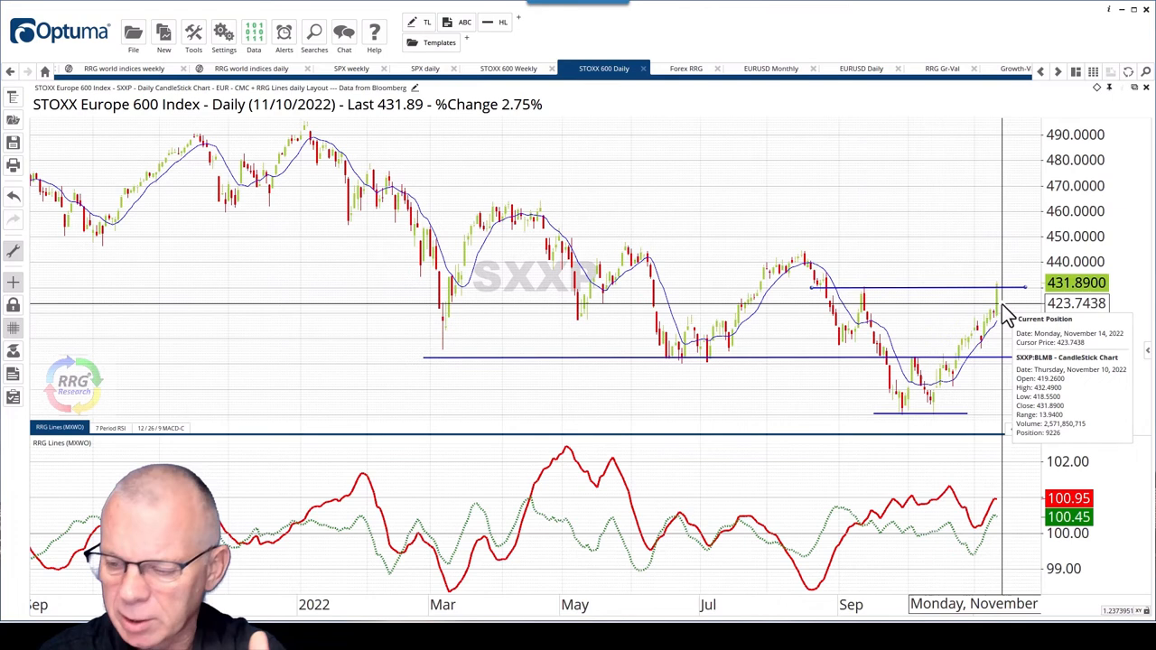
mouse_move(1005, 306)
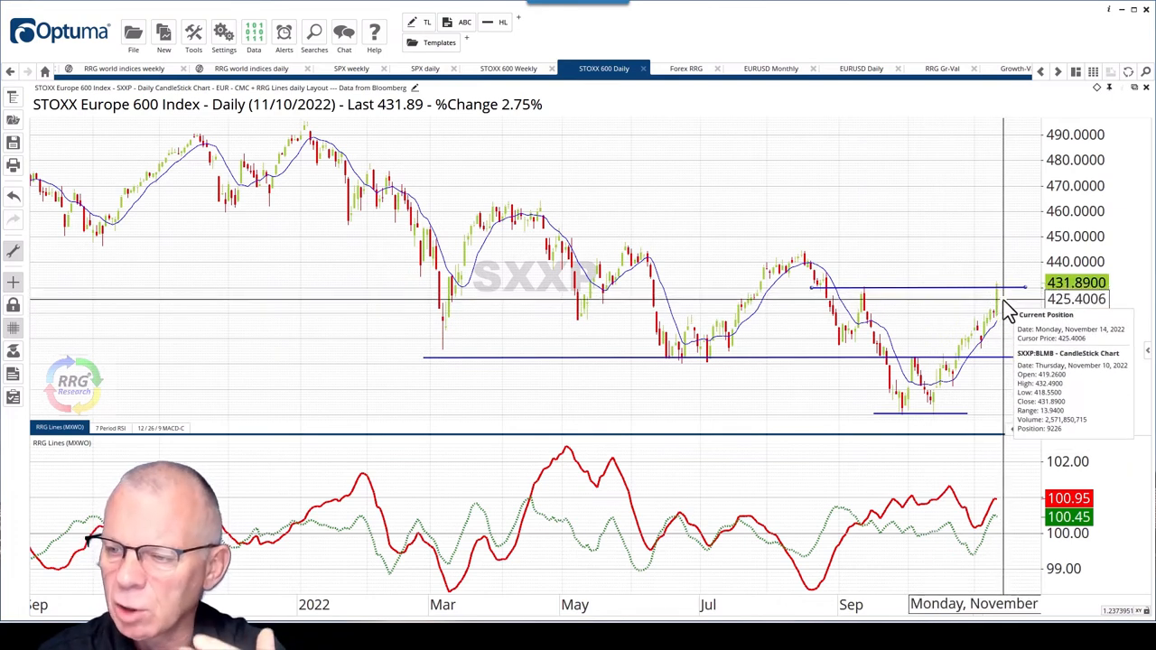
mouse_move(1002, 297)
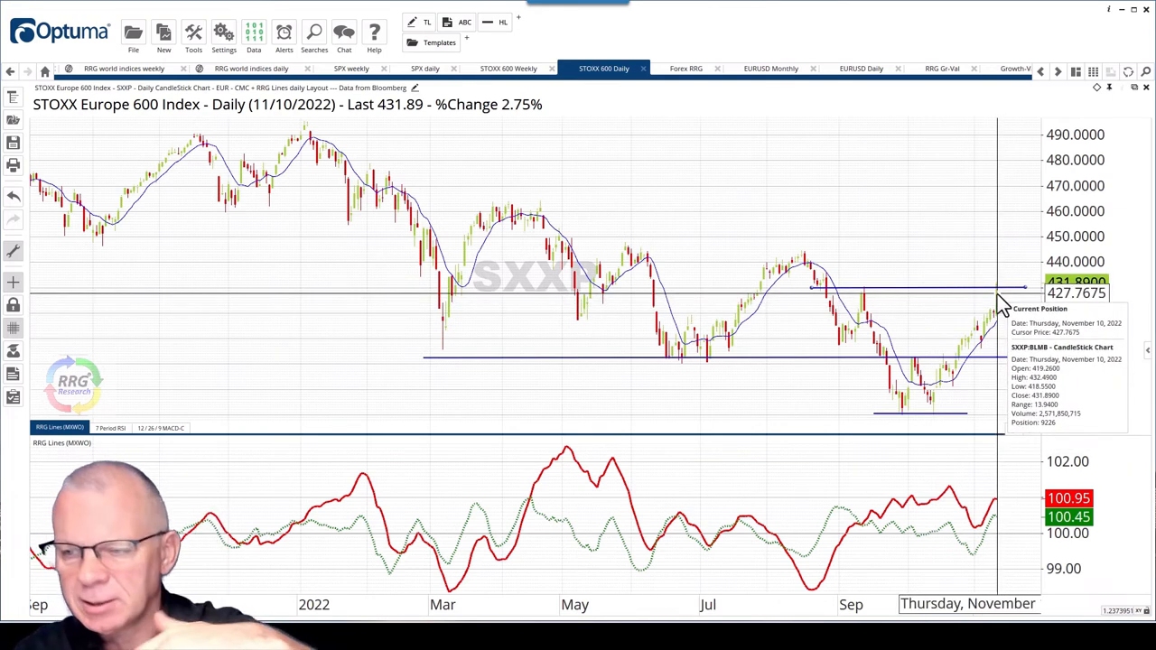
mouse_move(996, 311)
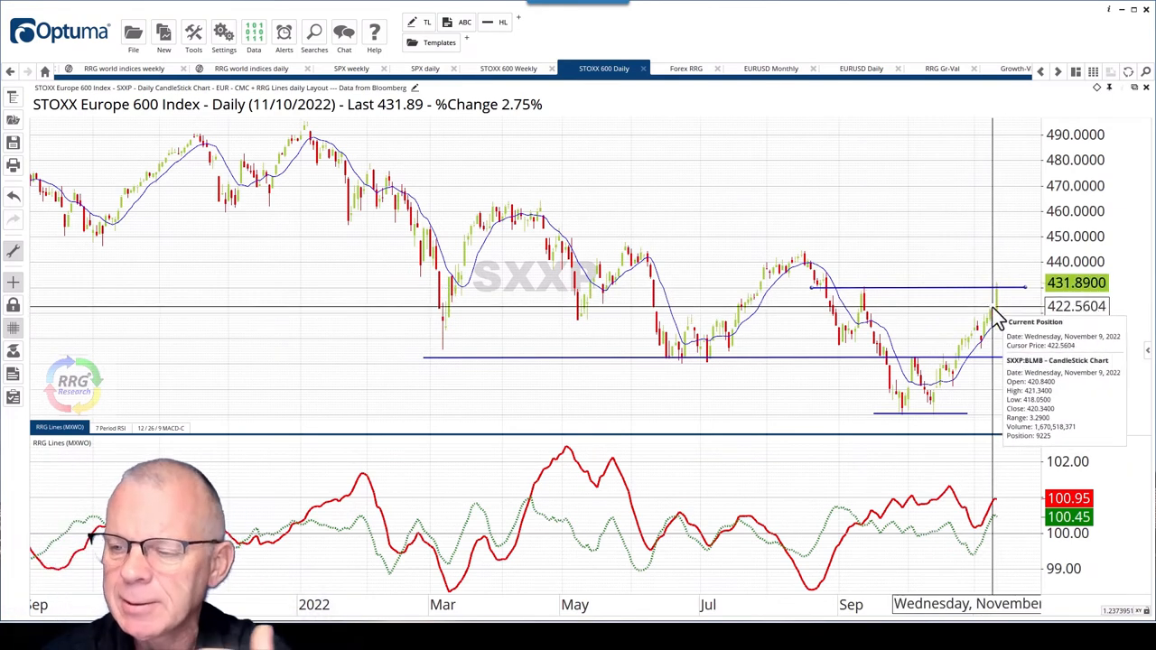
mouse_move(1009, 506)
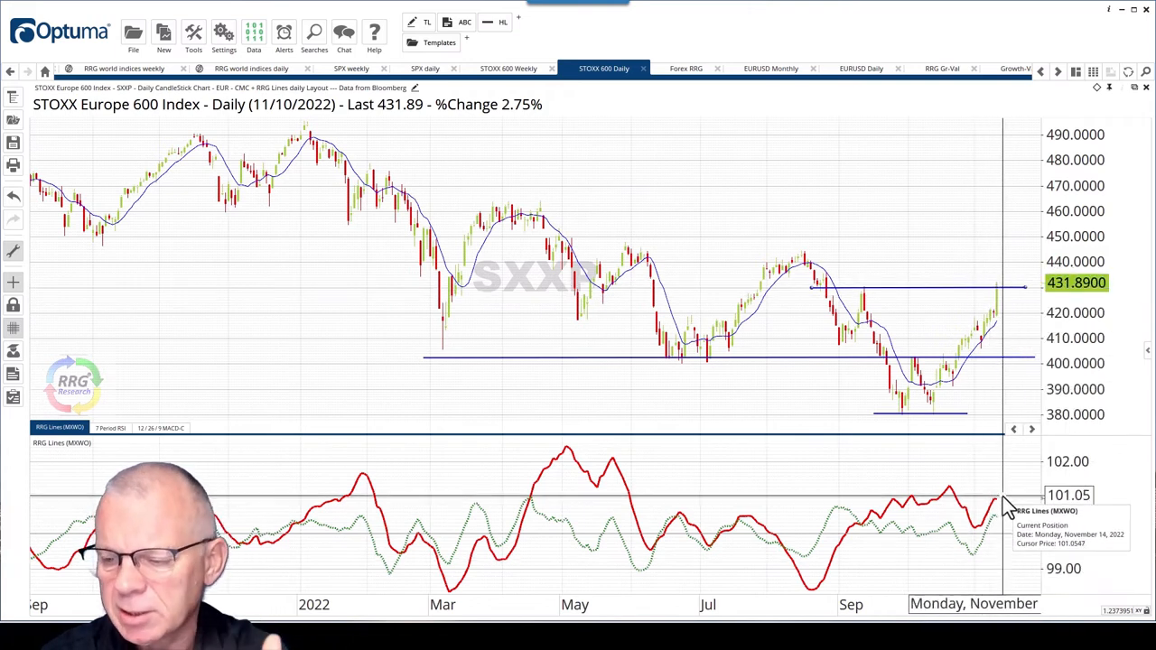
mouse_move(981, 548)
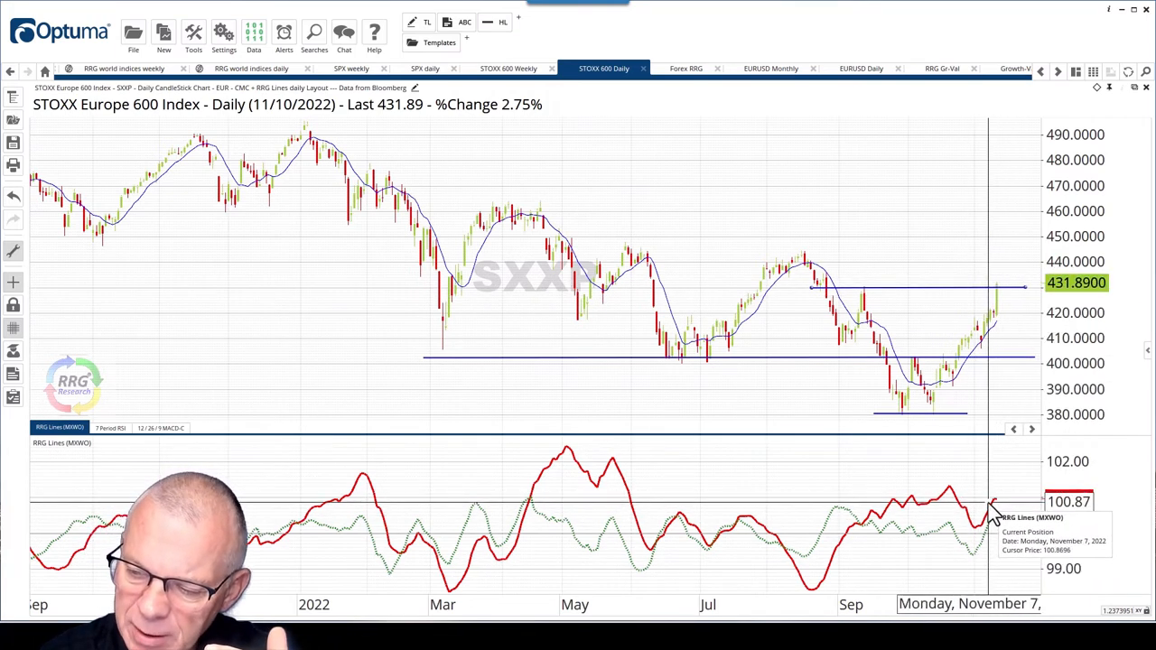
mouse_move(1005, 321)
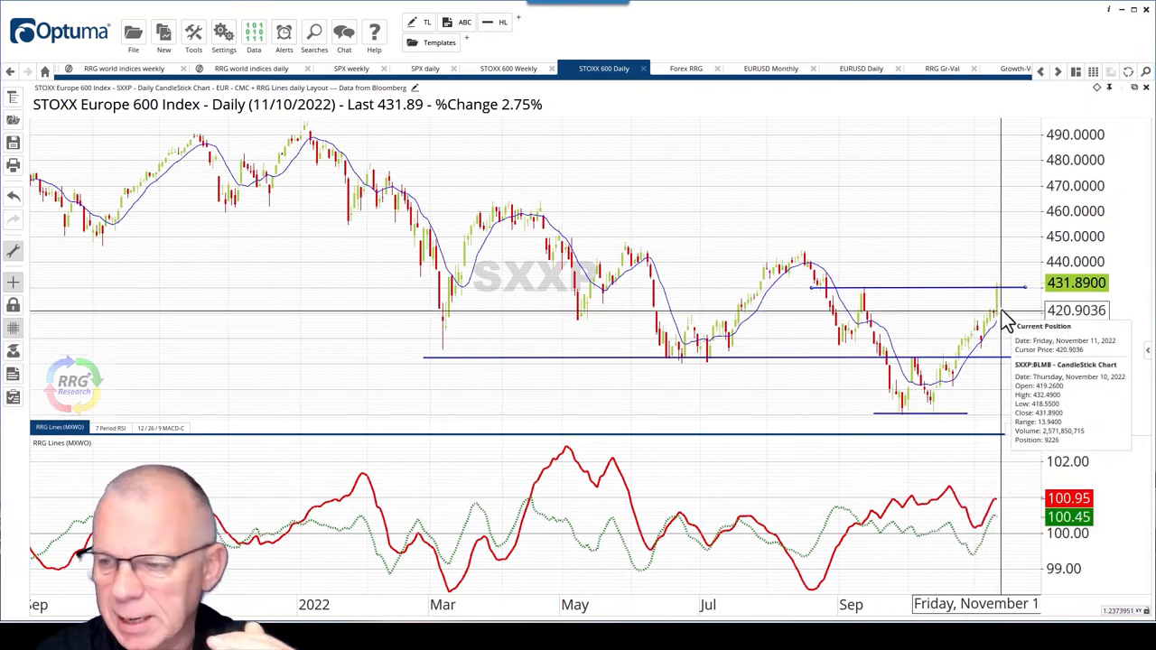
mouse_move(1002, 311)
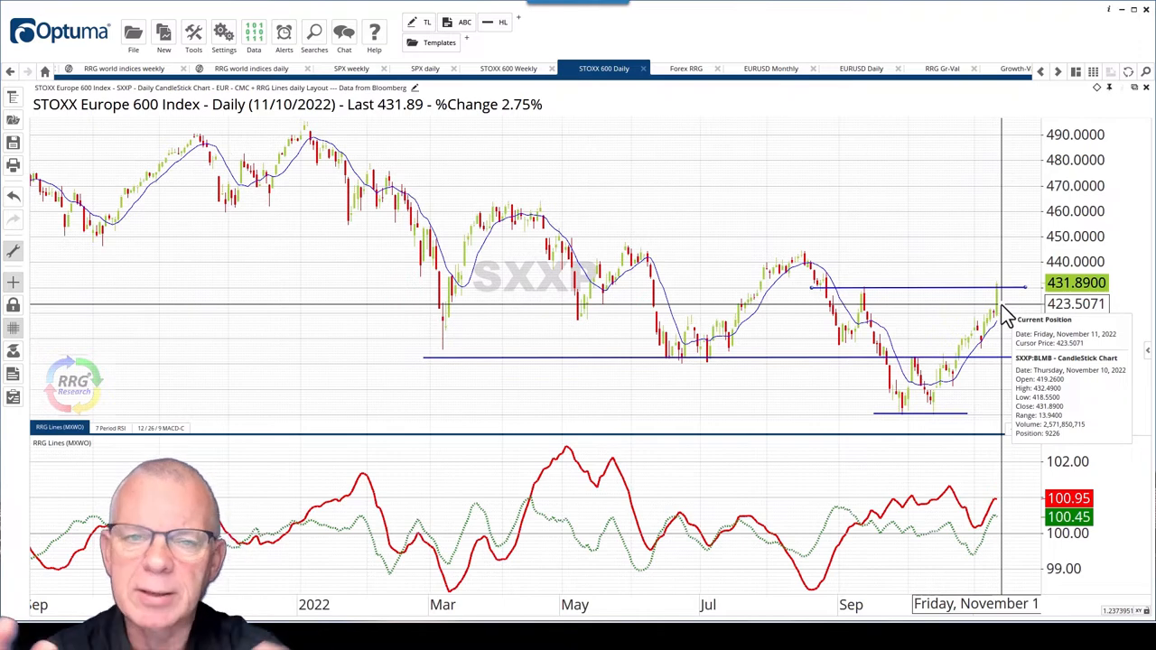
mouse_move(817, 113)
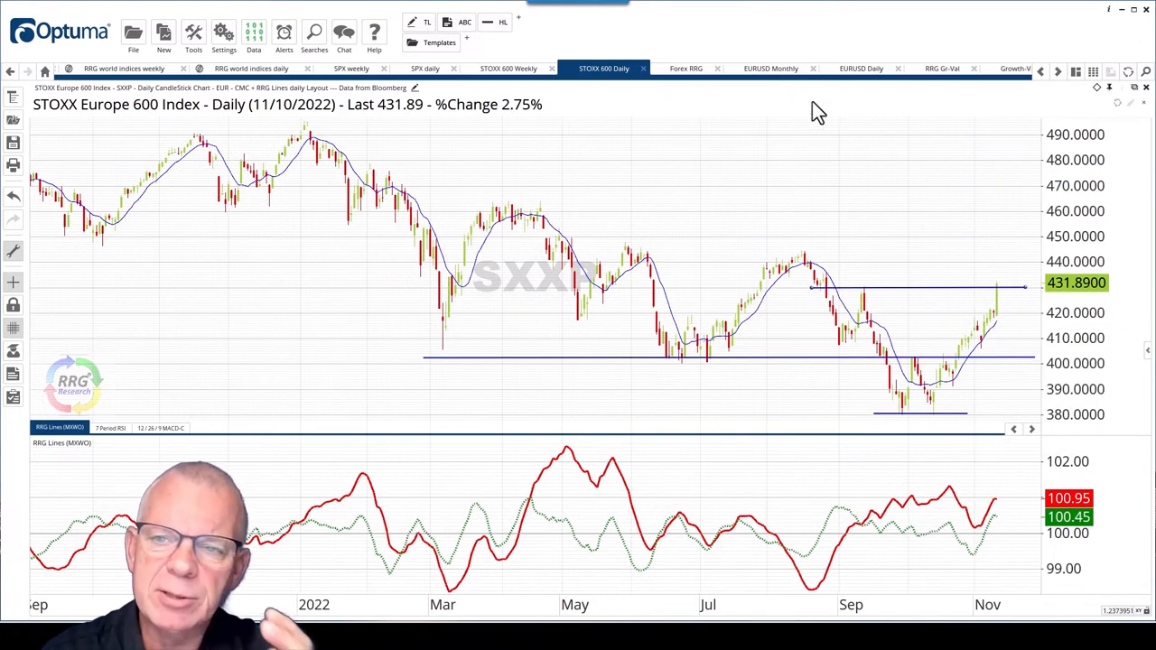
mouse_move(824, 388)
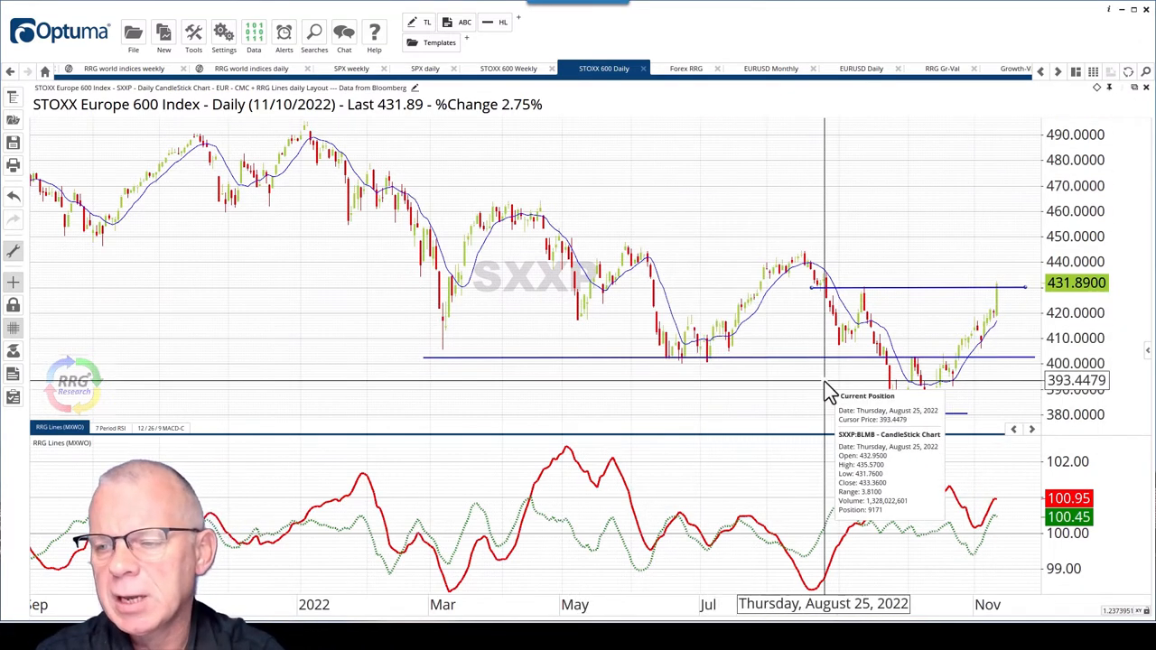
mouse_move(993, 325)
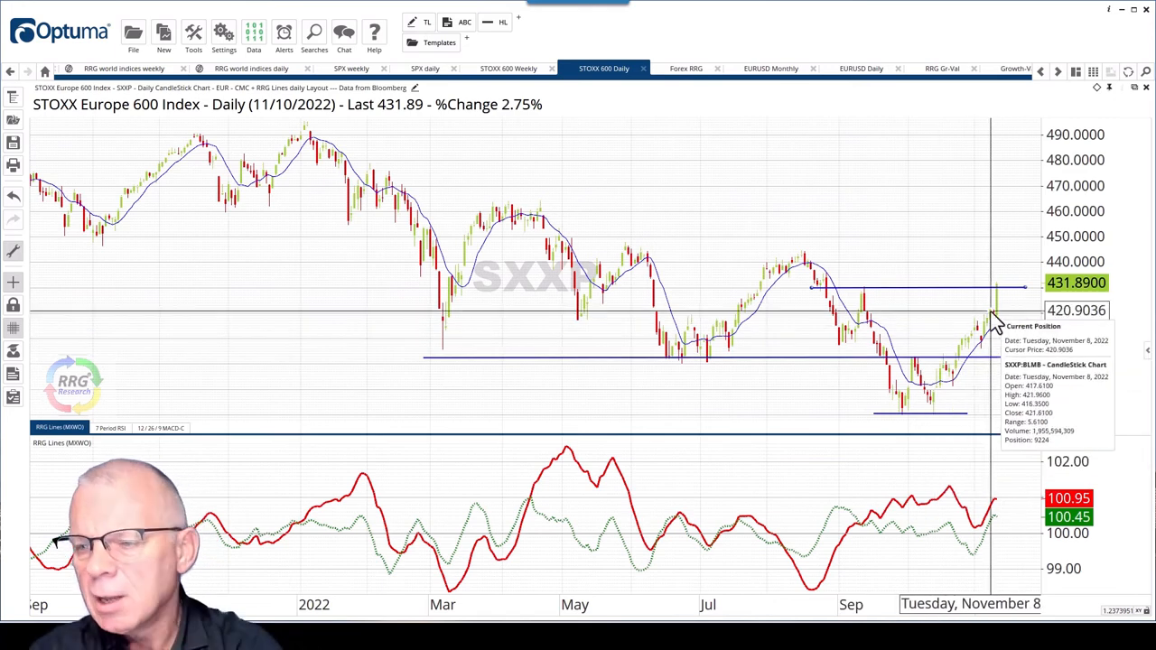
mouse_move(1011, 320)
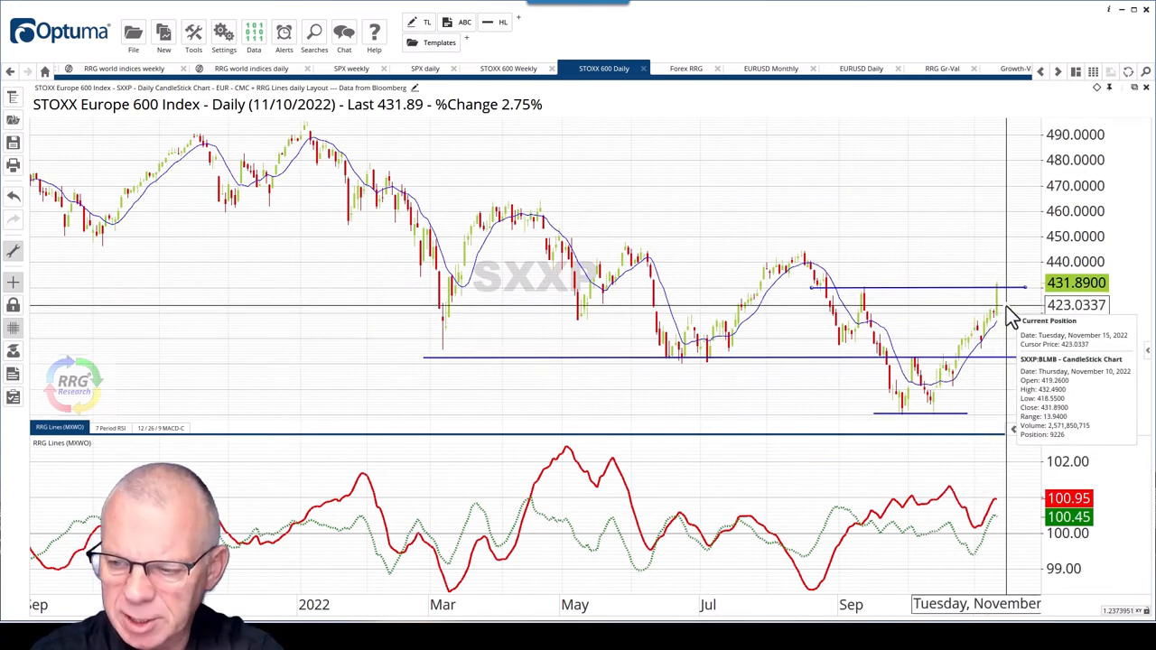
mouse_move(971, 401)
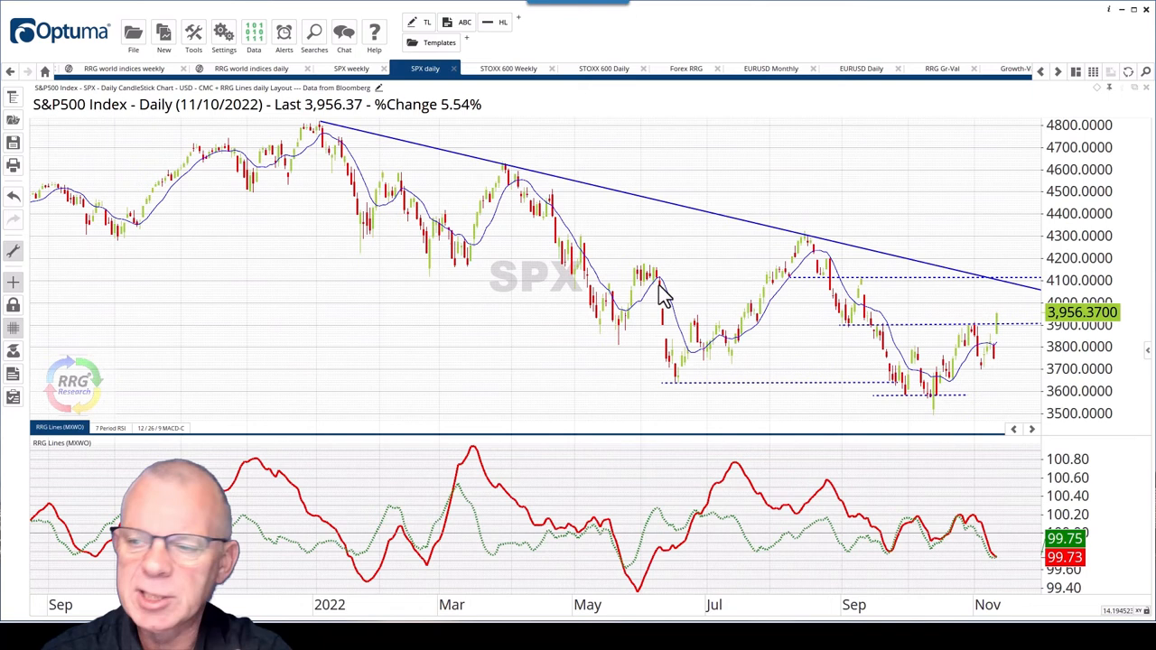
mouse_move(1020, 560)
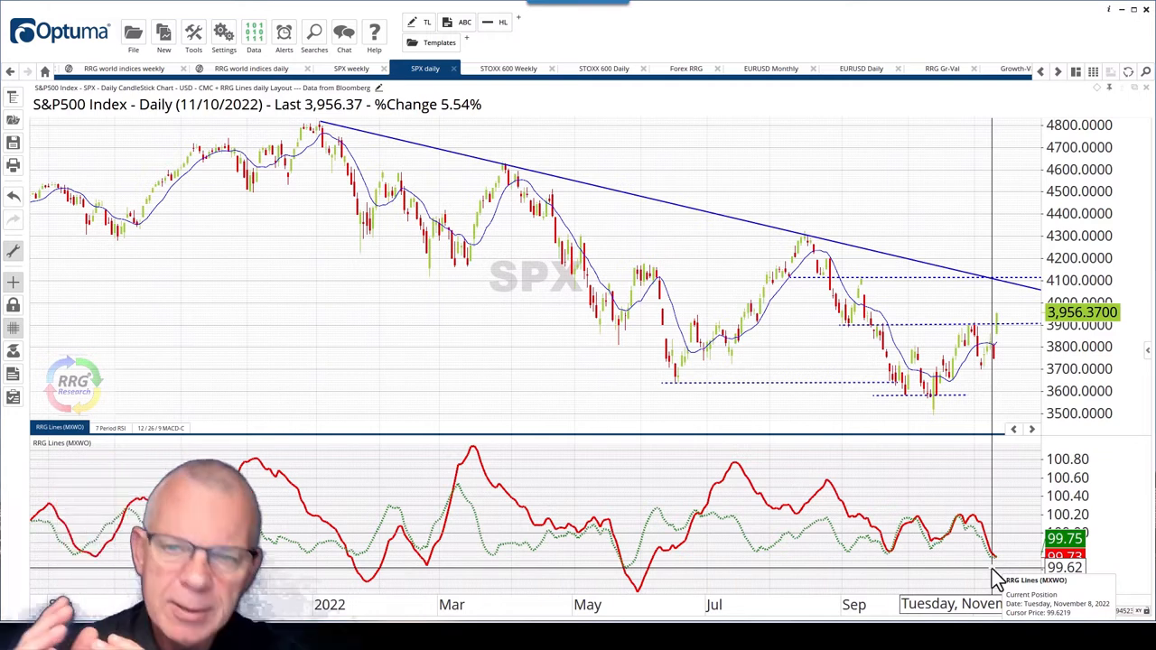
mouse_move(957, 443)
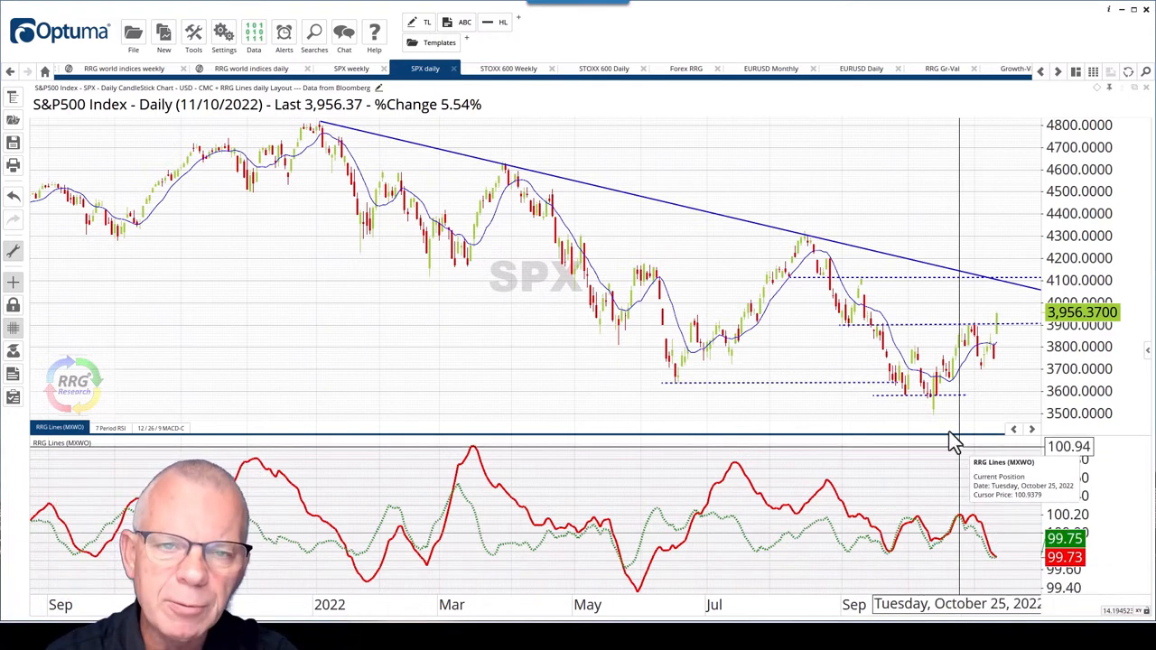
mouse_move(507, 67)
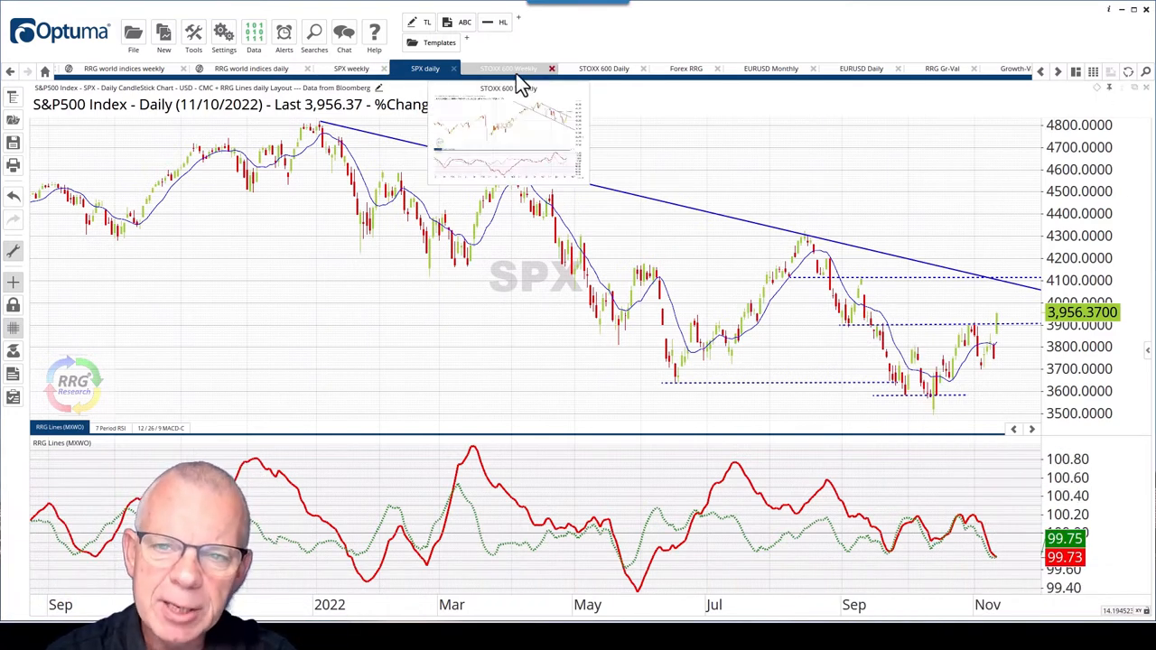
Return to the STOXX 600 weekly chart, then move on to the neighbouring chart tab
left_click(507, 68)
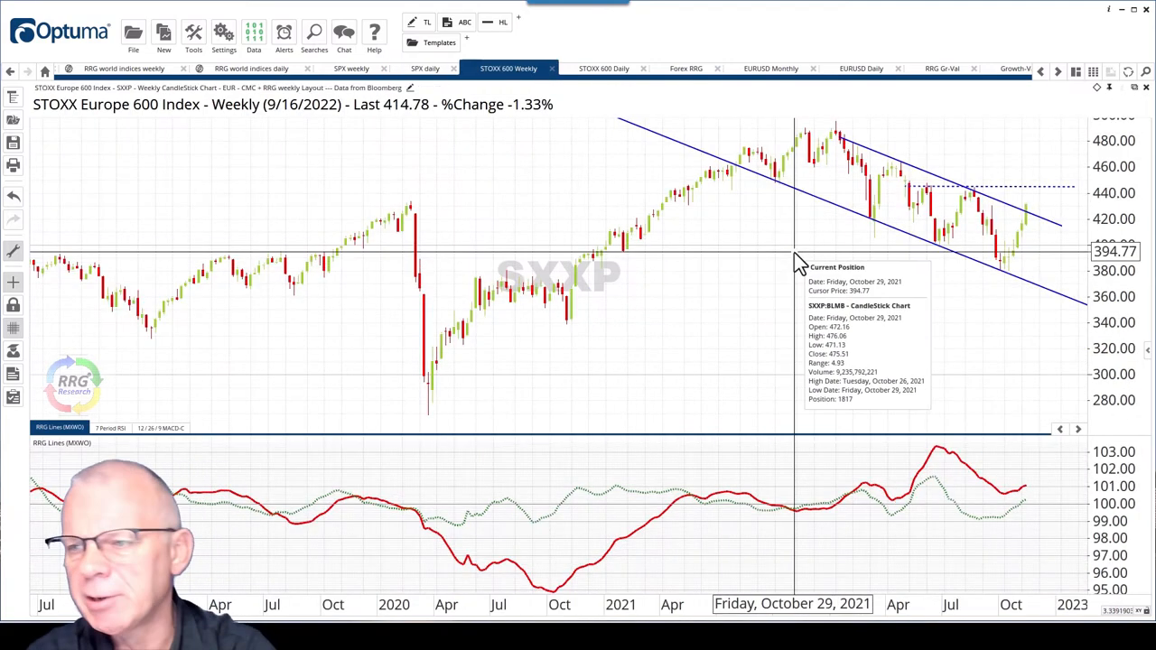
mouse_move(1016, 239)
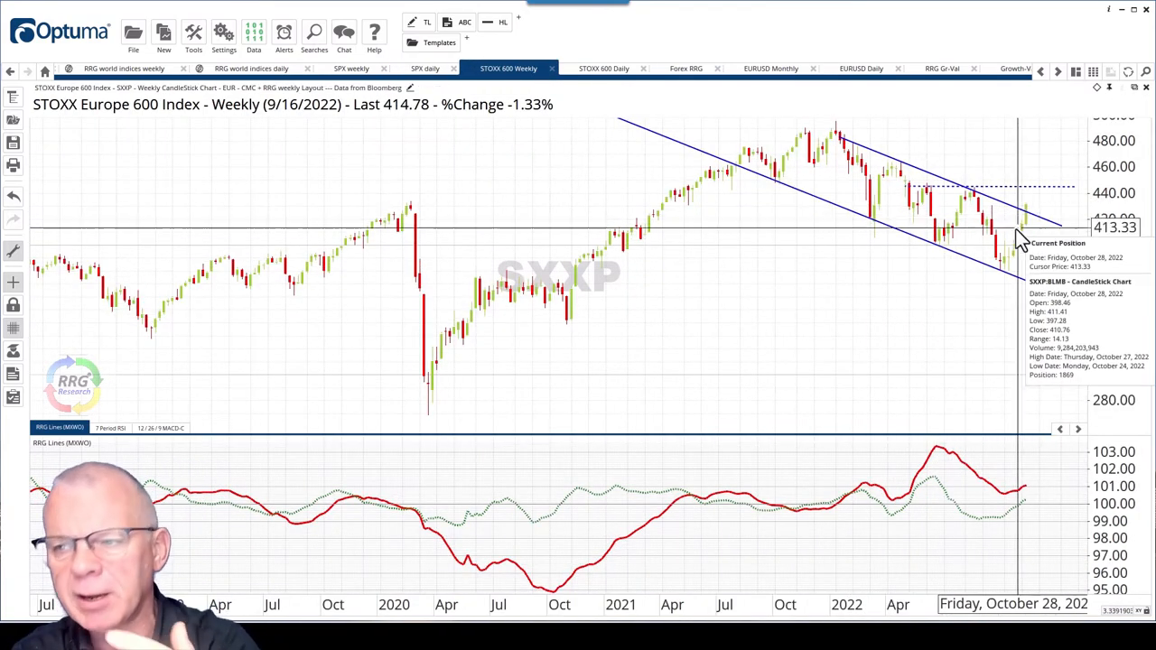
mouse_move(1029, 289)
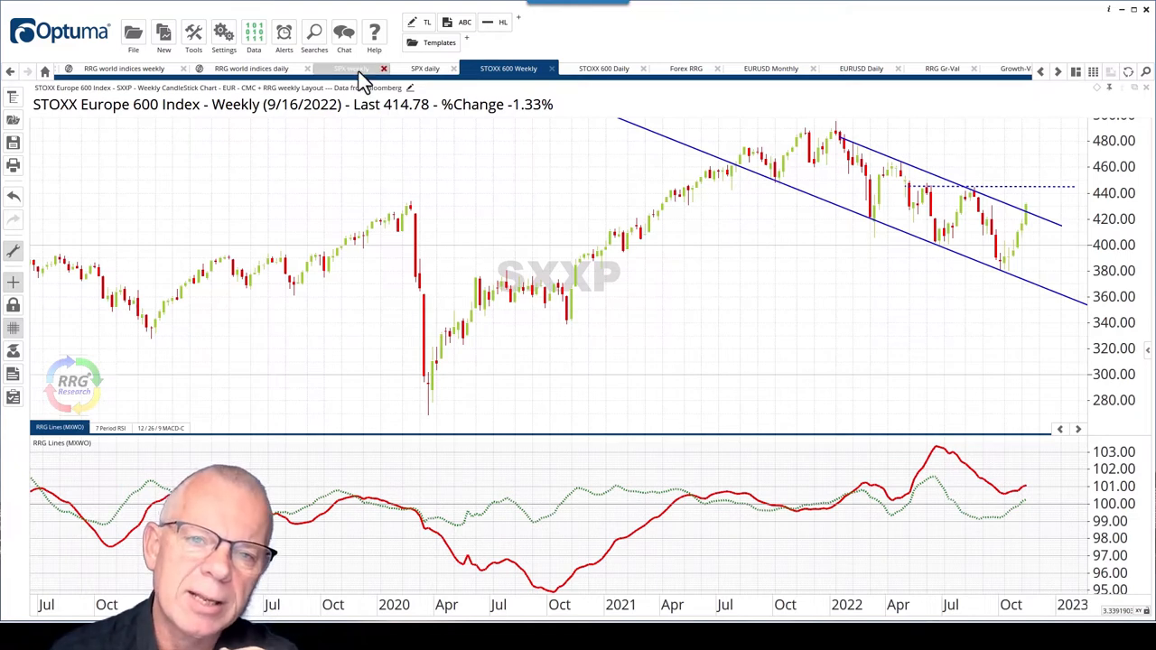
left_click(351, 67)
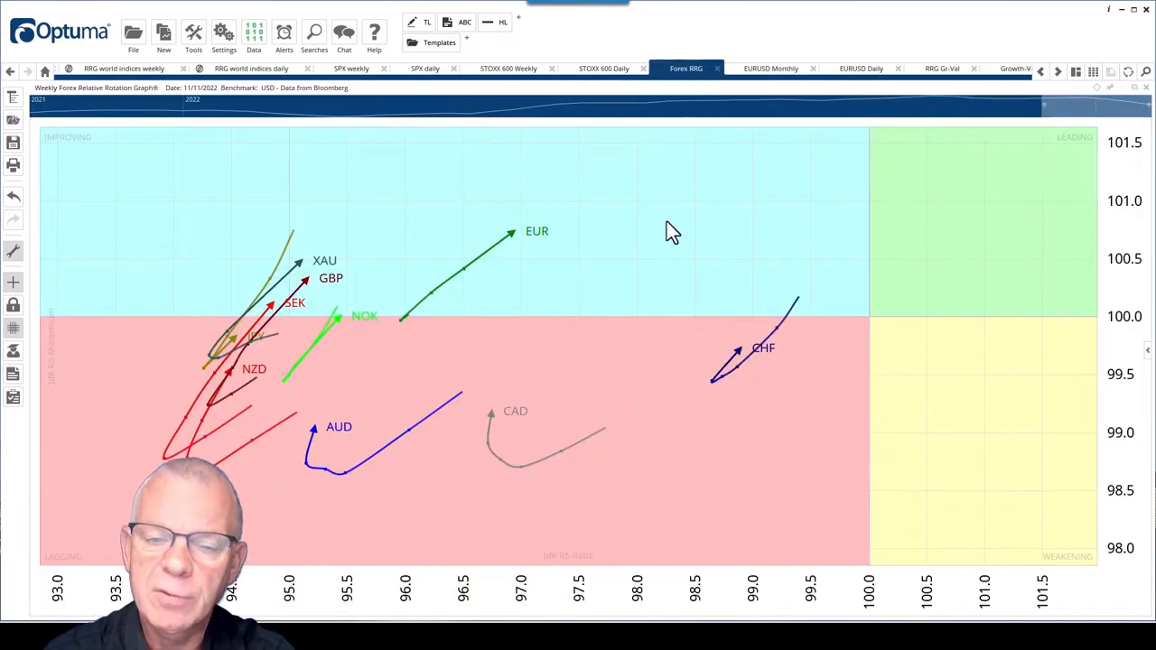
mouse_move(664, 271)
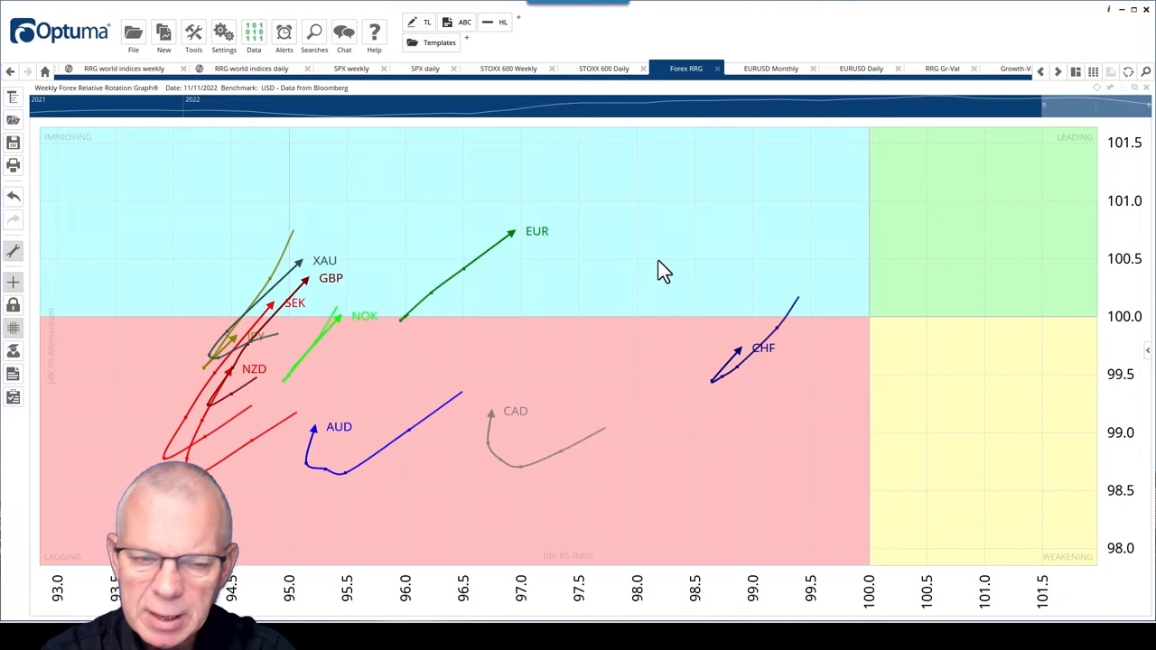
mouse_move(284, 460)
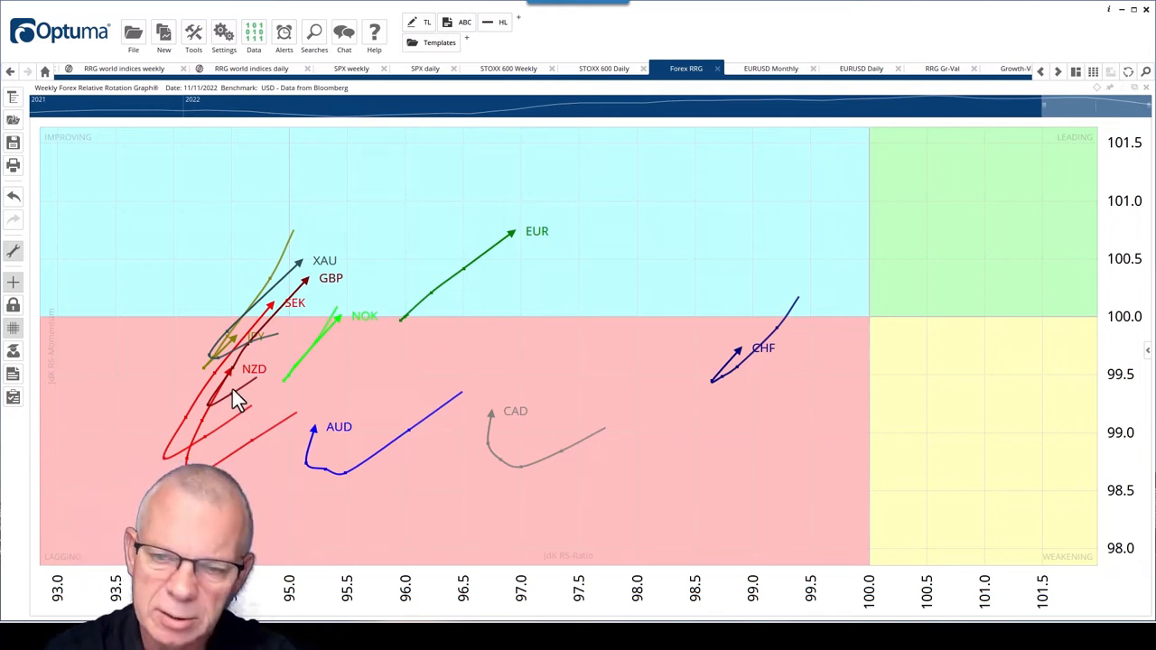
mouse_move(524, 244)
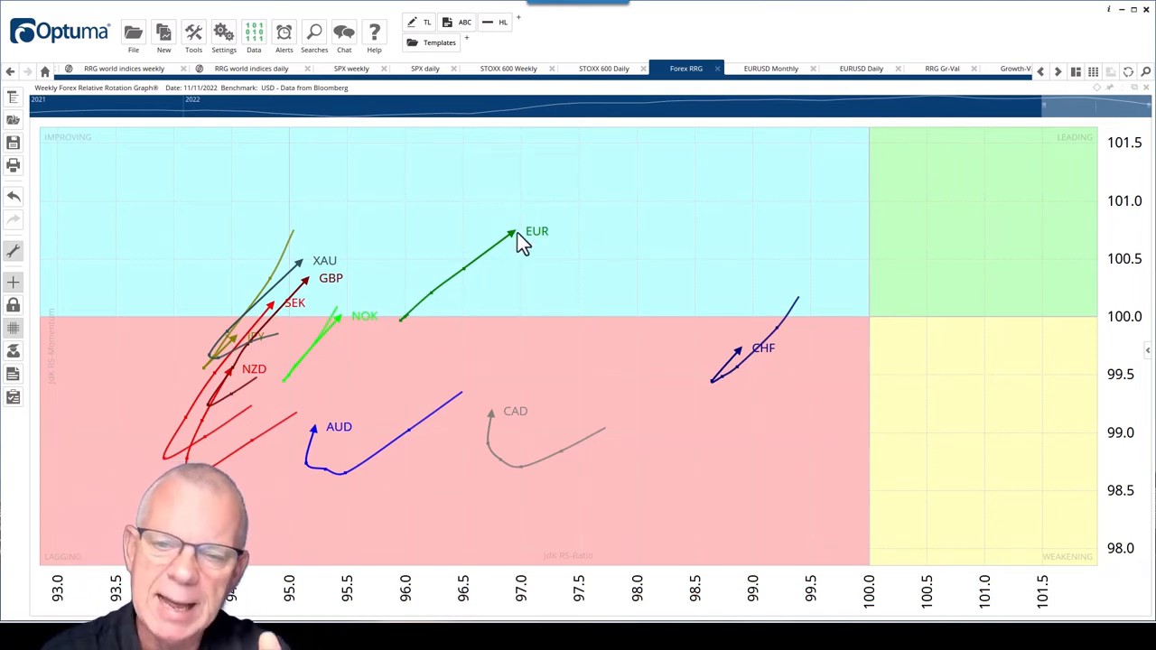
mouse_move(483, 361)
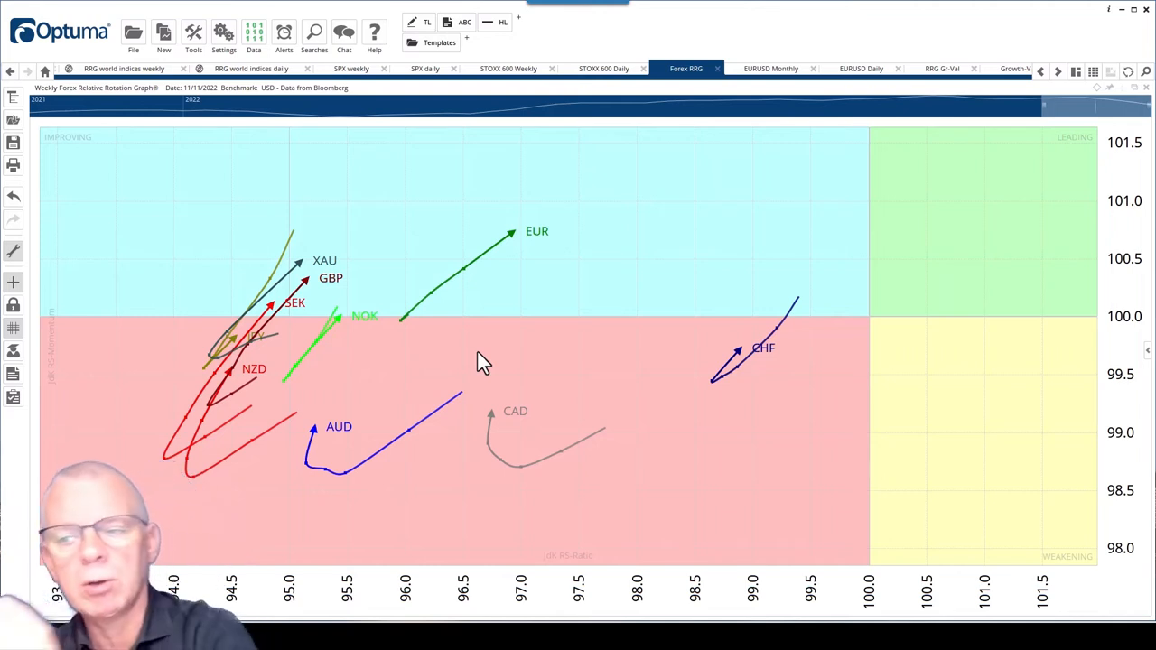
mouse_move(874, 330)
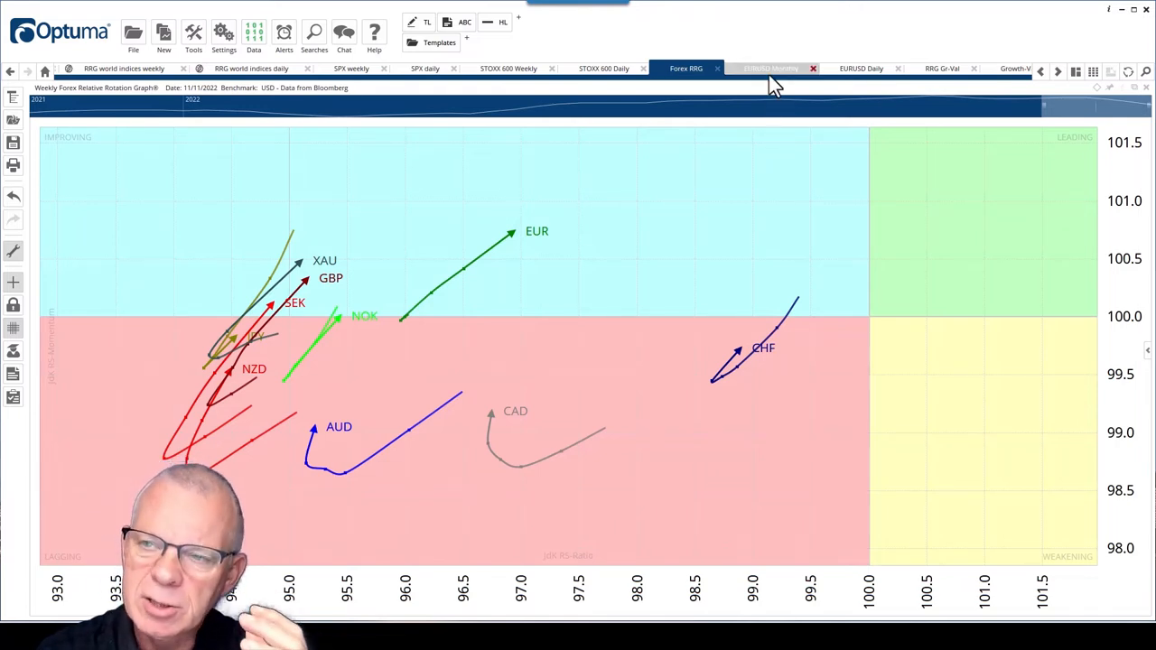
Show the EUR/USD monthly chart with its horizontal resistance and support levels
left_click(770, 68)
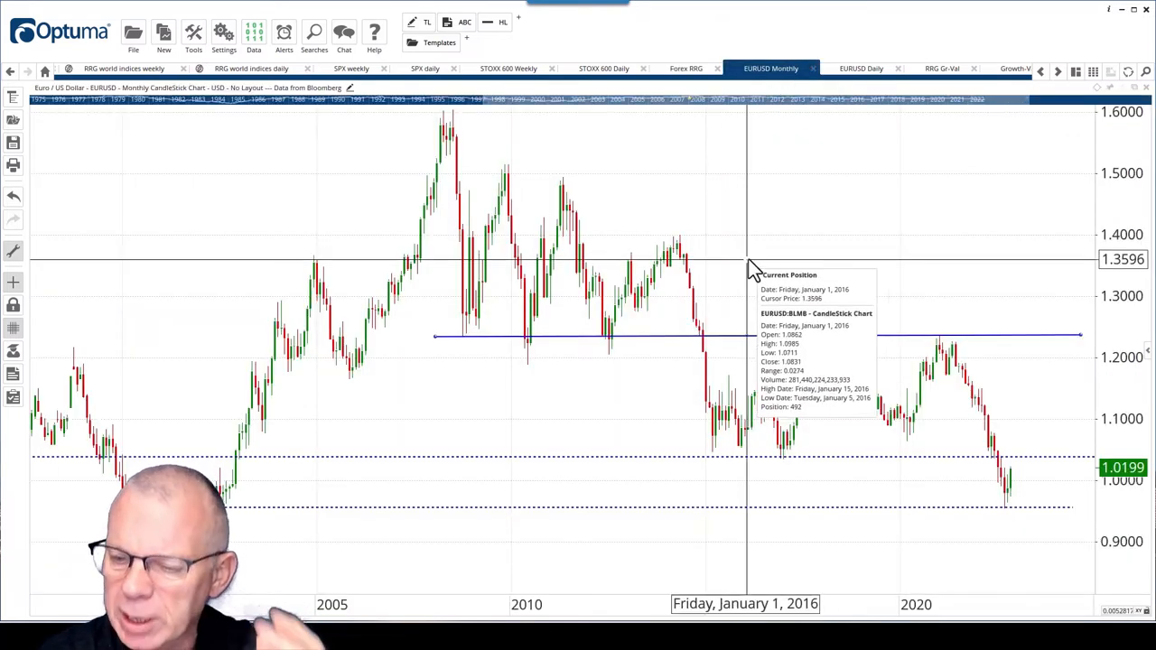
mouse_move(447, 388)
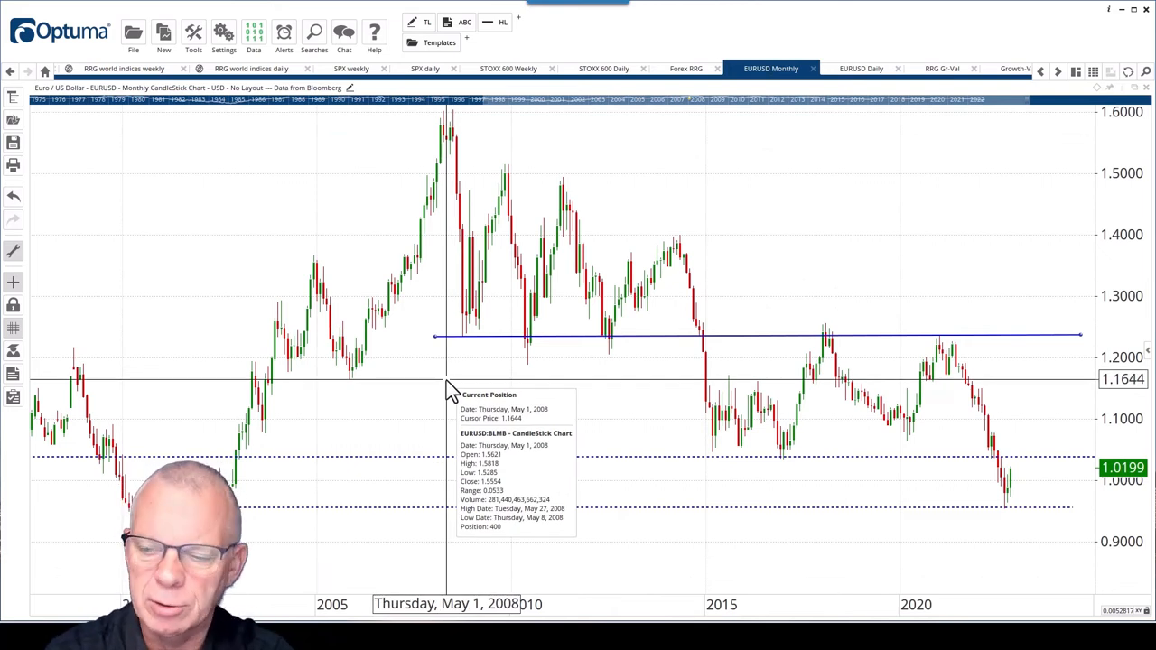
mouse_move(957, 465)
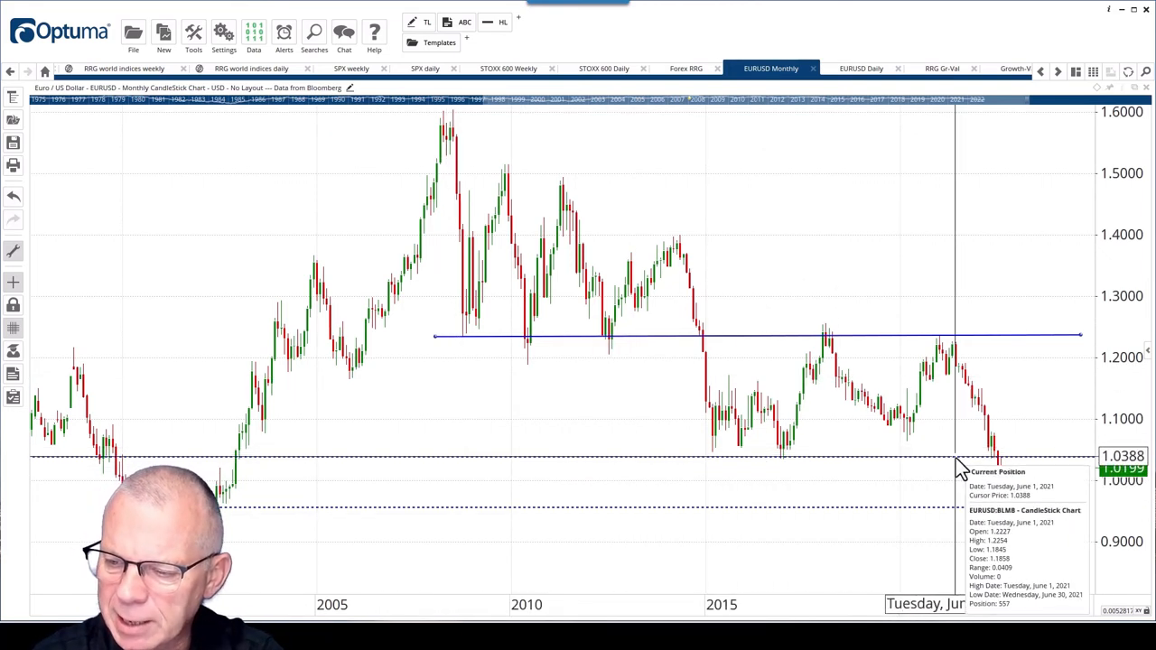
mouse_move(772, 465)
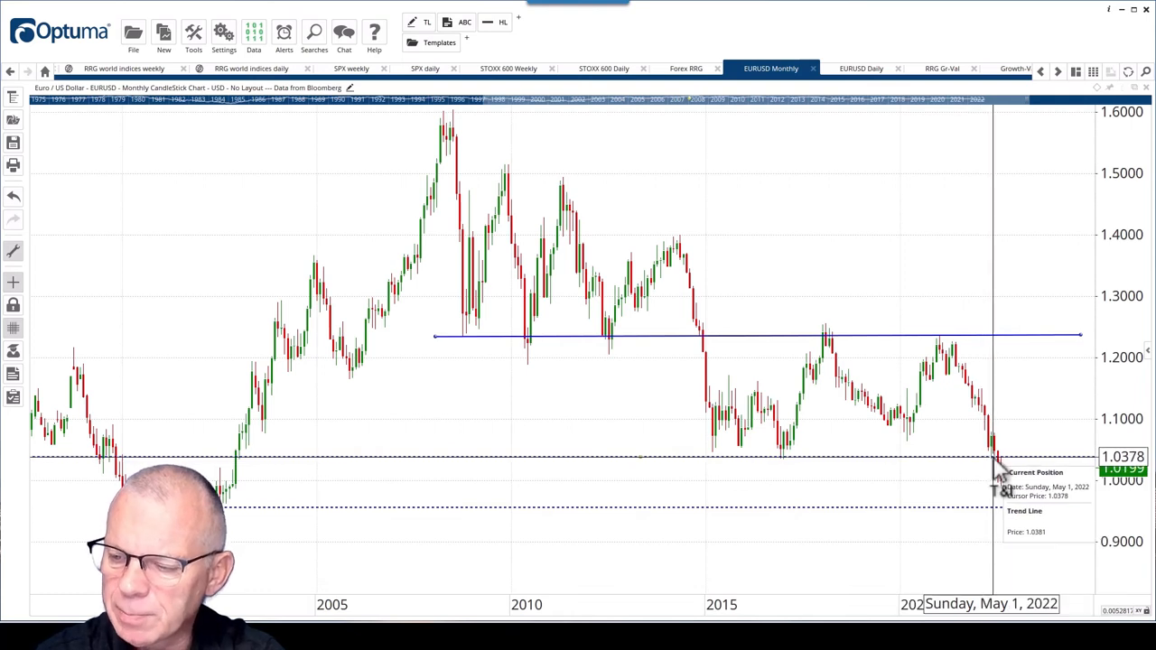
mouse_move(917, 480)
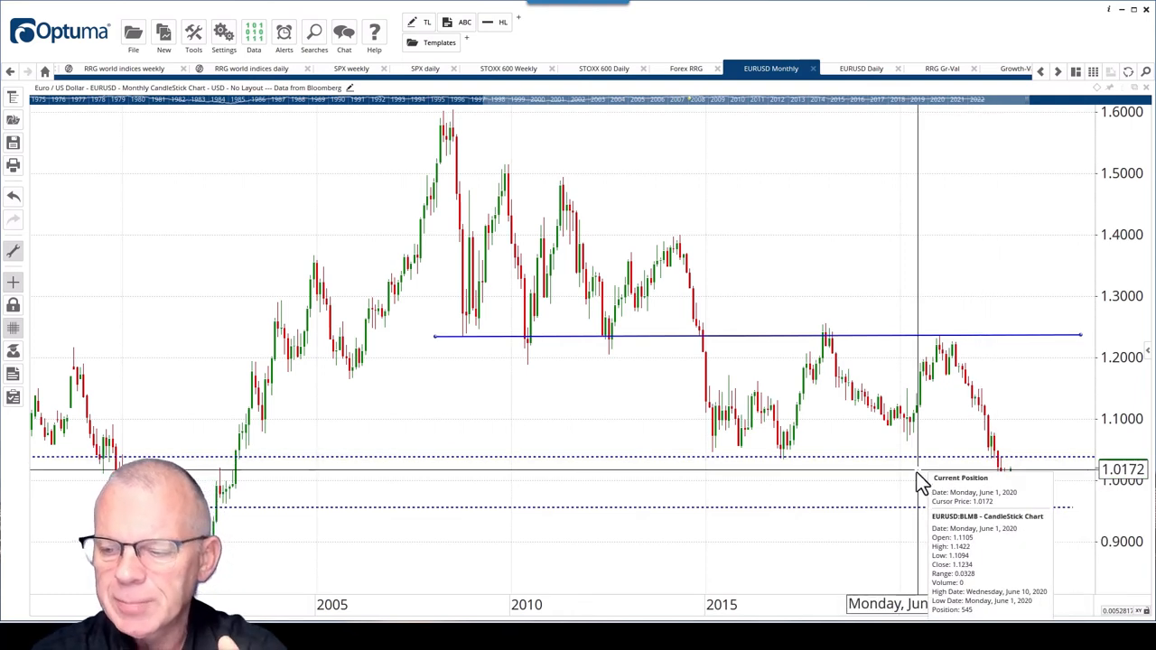
mouse_move(946, 518)
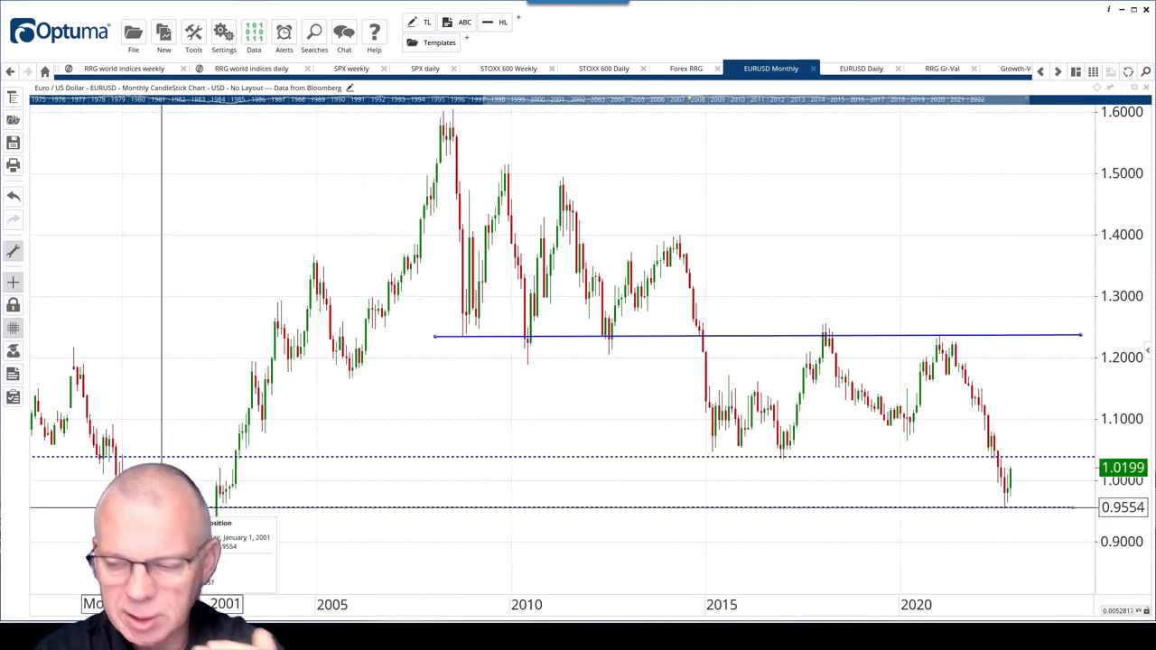
mouse_move(1038, 497)
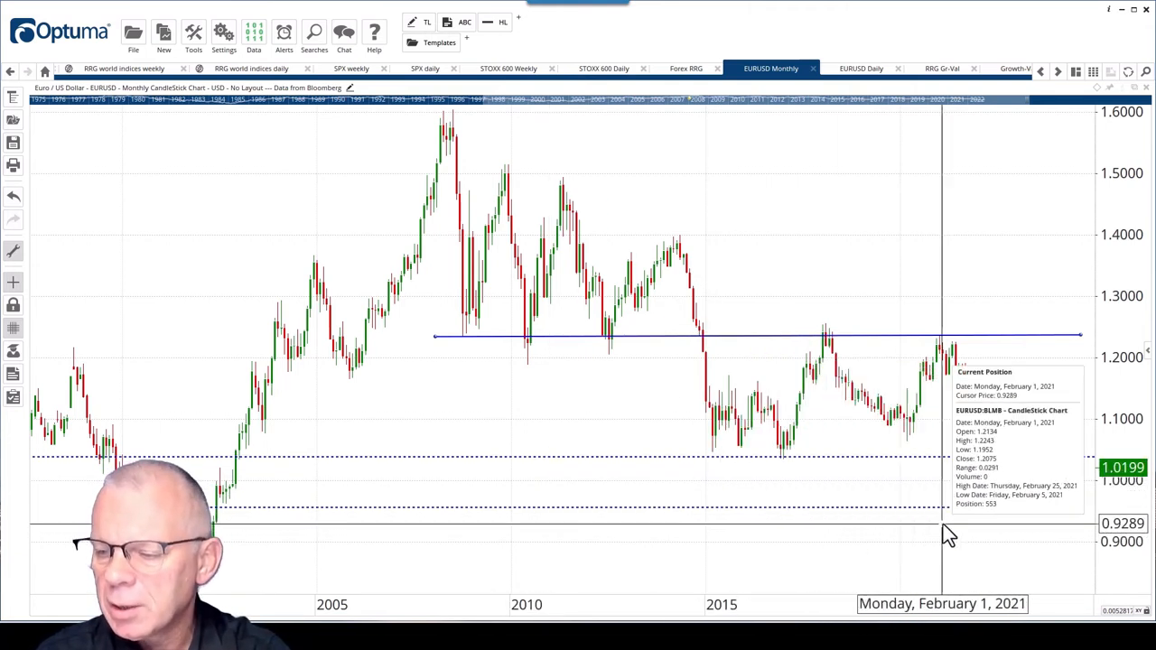
mouse_move(753, 467)
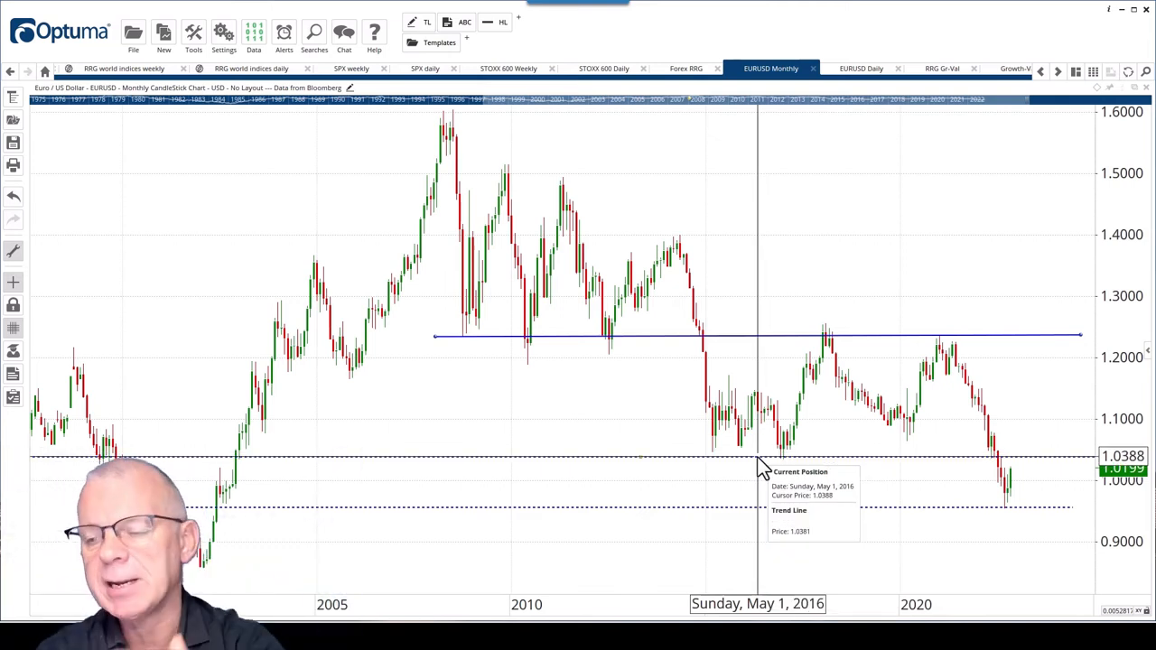
mouse_move(759, 514)
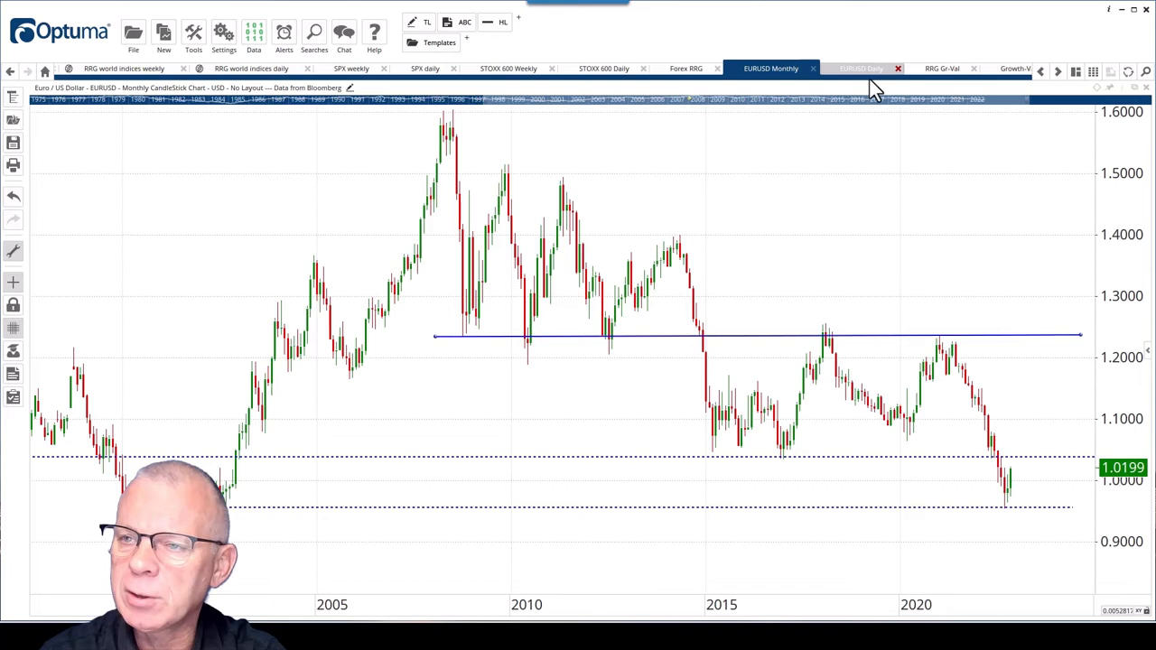
Show the EUR/USD daily chart with price breaking above its falling channel
left_click(860, 67)
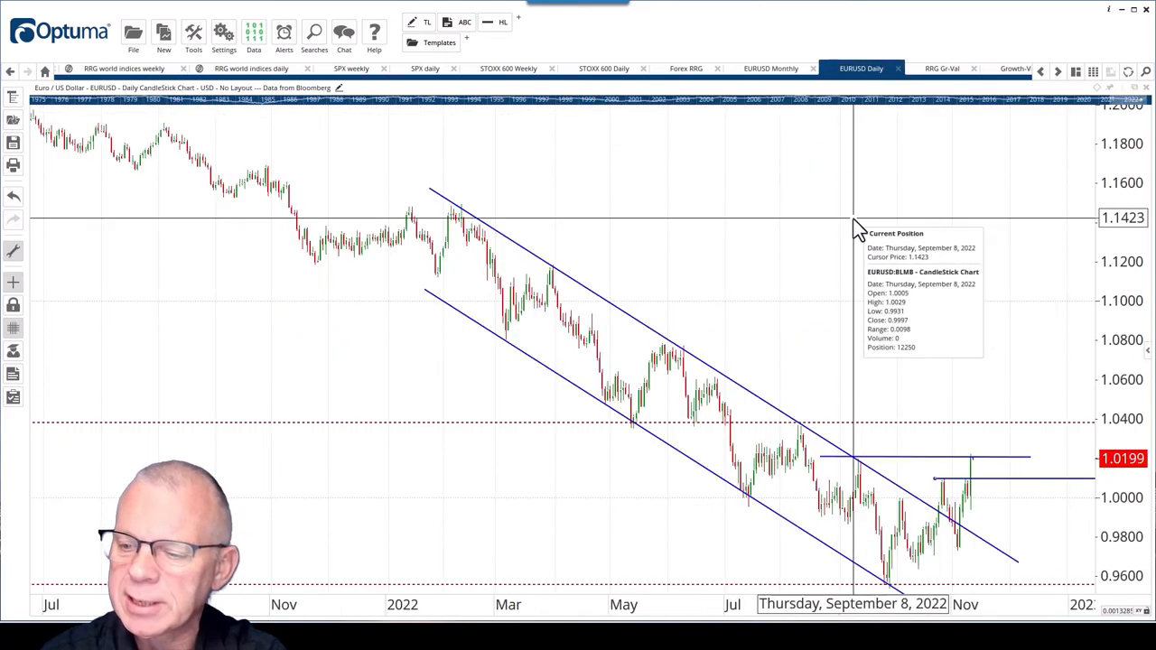
mouse_move(476, 421)
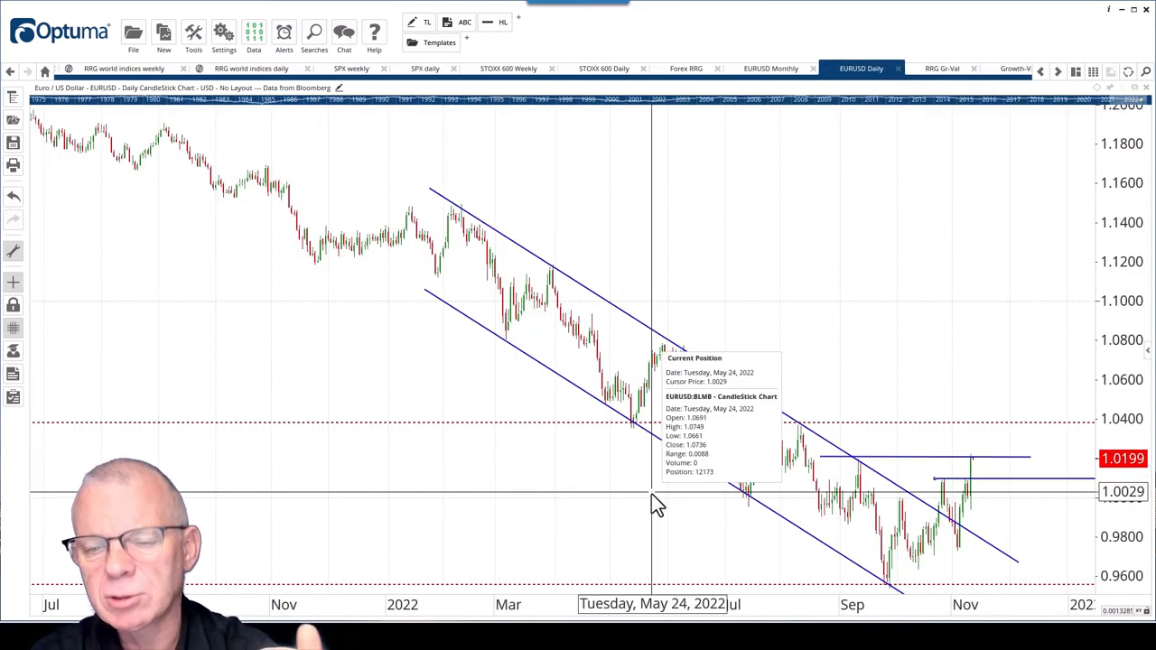
mouse_move(514, 488)
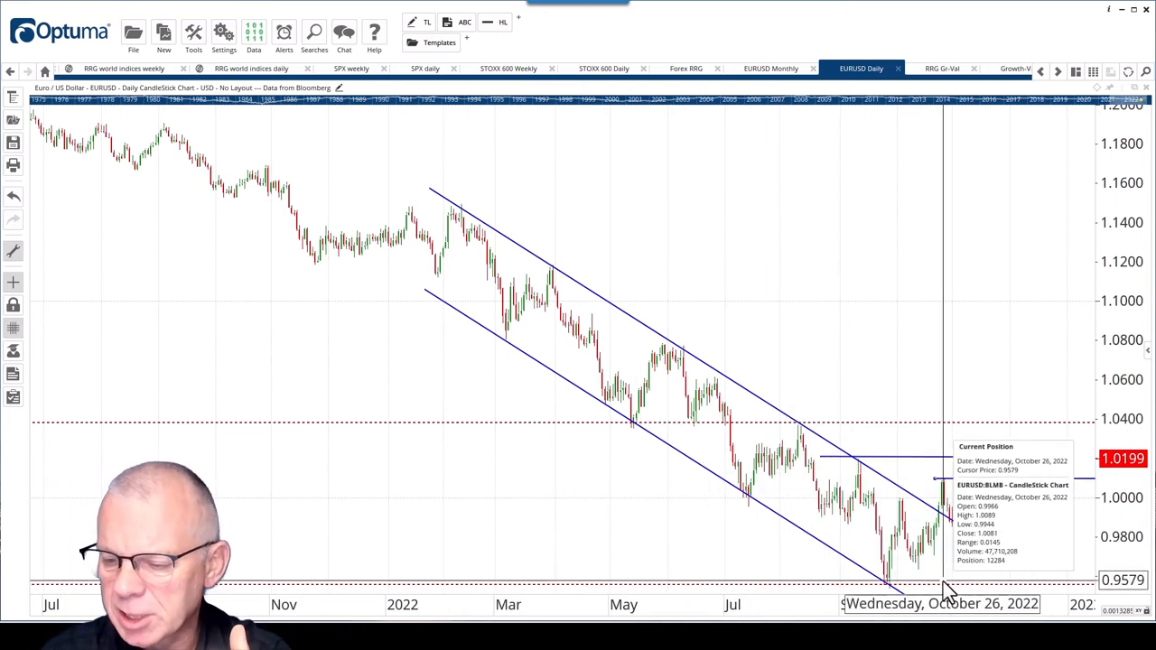
mouse_move(1047, 528)
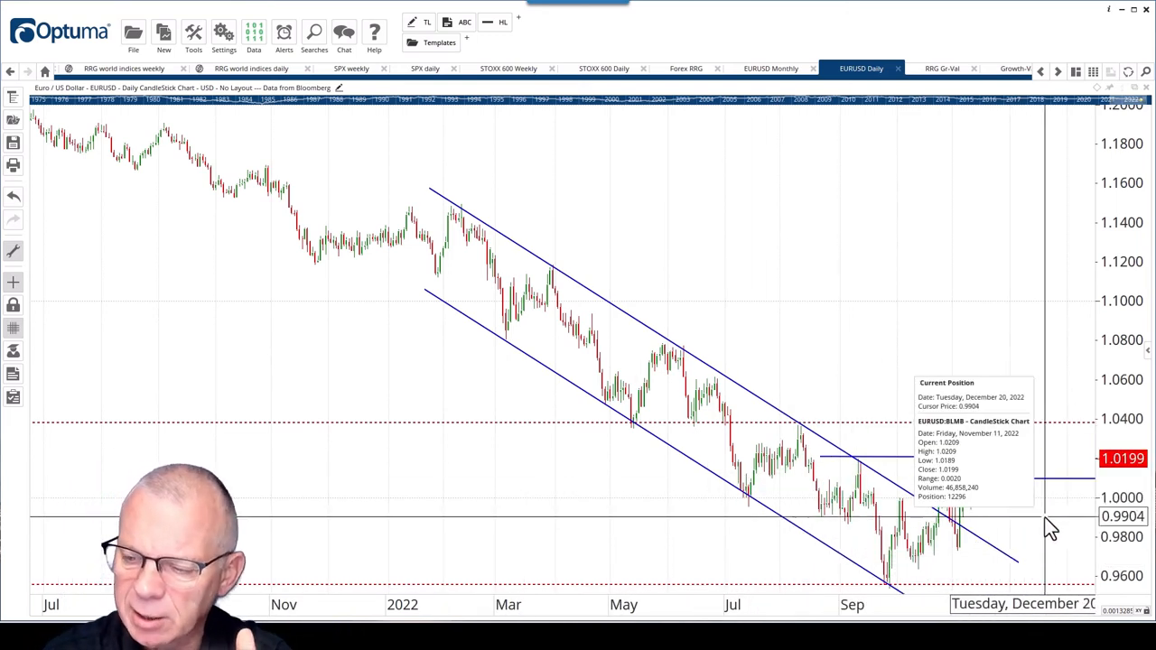
mouse_move(1005, 558)
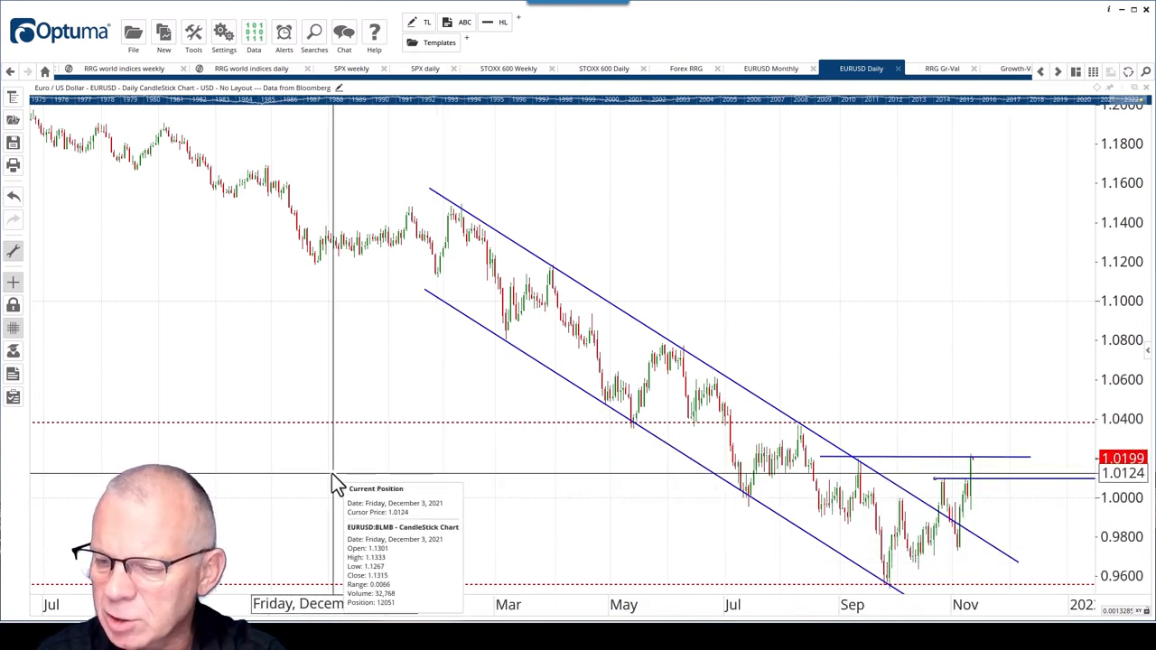
mouse_move(326, 470)
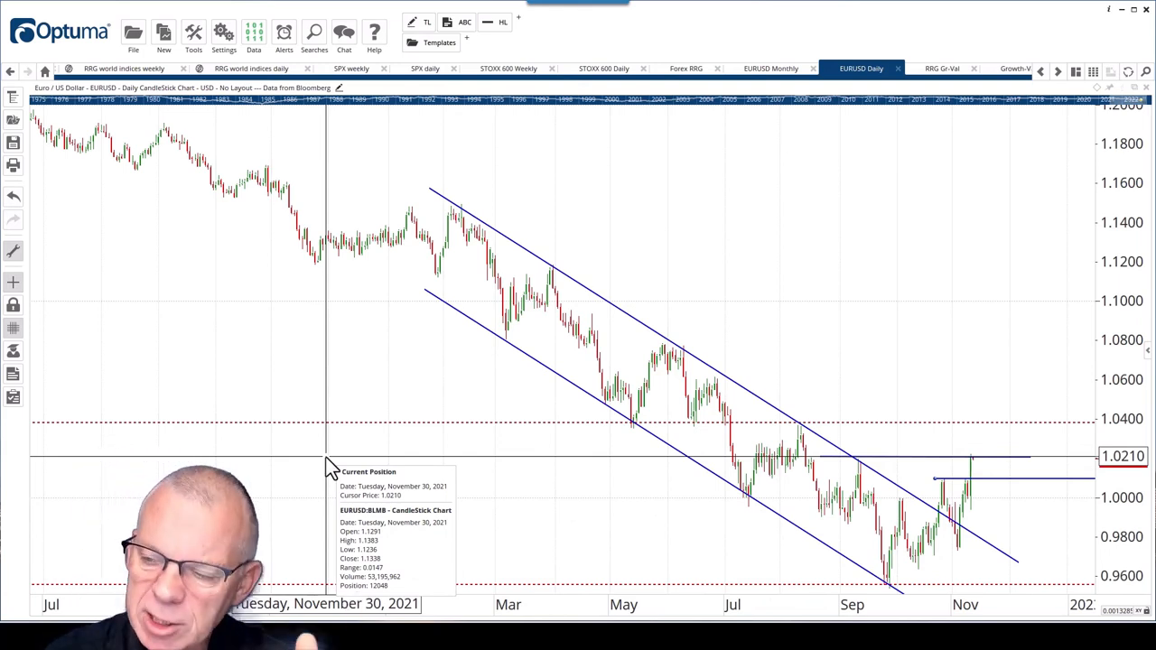
mouse_move(332, 438)
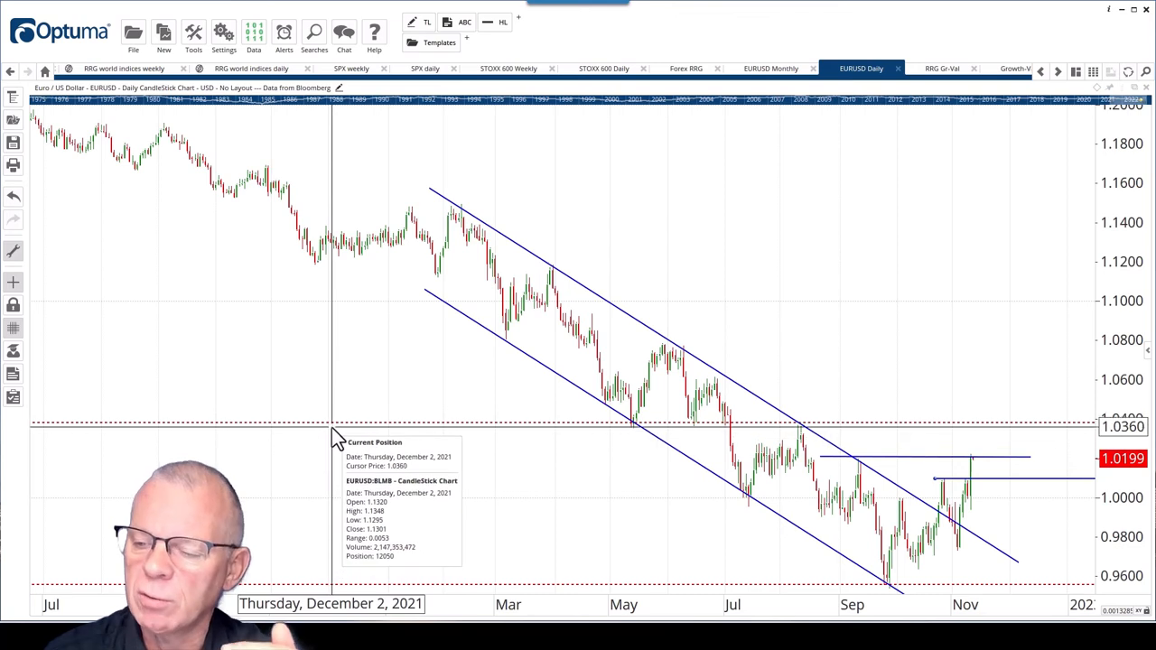